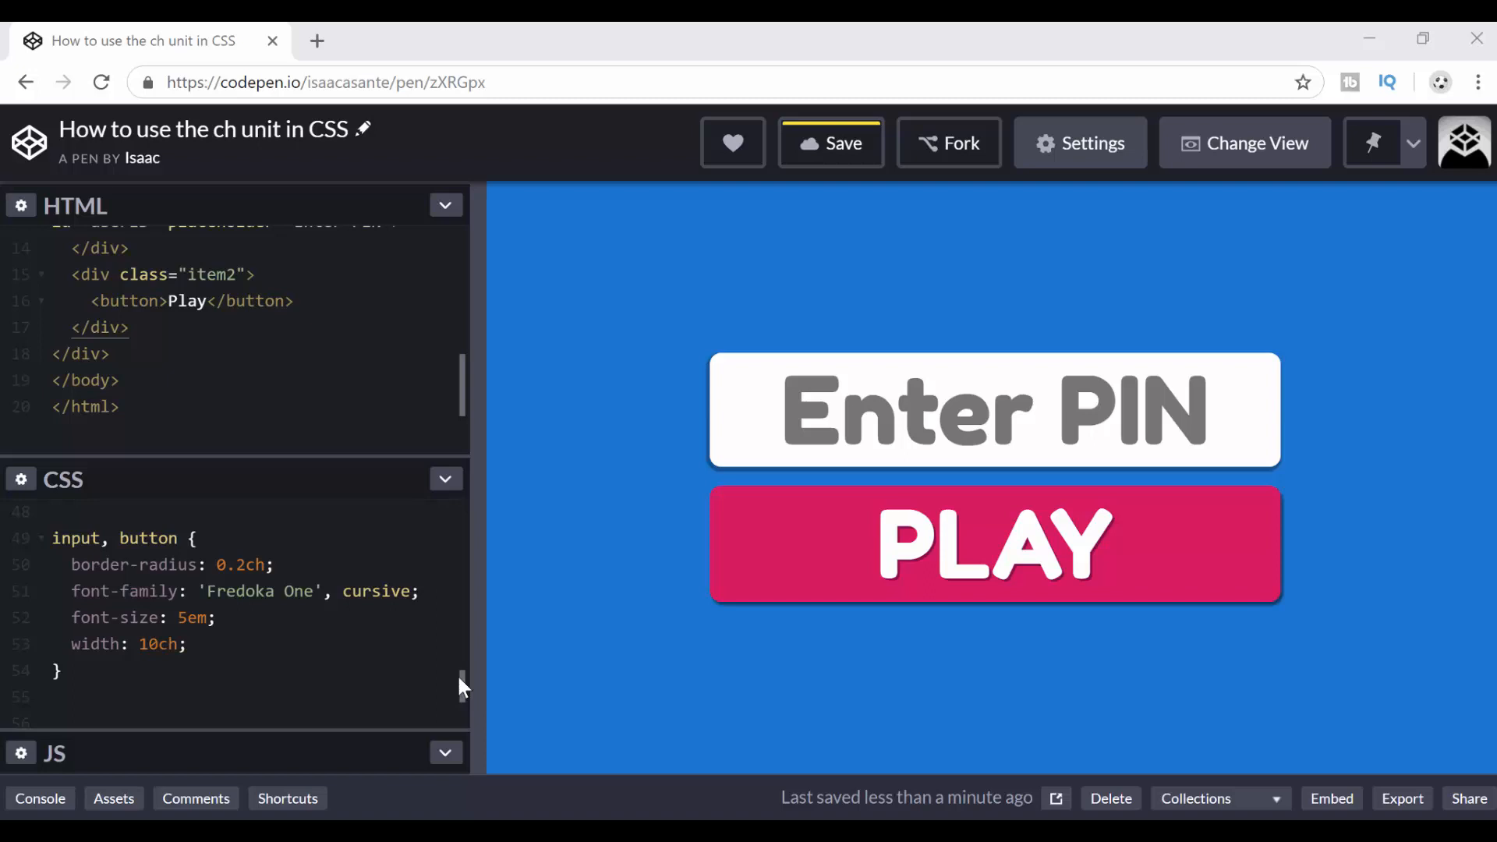
{"action": "mouse_move", "coordinate": [973, 552]}
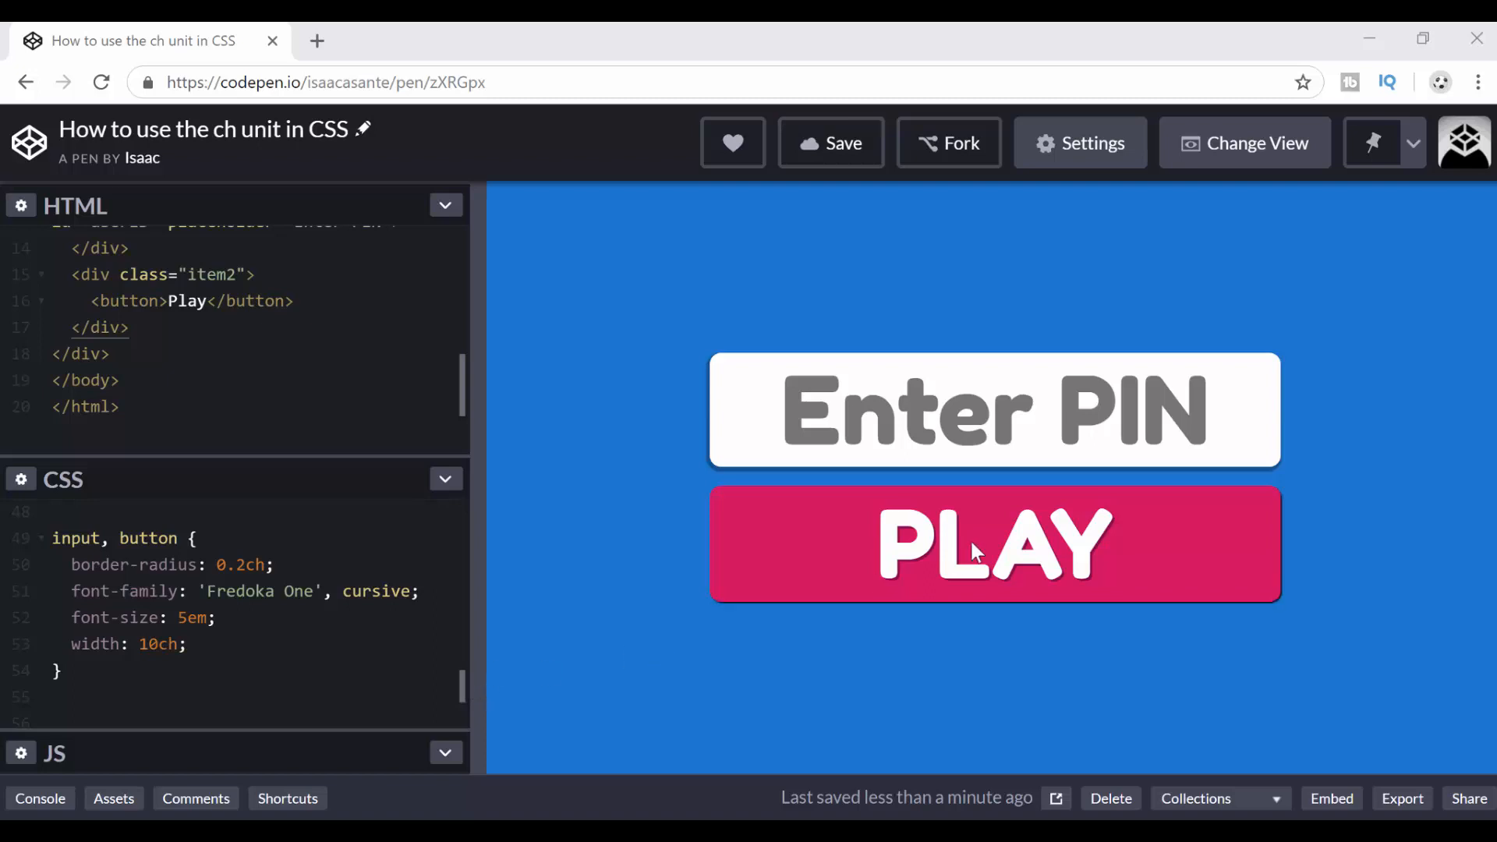
{"action": "mouse_move", "coordinate": [464, 703]}
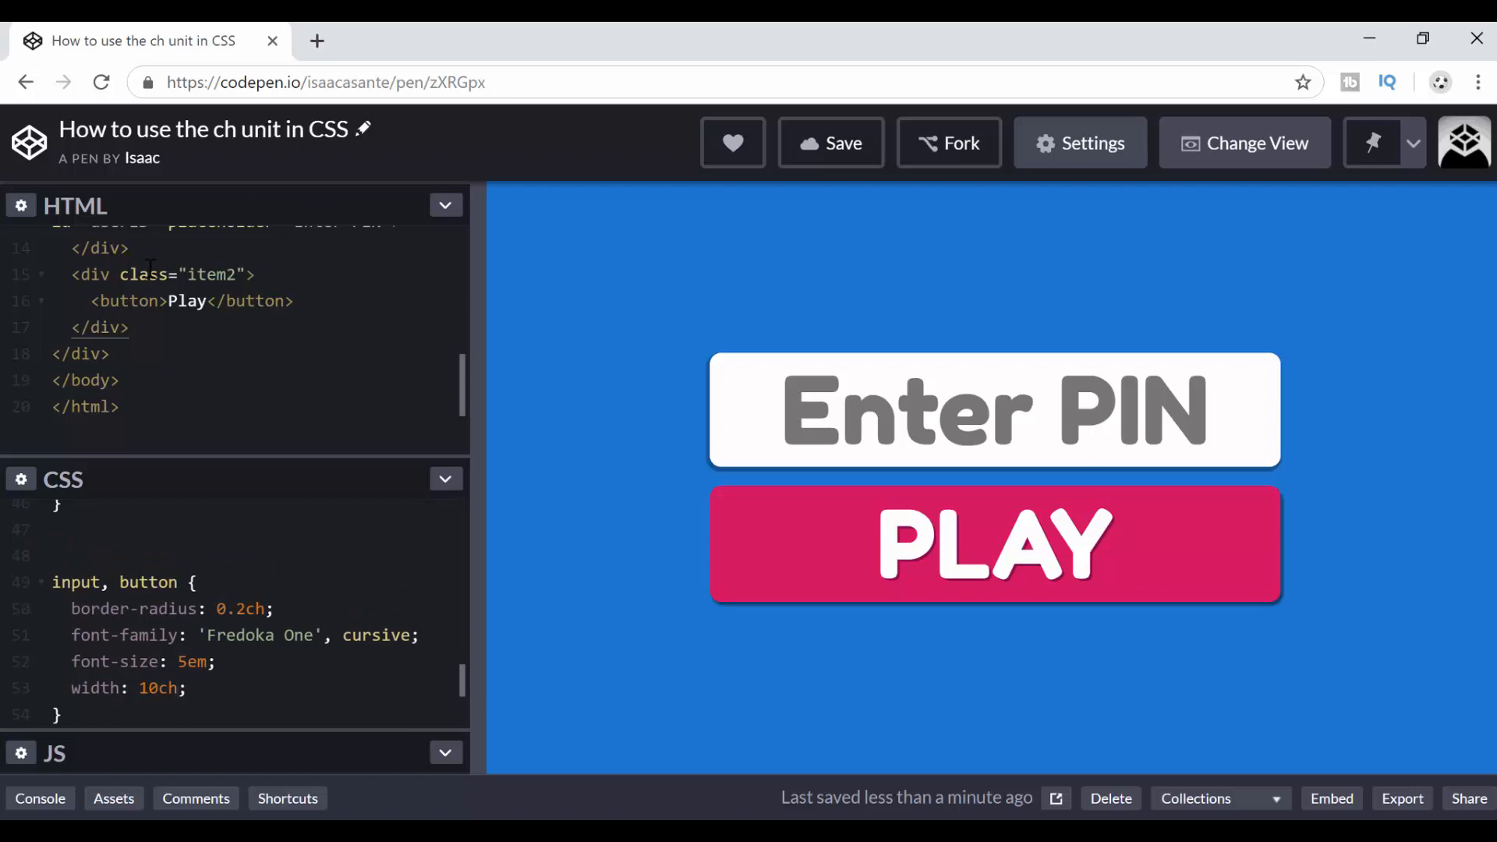
{"action": "mouse_move", "coordinate": [481, 398]}
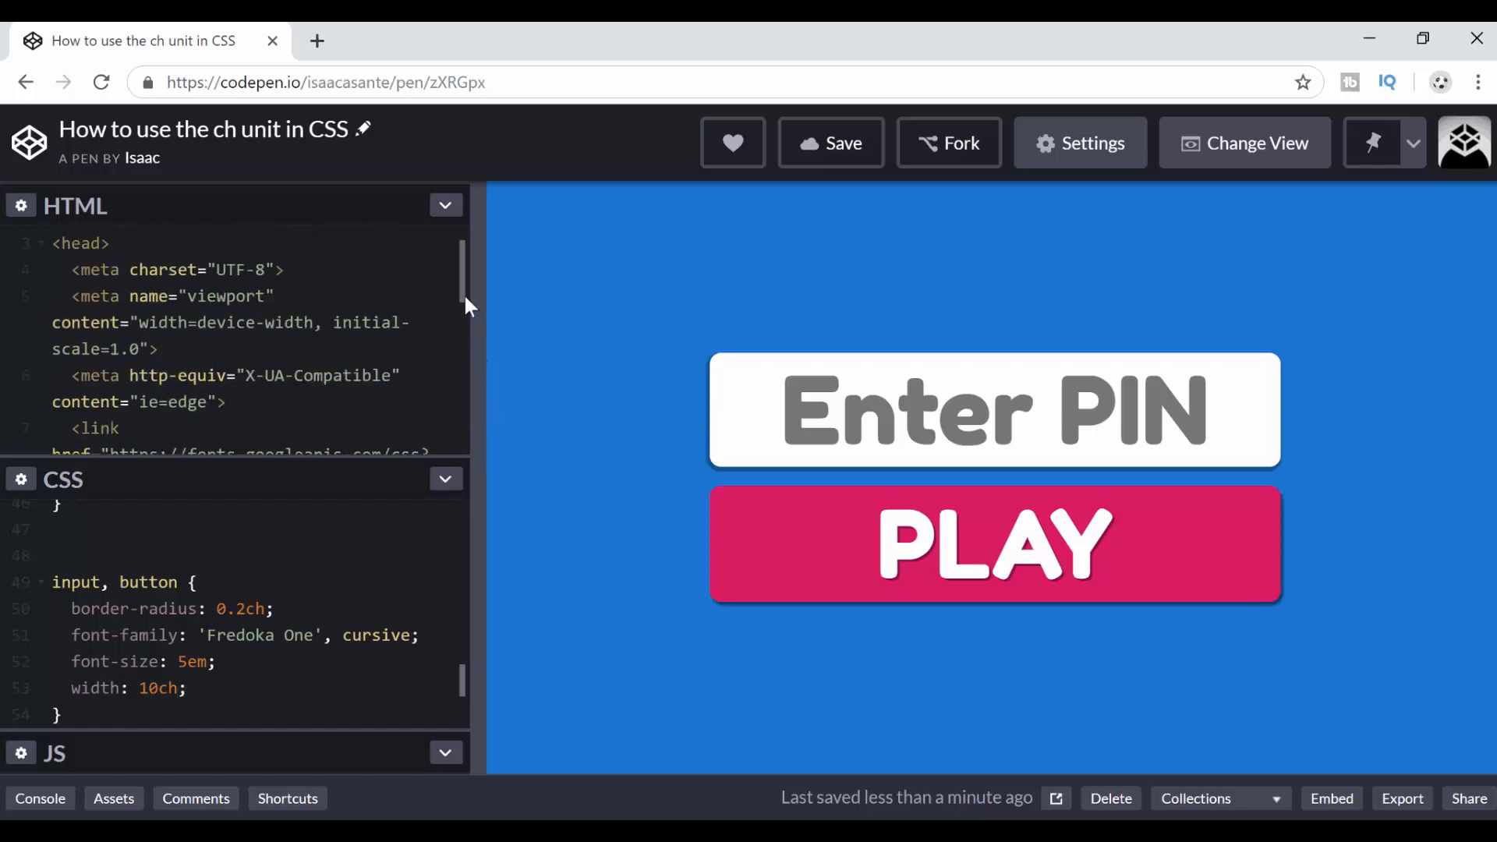
Scroll to the input rule and try a 6em width in place of 10ch
{"action": "scroll", "scroll_direction": "down", "scroll_amount": 3}
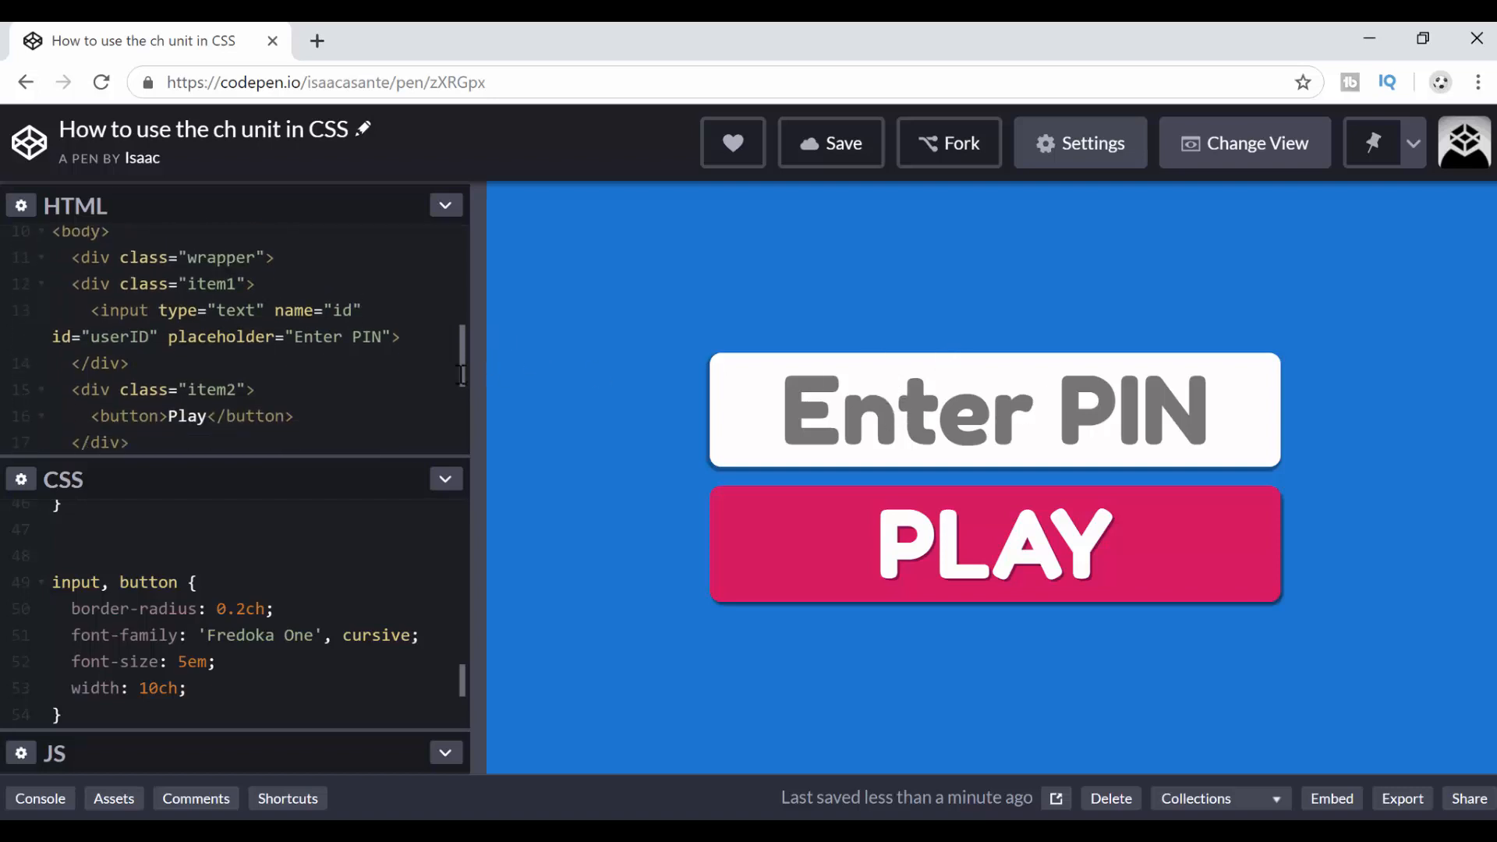
{"action": "scroll", "scroll_direction": "down", "scroll_amount": 3}
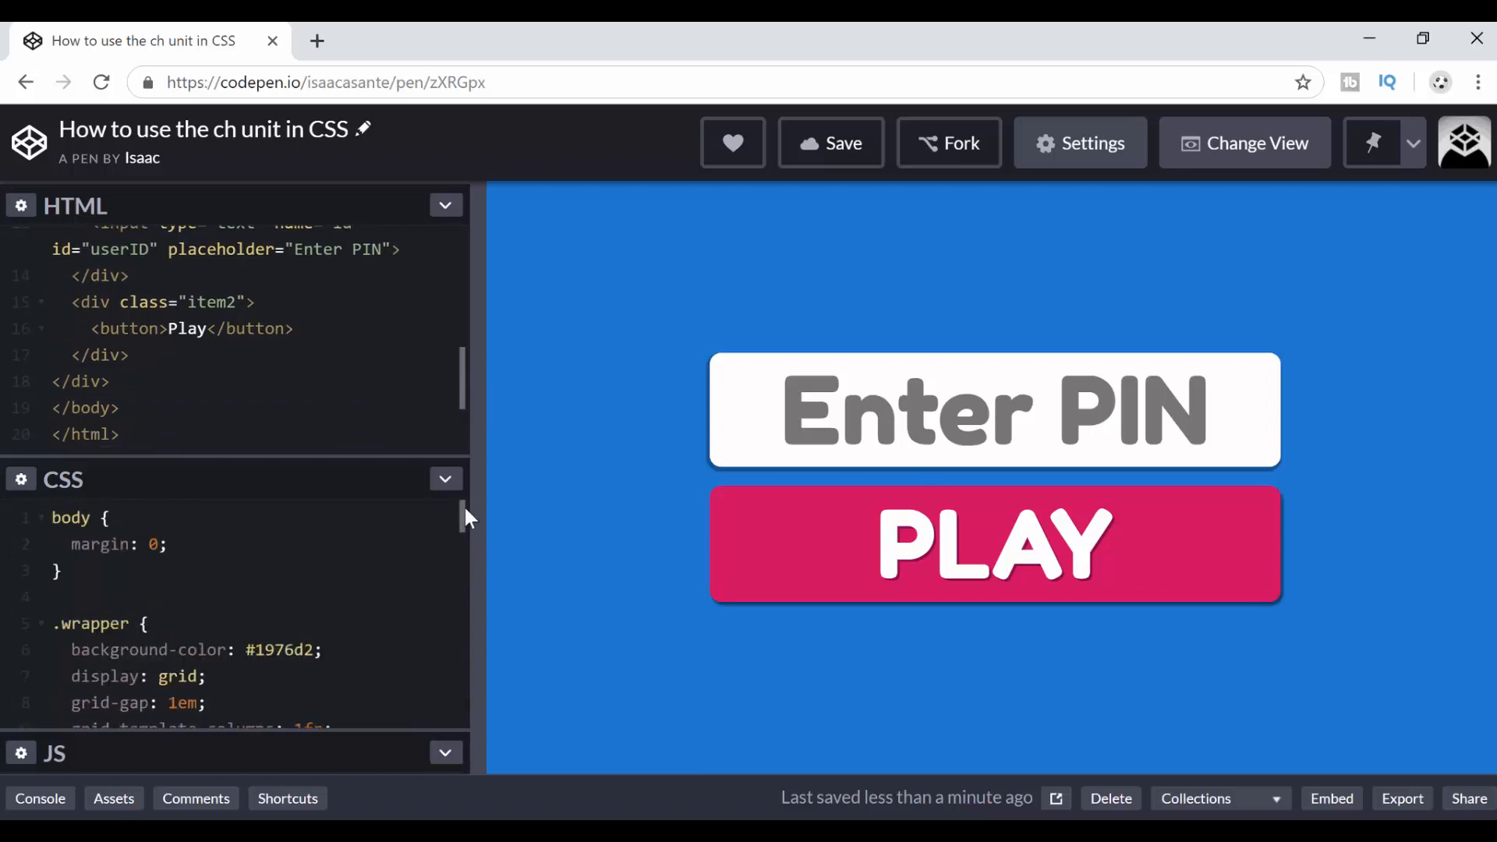
{"action": "scroll", "scroll_direction": "down", "scroll_amount": 3}
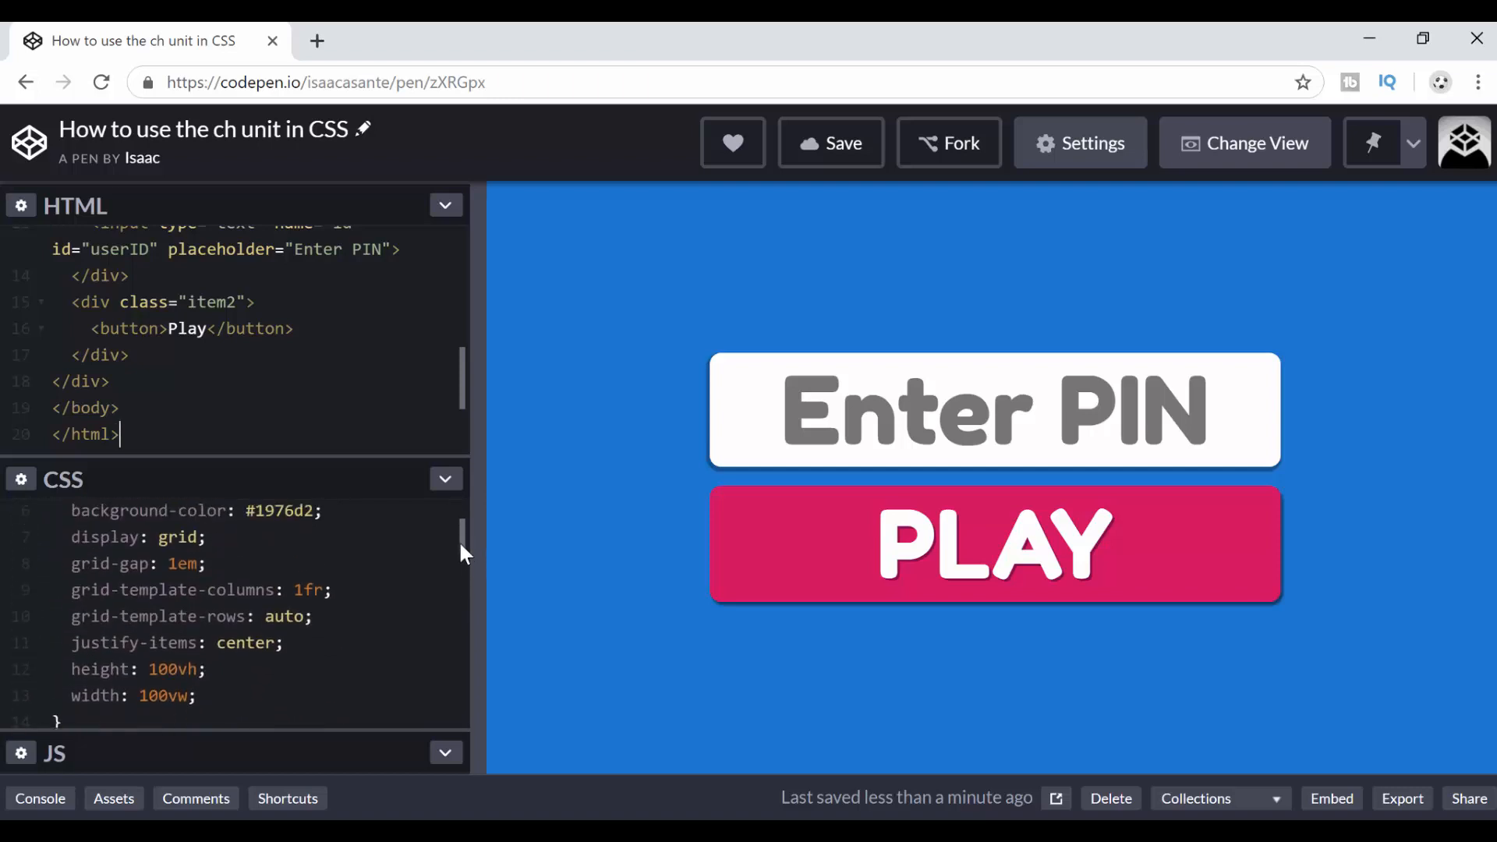
{"action": "scroll", "scroll_direction": "down", "scroll_amount": 3}
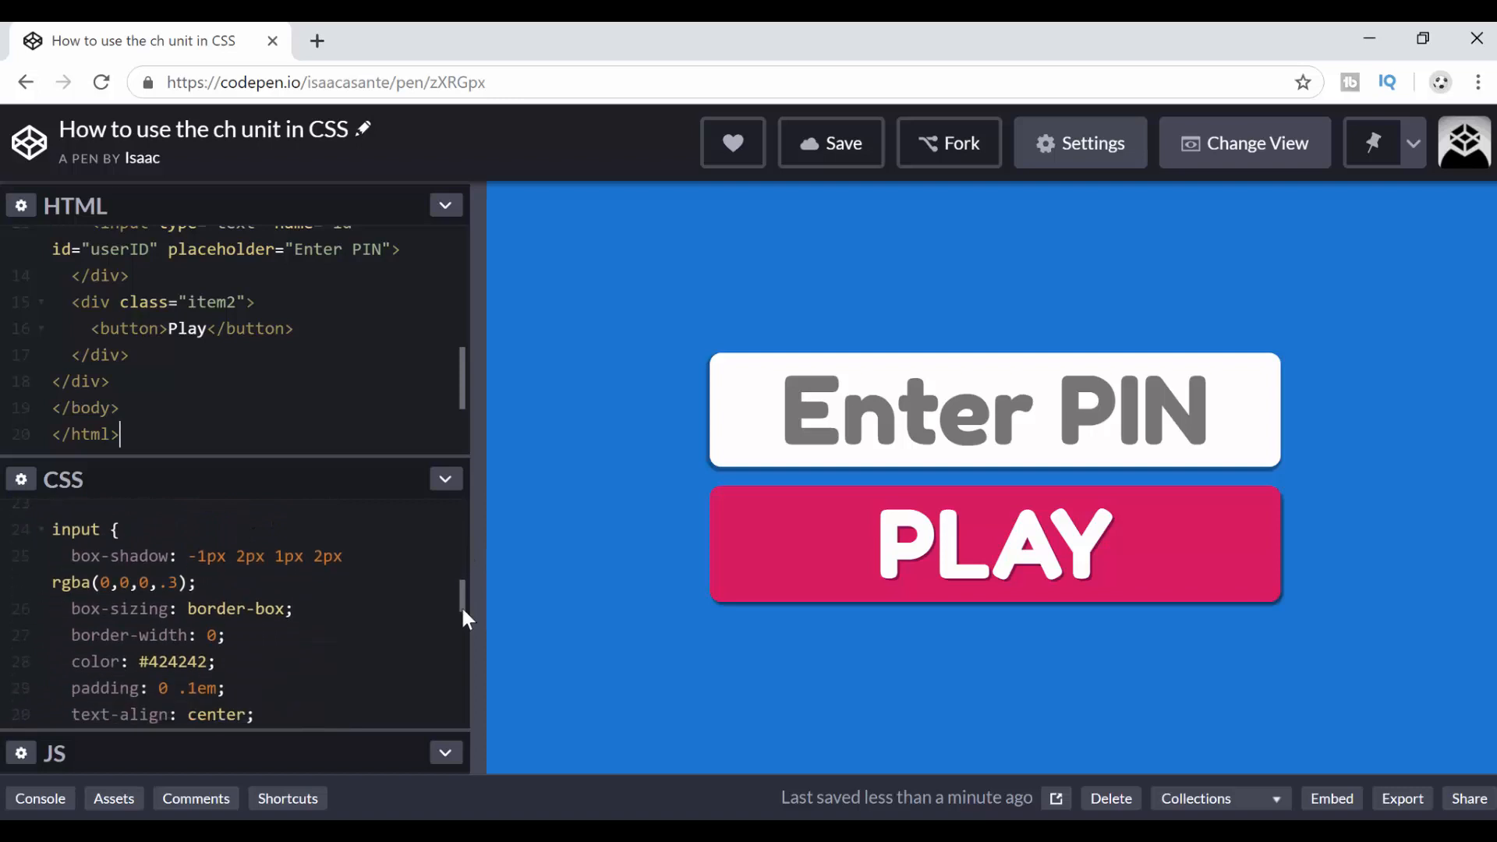
{"action": "scroll", "scroll_direction": "down", "scroll_amount": 3}
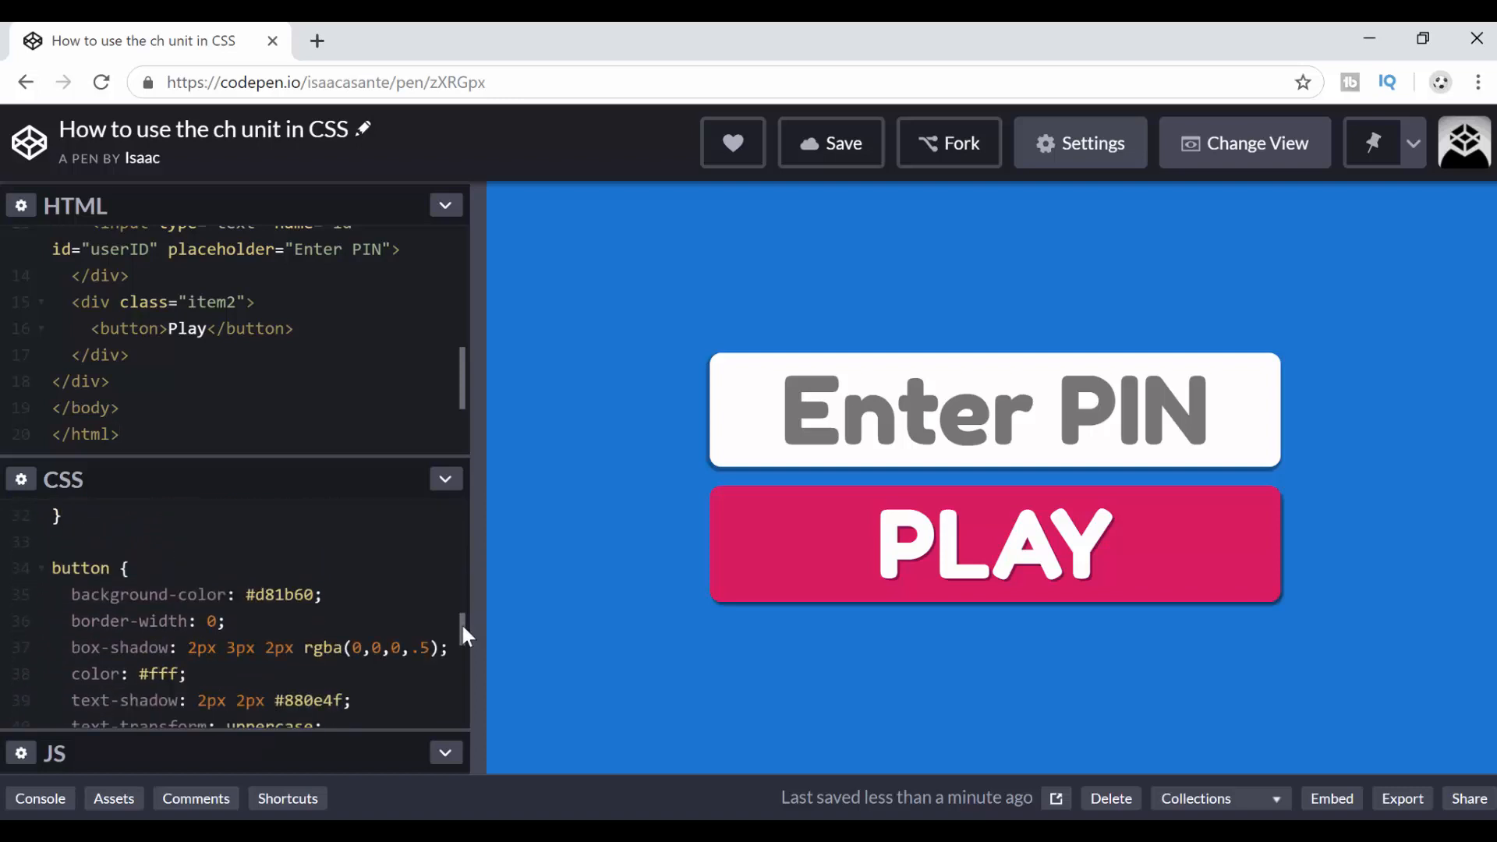
{"action": "scroll", "scroll_direction": "down", "scroll_amount": 3}
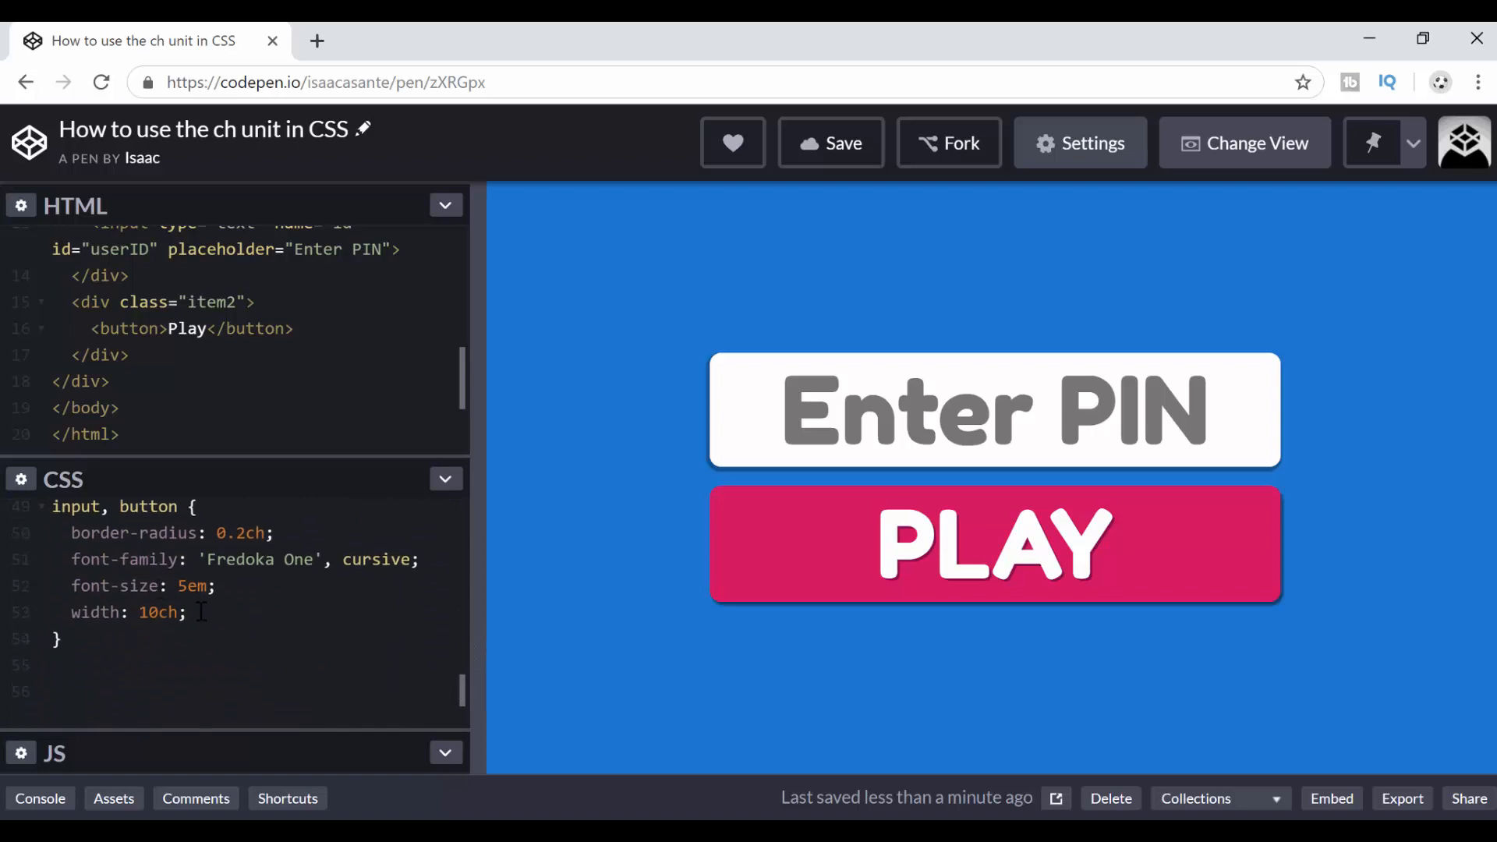
{"action": "double_click", "coordinate": [95, 611]}
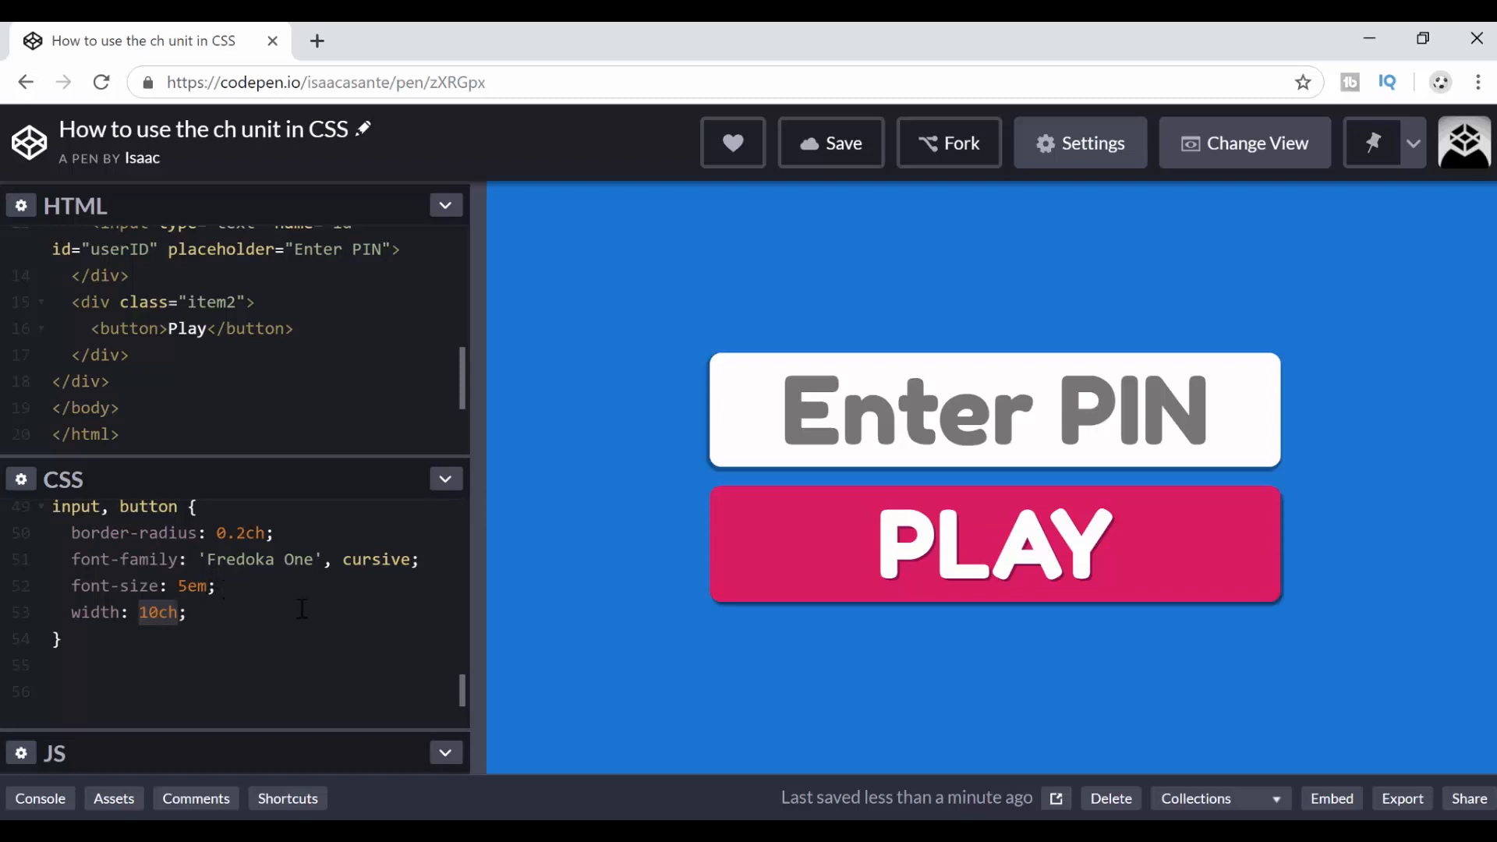
{"action": "mouse_move", "coordinate": [359, 615]}
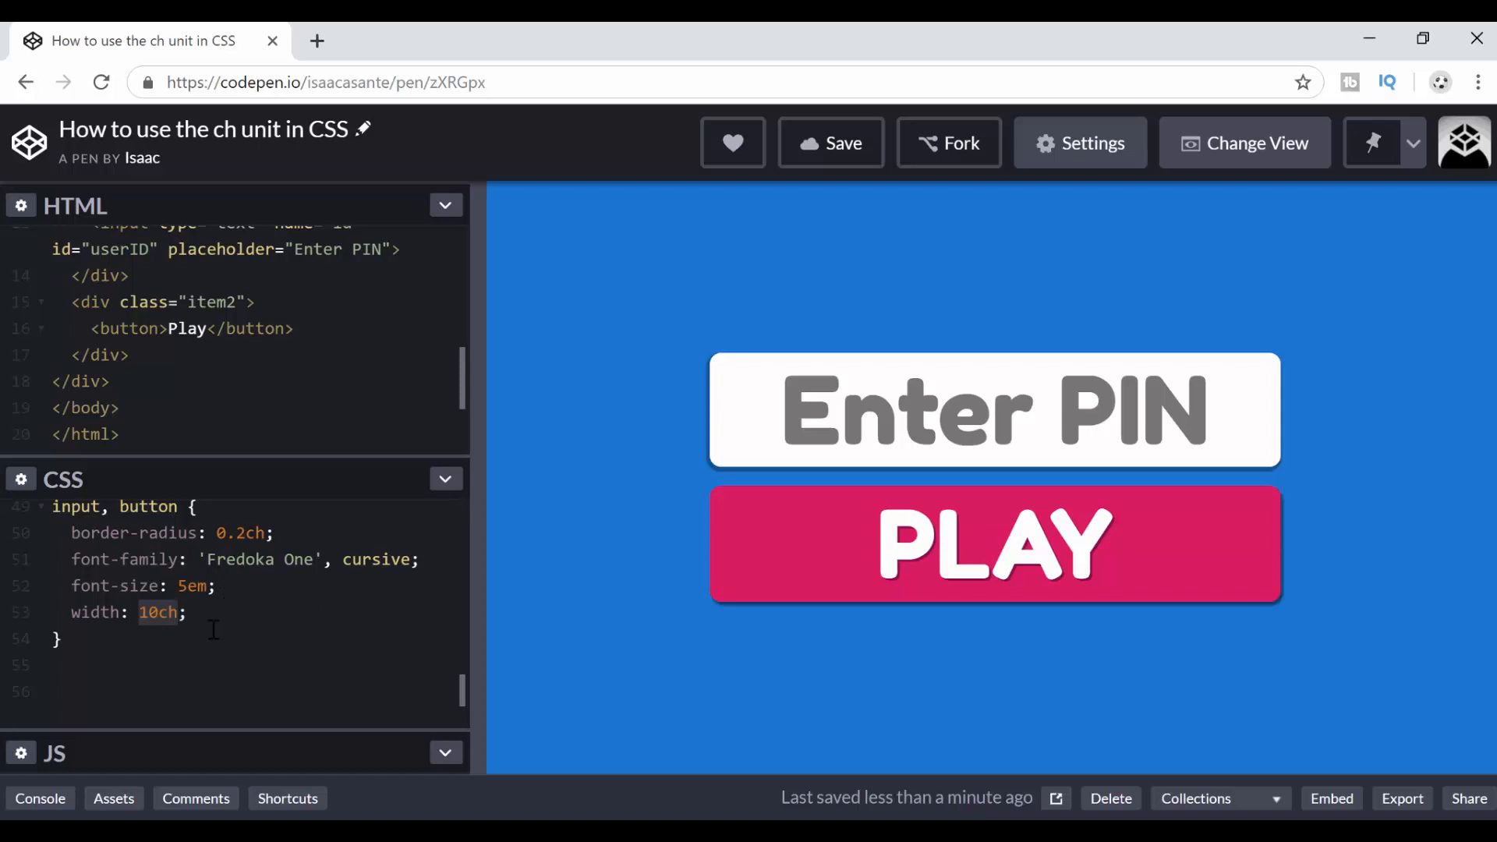
{"action": "type", "text": "6em"}
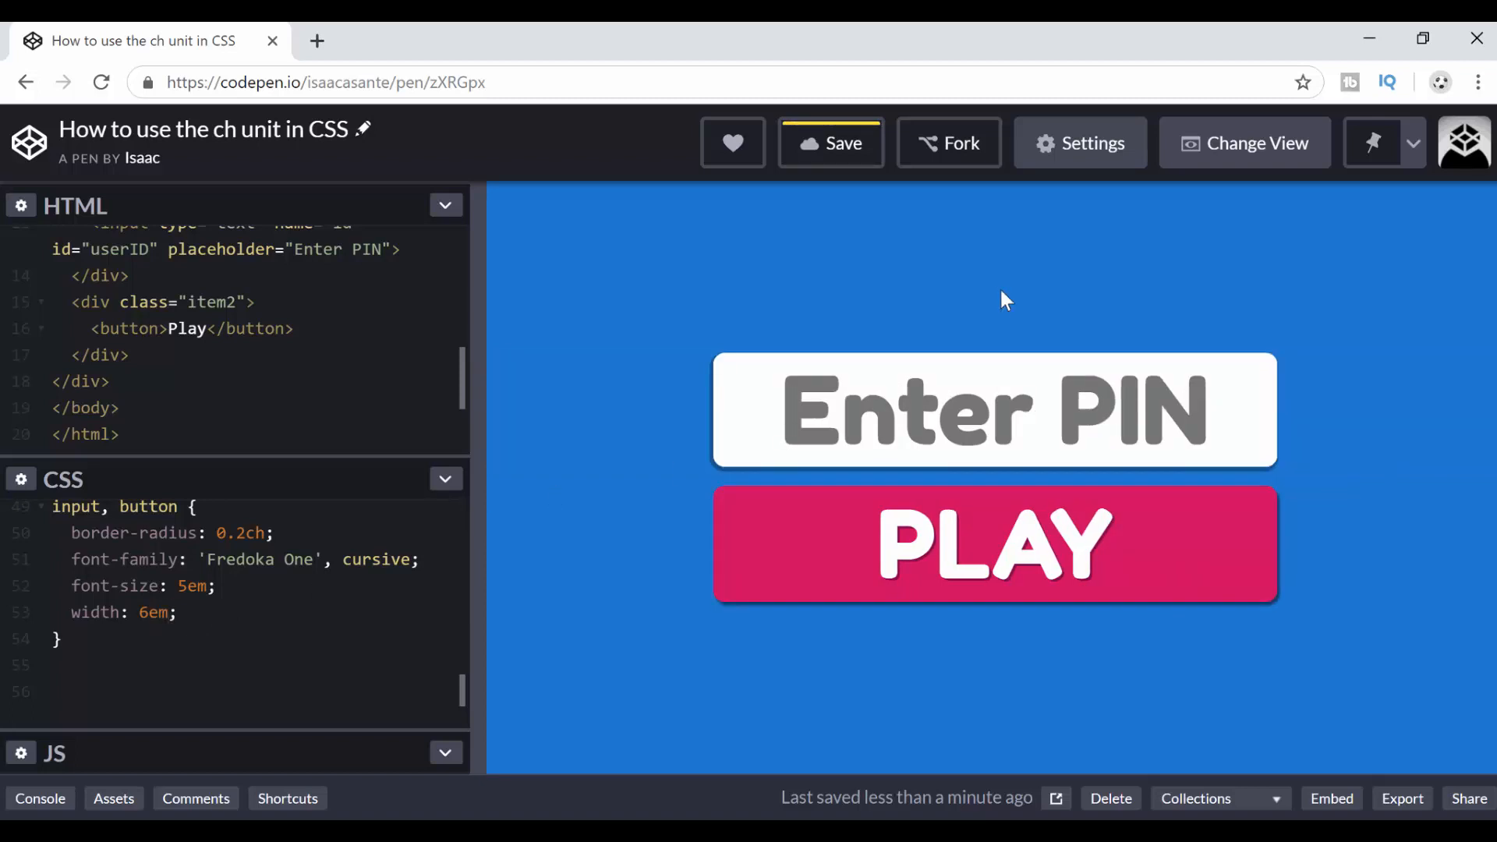
{"action": "mouse_move", "coordinate": [595, 670]}
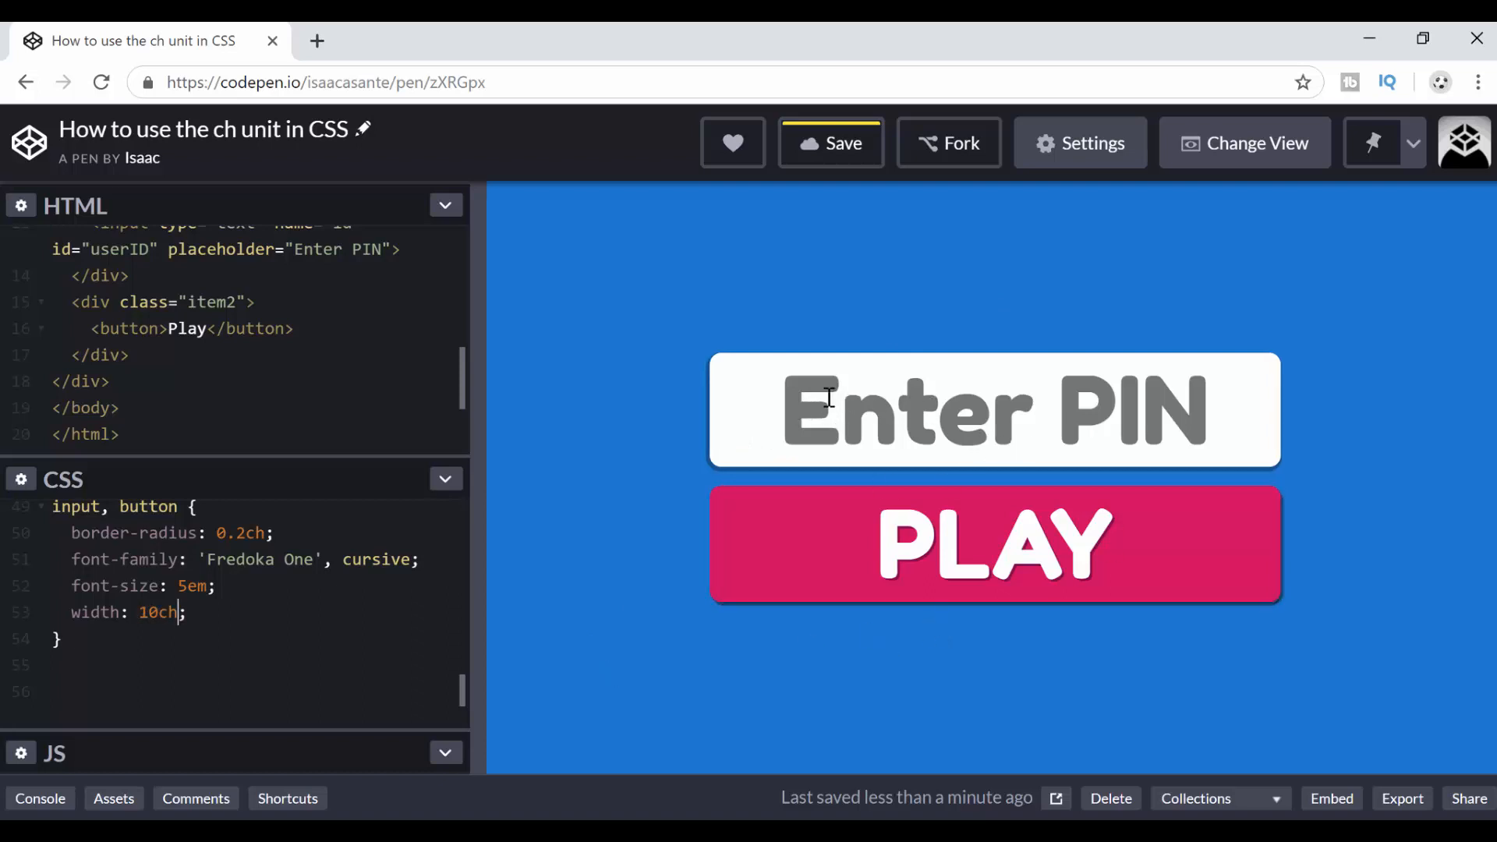
{"action": "mouse_move", "coordinate": [873, 419]}
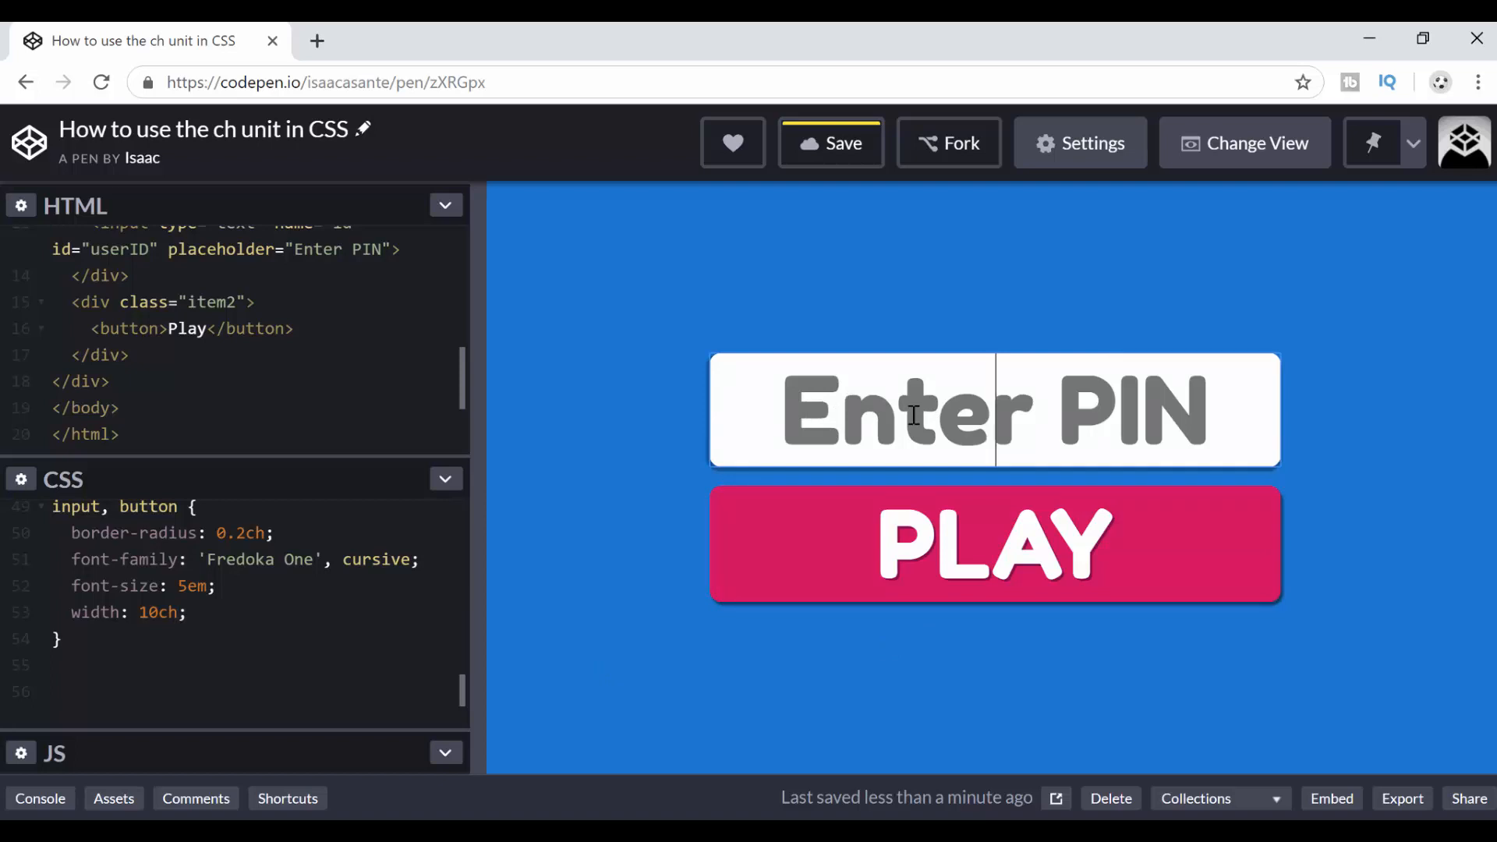
{"action": "mouse_move", "coordinate": [838, 348]}
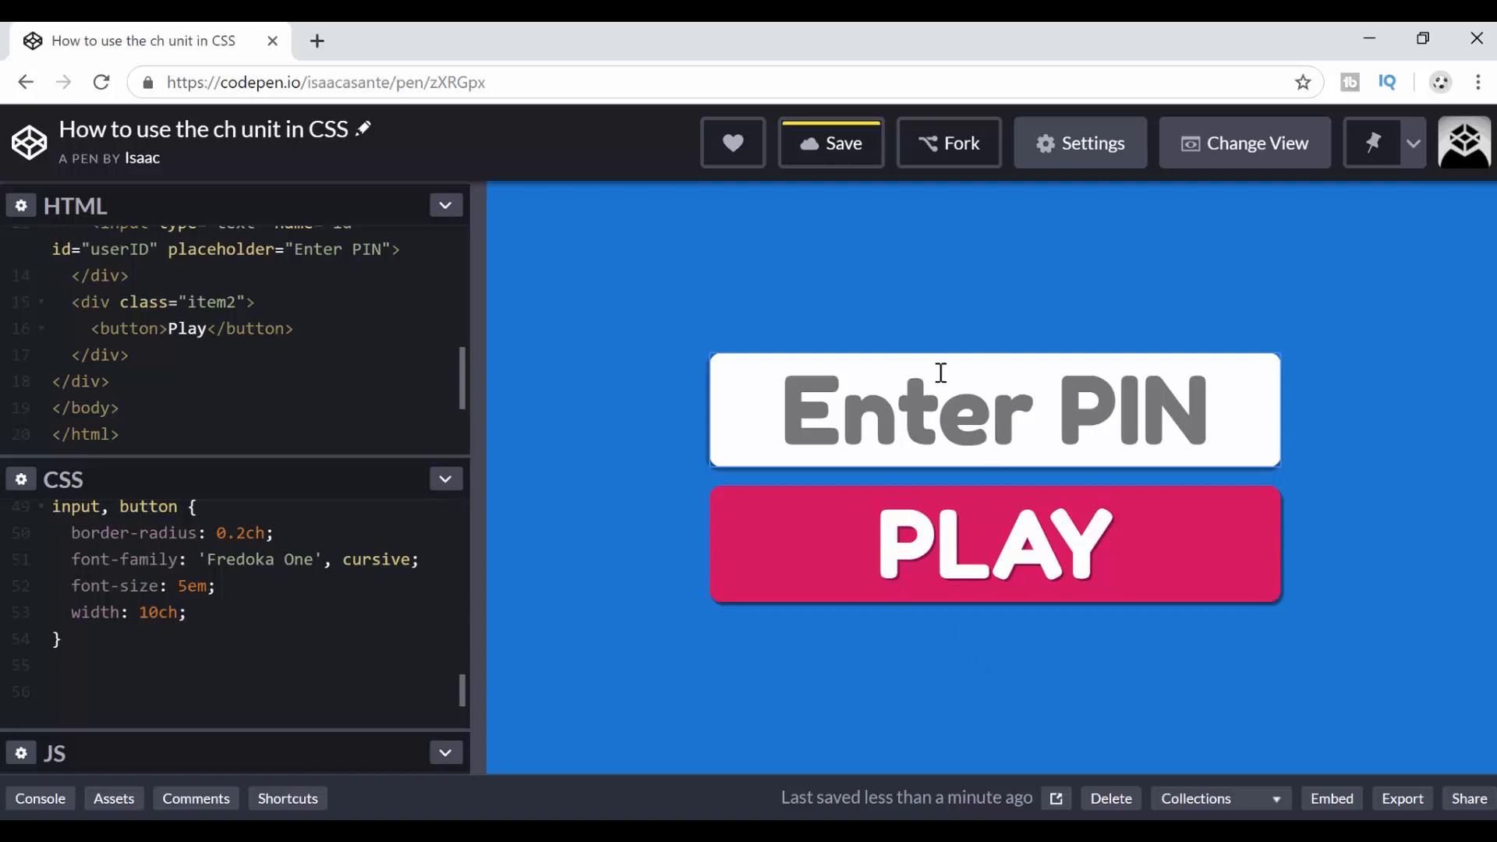
{"action": "mouse_move", "coordinate": [1007, 419]}
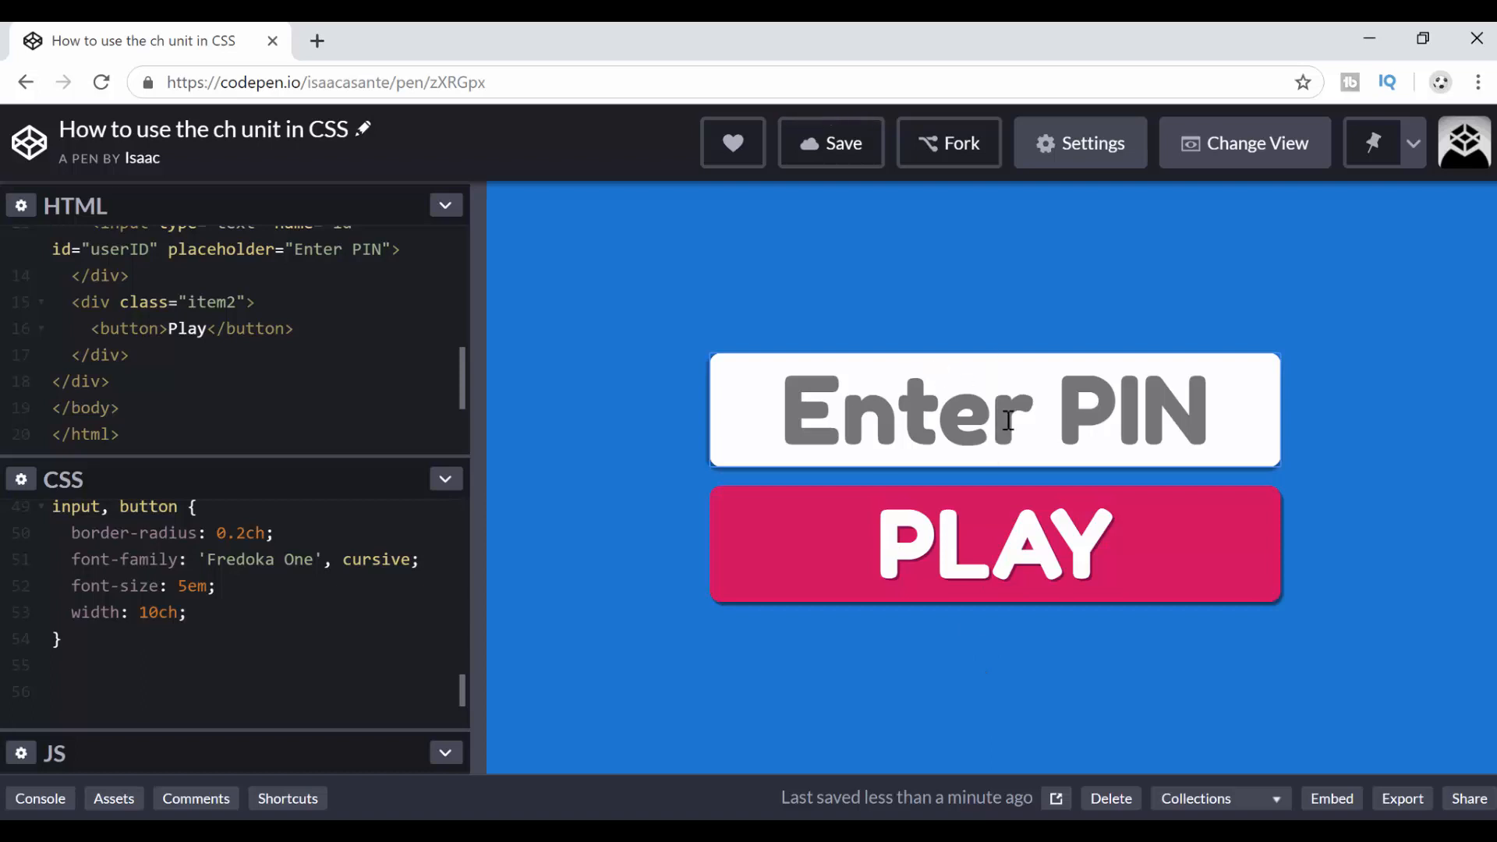
{"action": "type", "text": "123456789"}
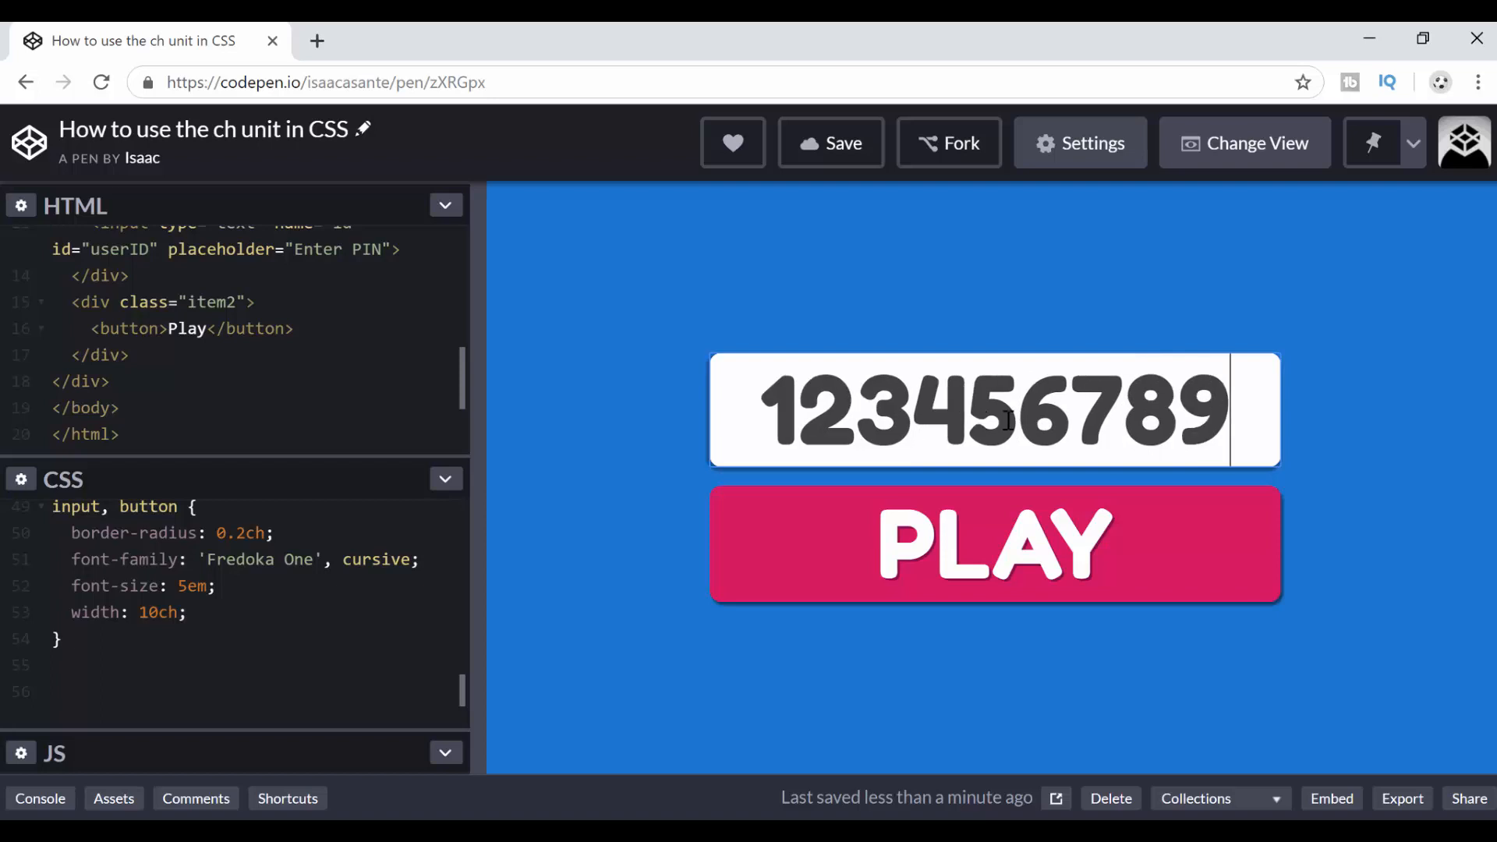
{"action": "type", "text": "0"}
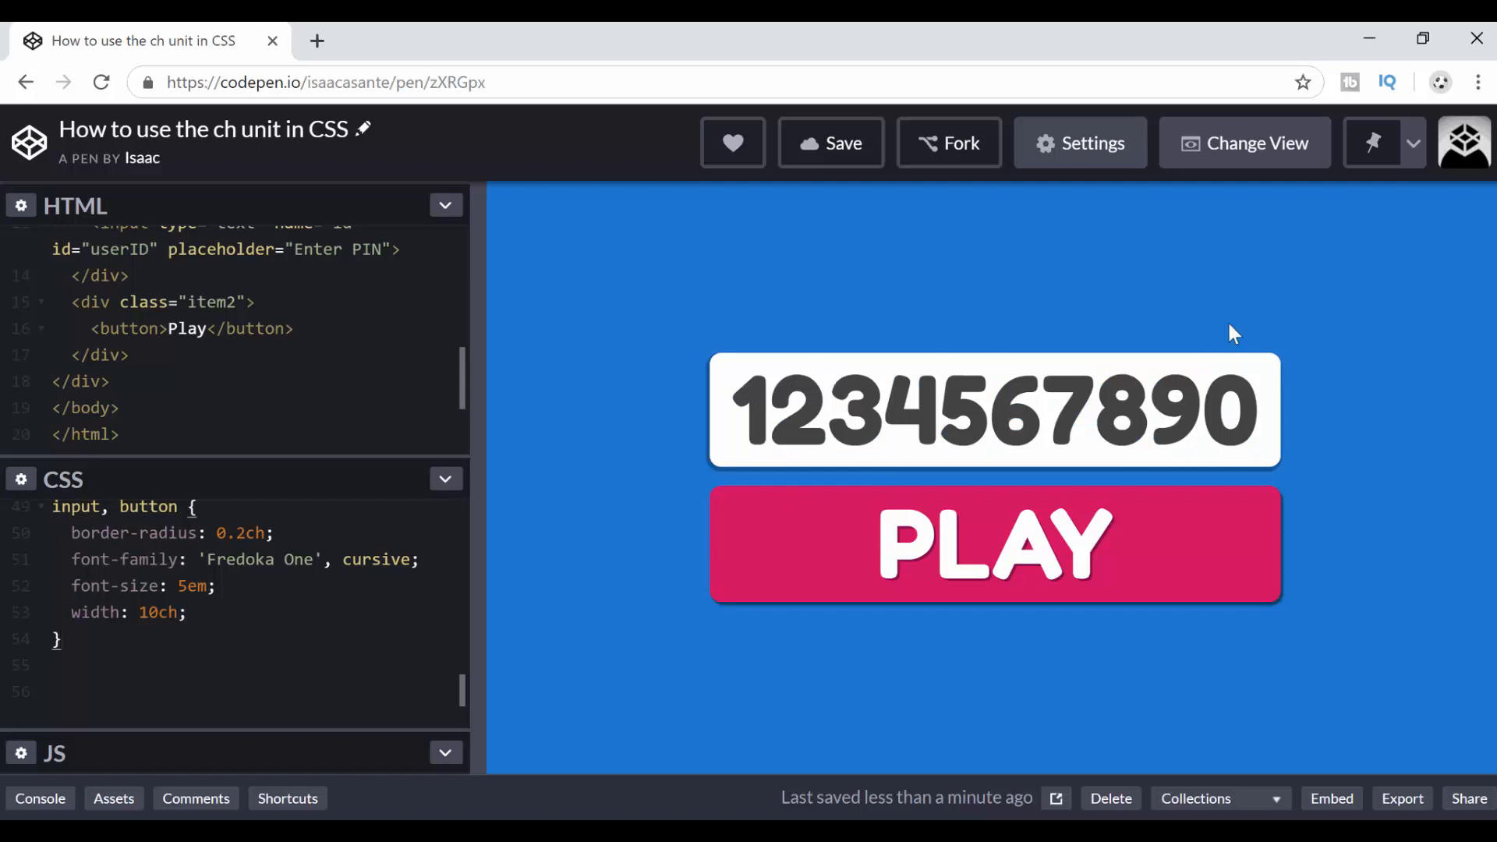
{"action": "left_click", "coordinate": [1232, 410]}
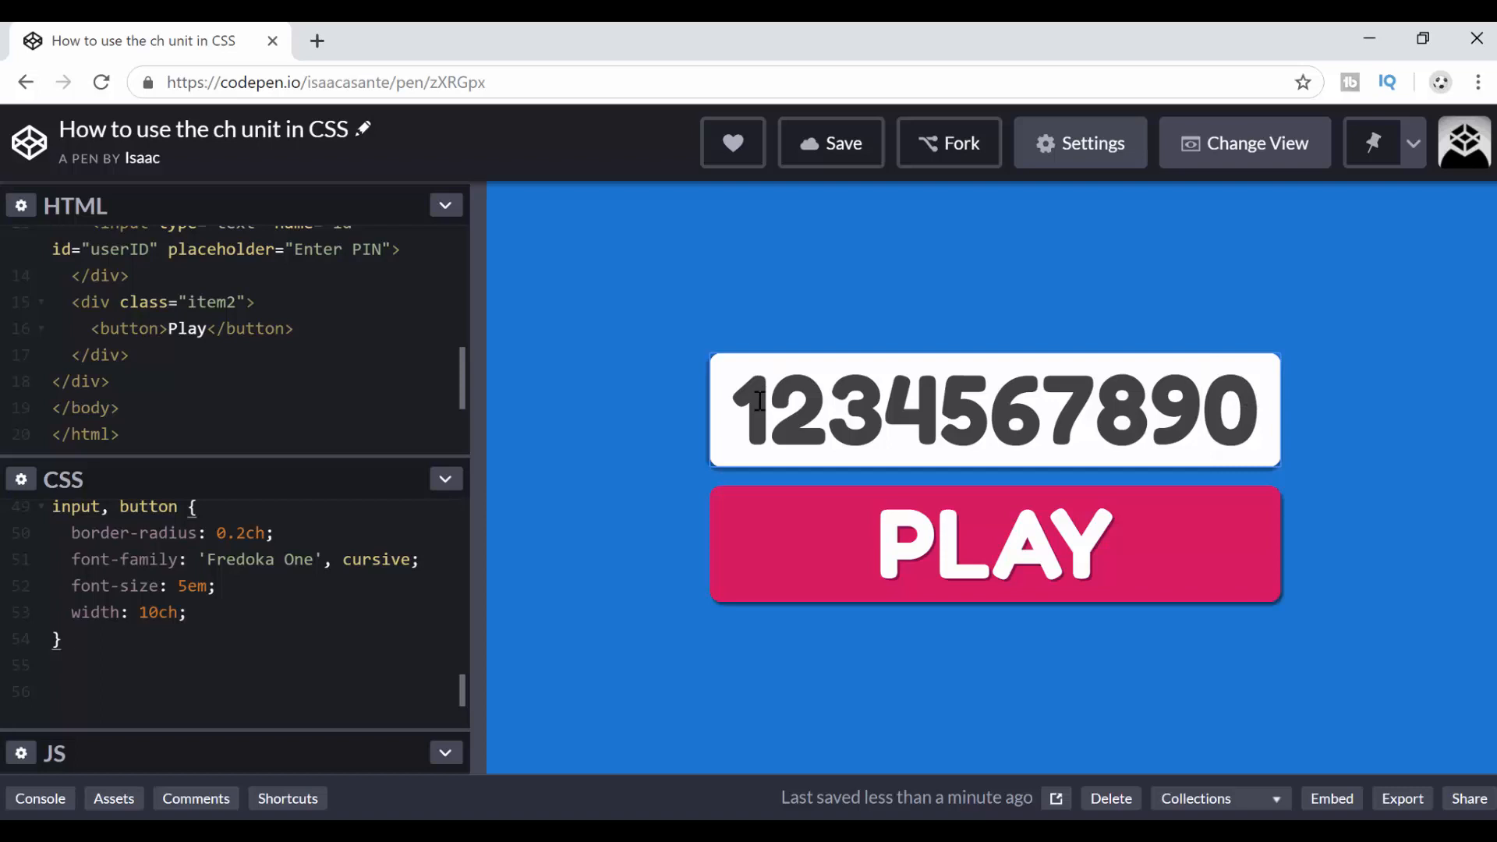
{"action": "left_click", "coordinate": [941, 410]}
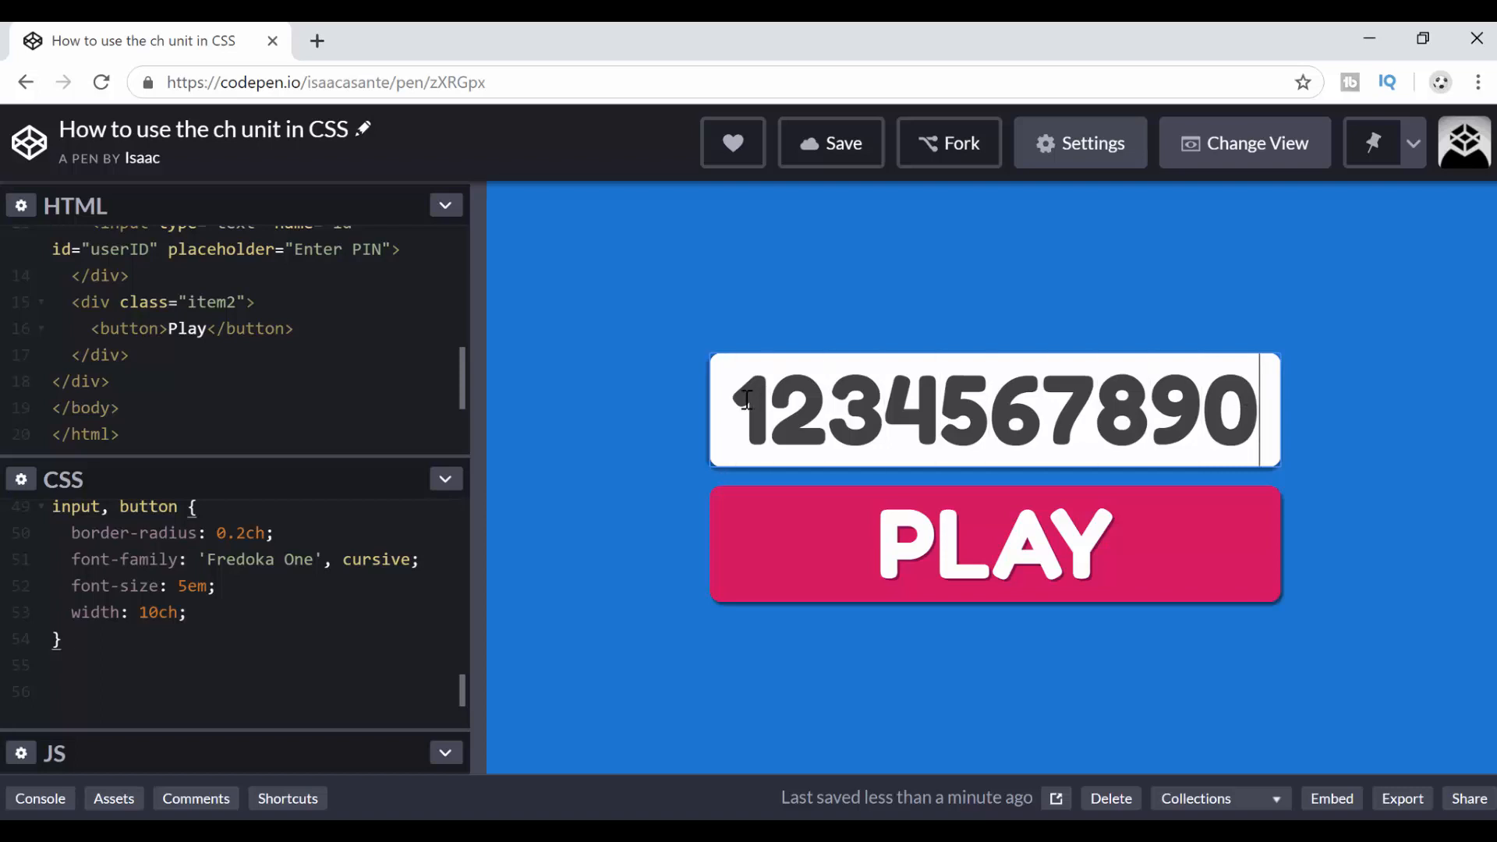
{"action": "mouse_move", "coordinate": [848, 410]}
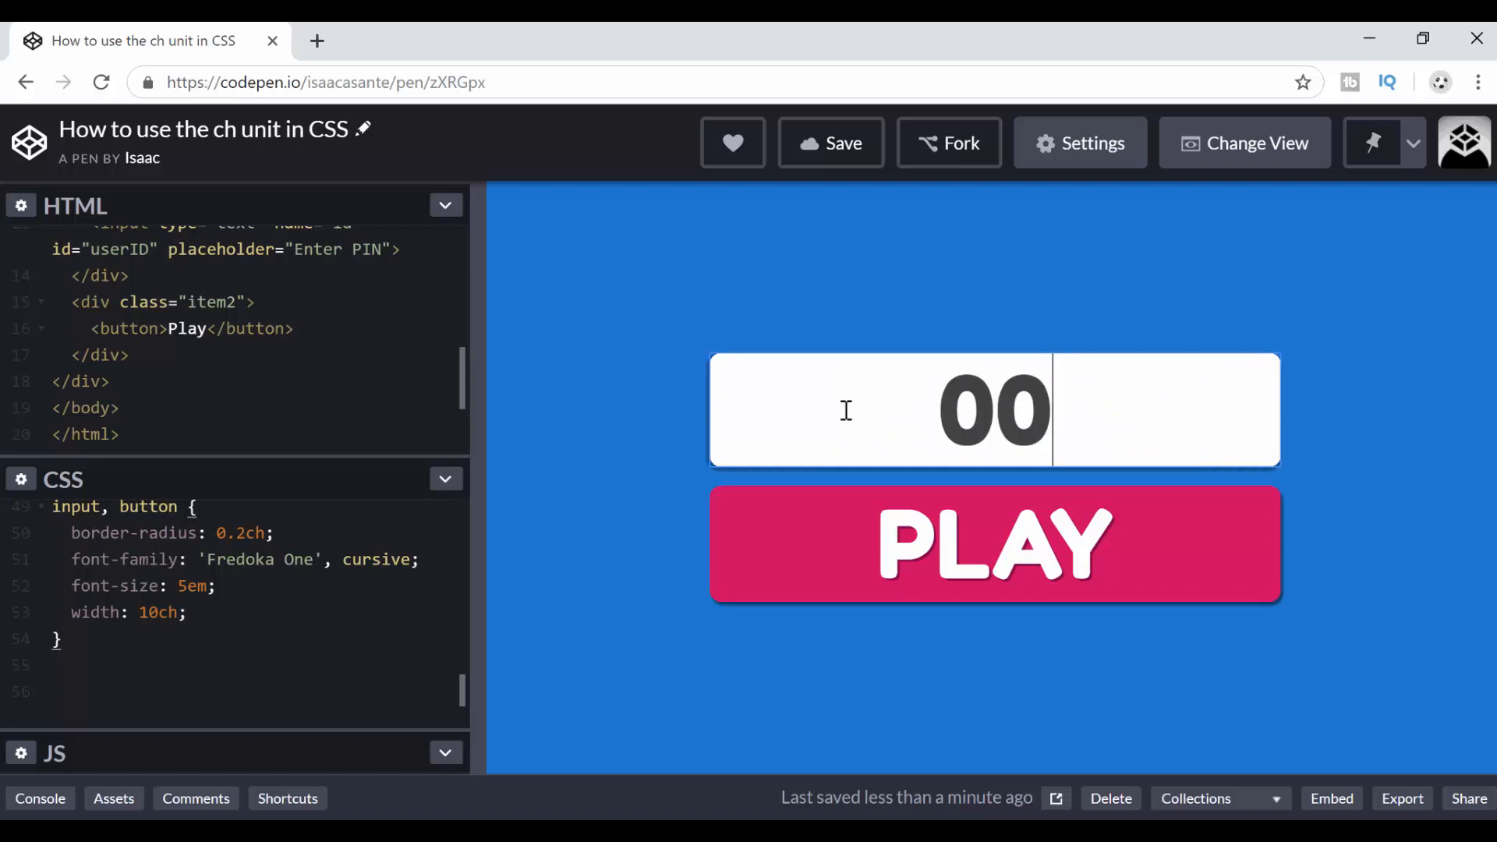
Fill the PIN field with a row of ten zeros
{"action": "type", "text": "000000000"}
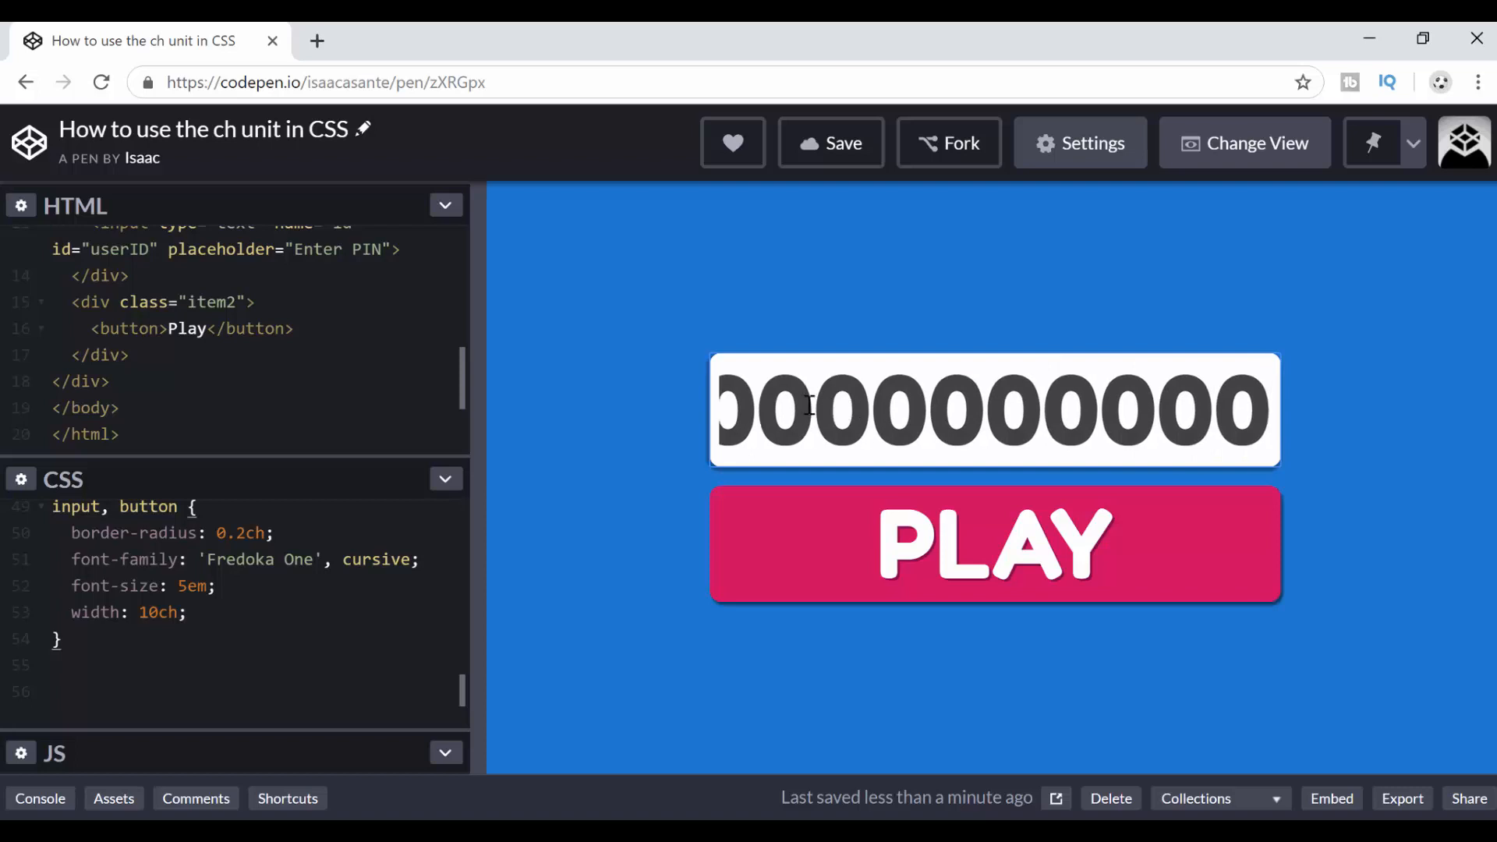
{"action": "mouse_move", "coordinate": [733, 412]}
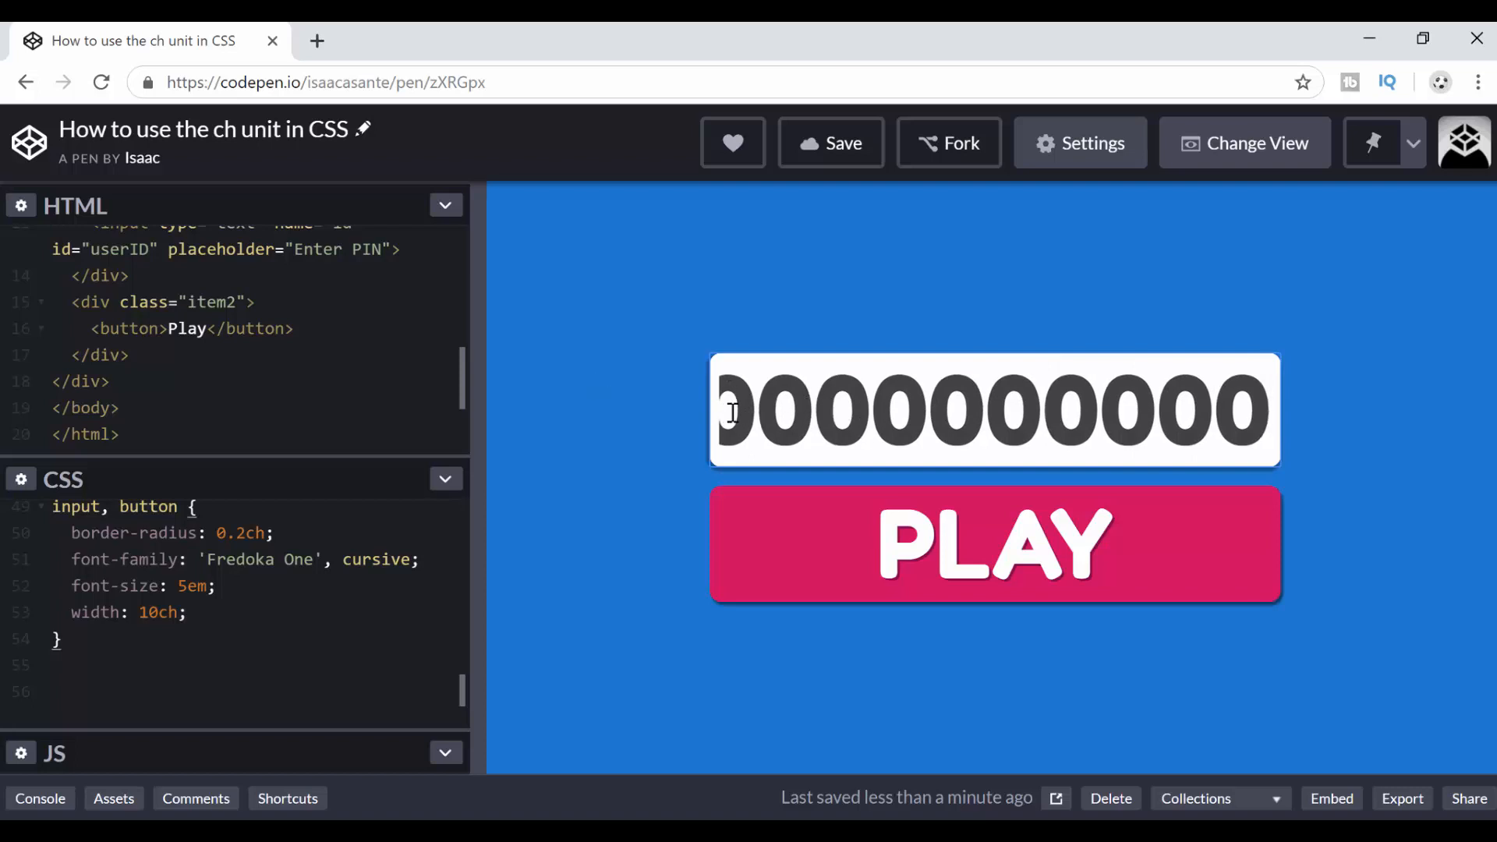
{"action": "mouse_move", "coordinate": [941, 410]}
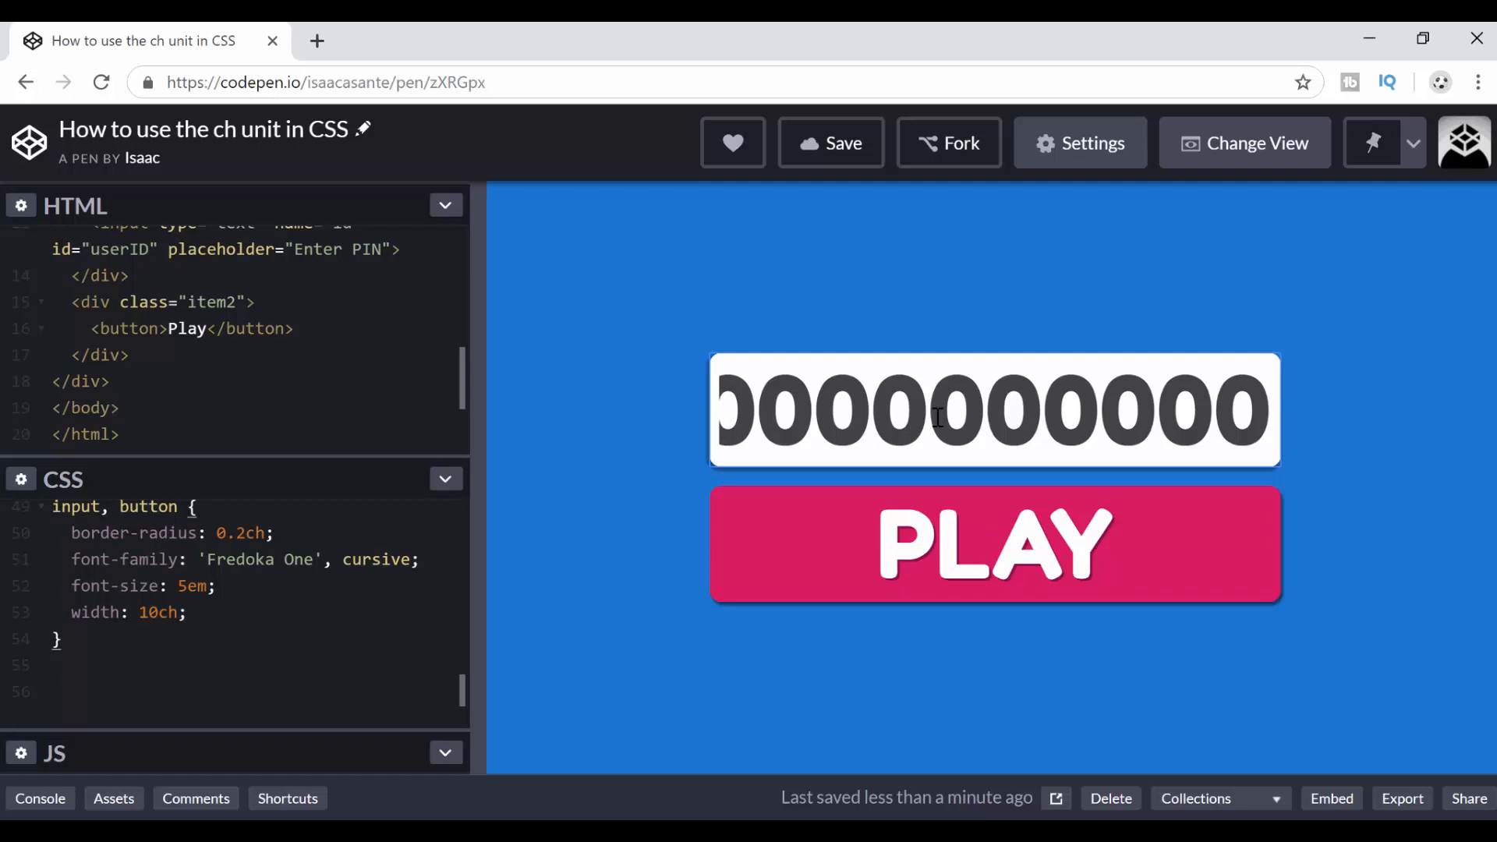
{"action": "mouse_move", "coordinate": [1008, 445]}
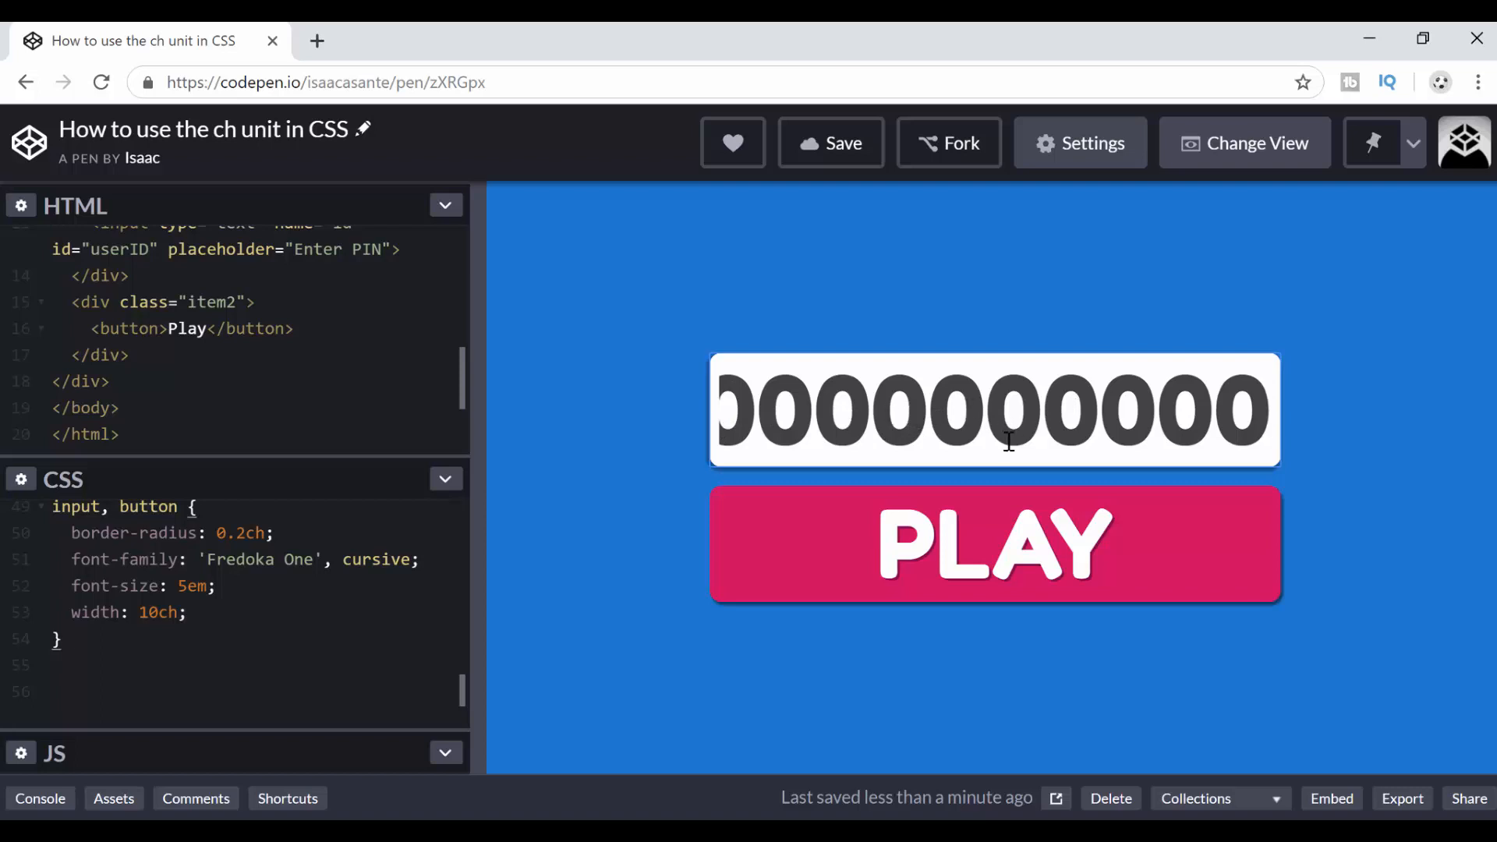
{"action": "mouse_move", "coordinate": [444, 681]}
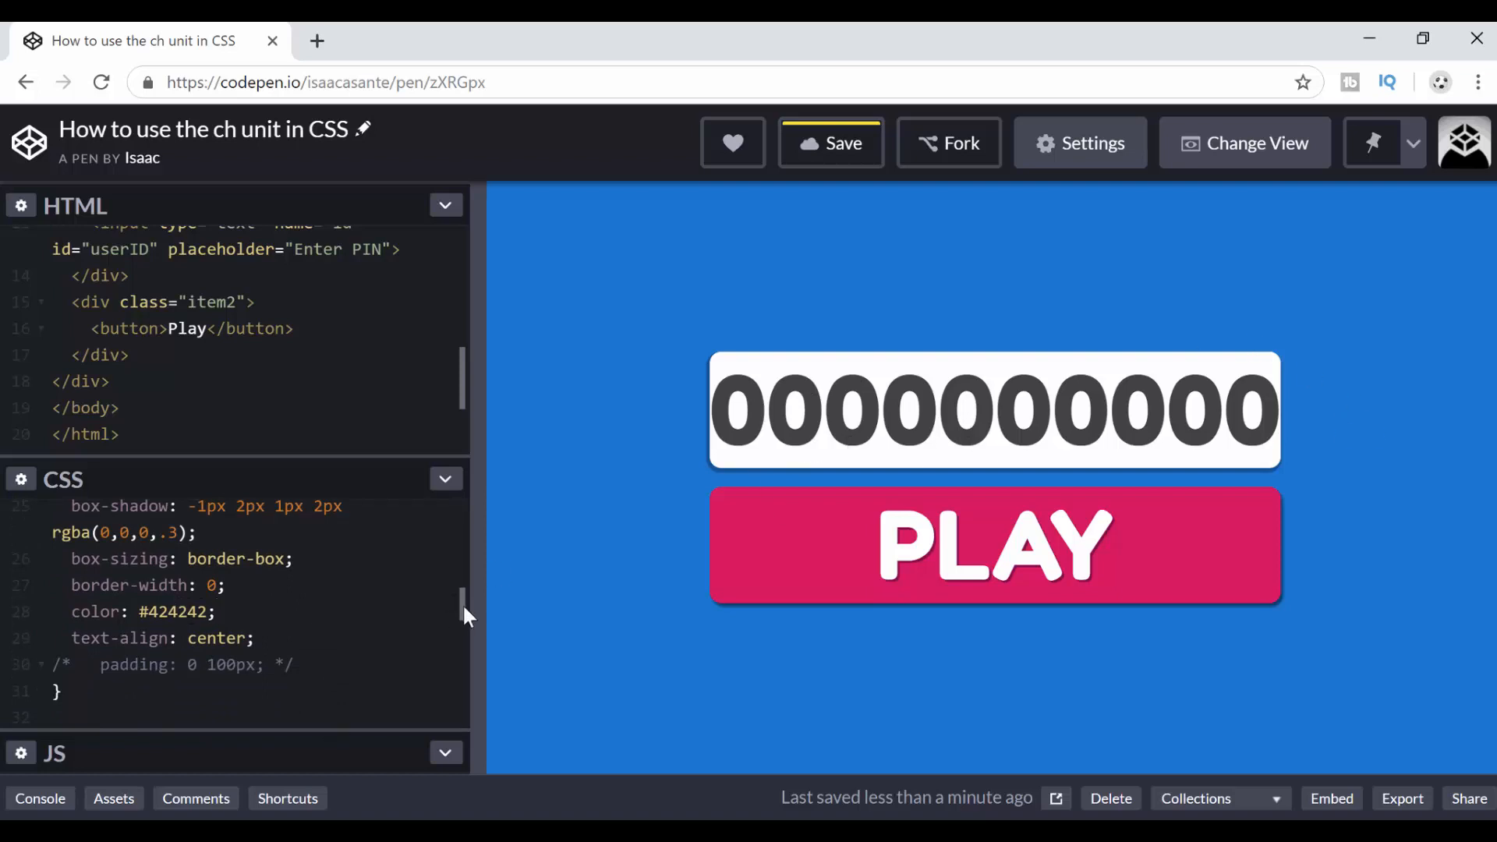
{"action": "scroll", "scroll_direction": "down", "scroll_amount": 3}
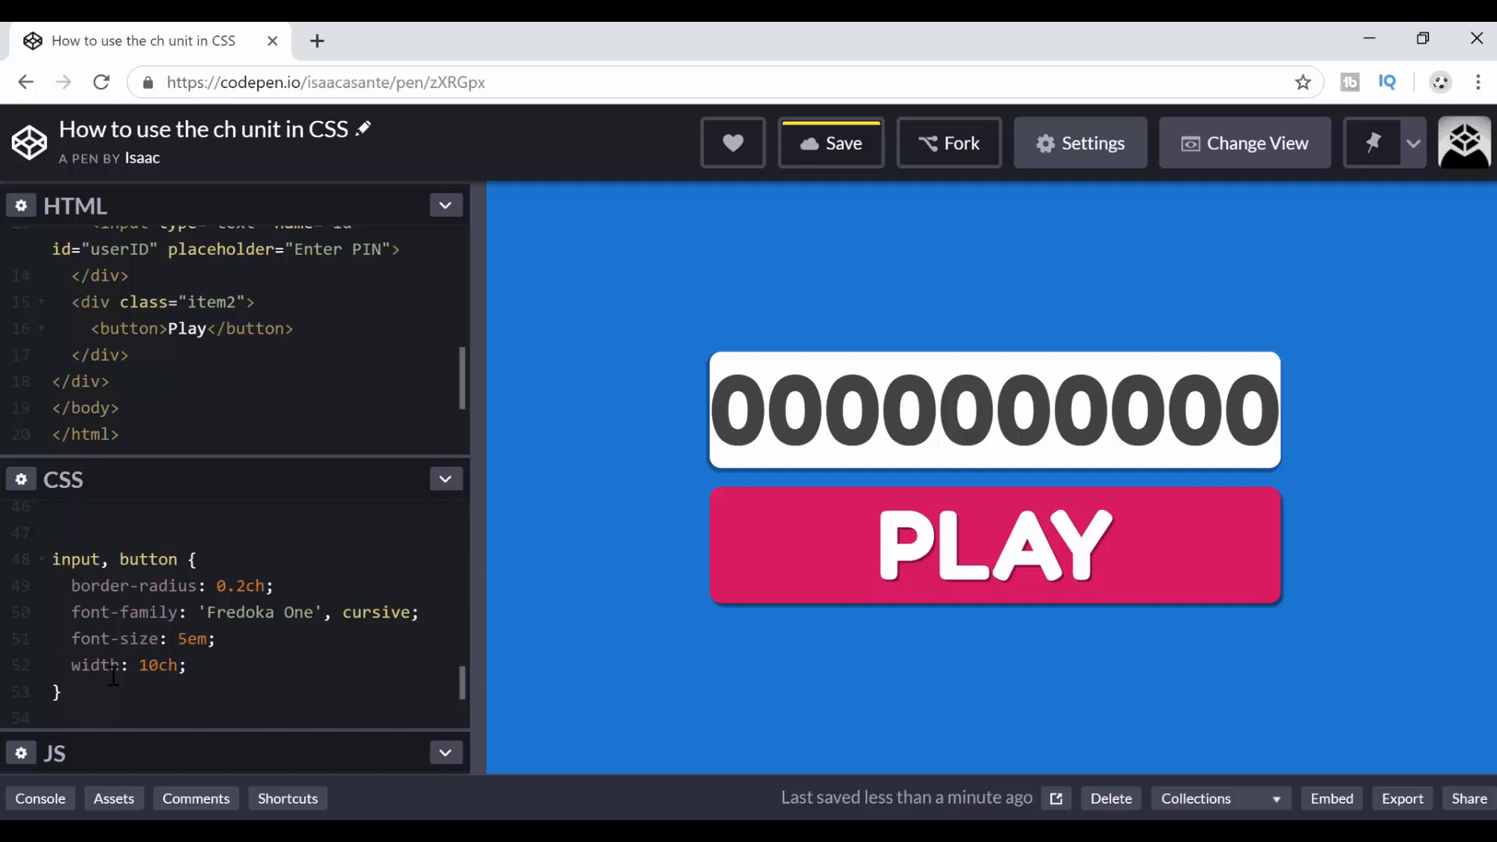
{"action": "type", "text": "15"}
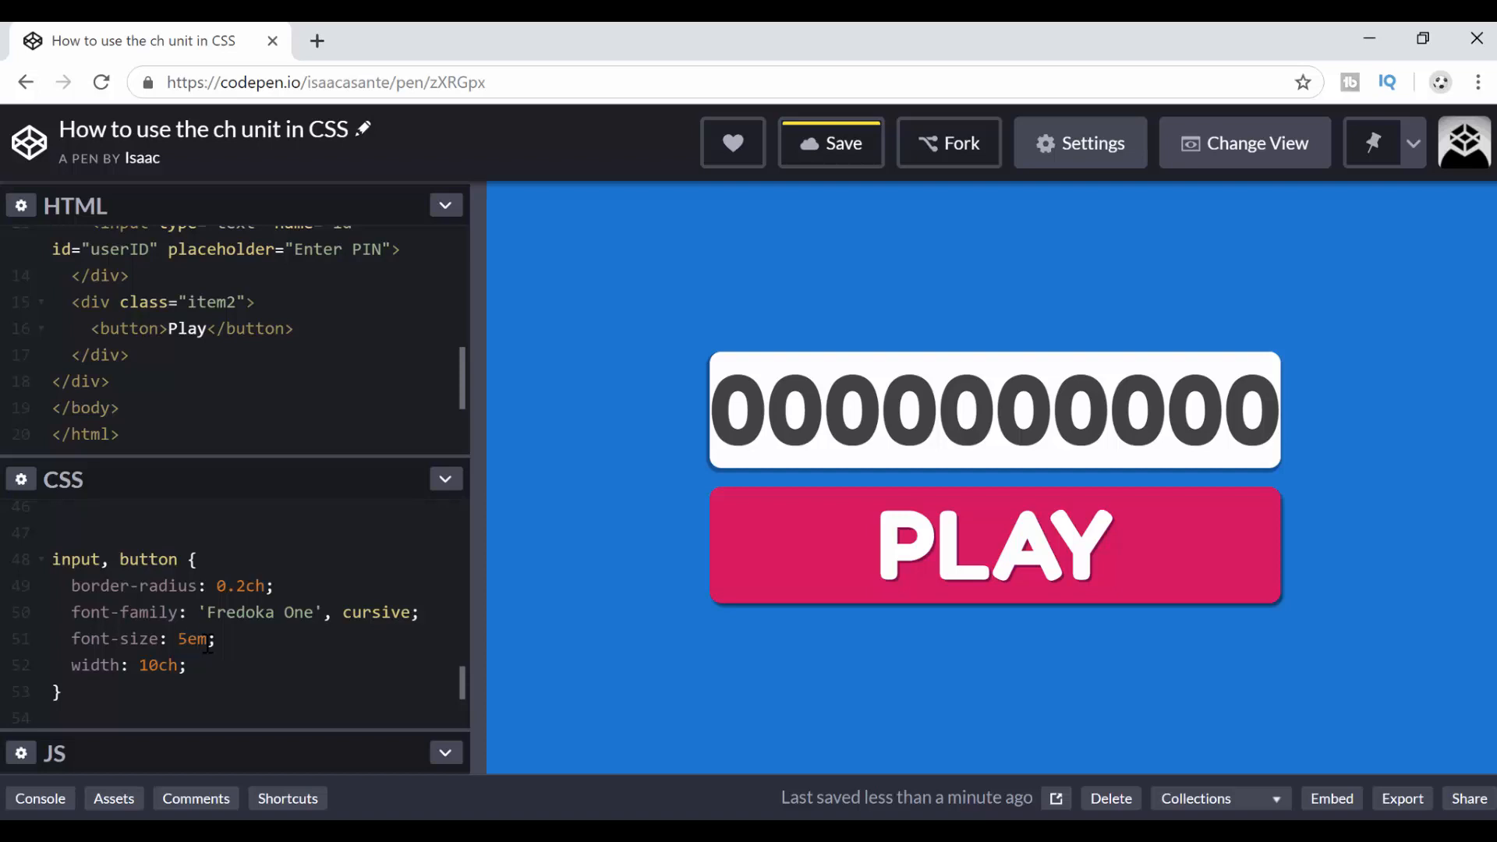
Try a 2em font size and check the smaller PIN field in the preview
{"action": "type", "text": "2em"}
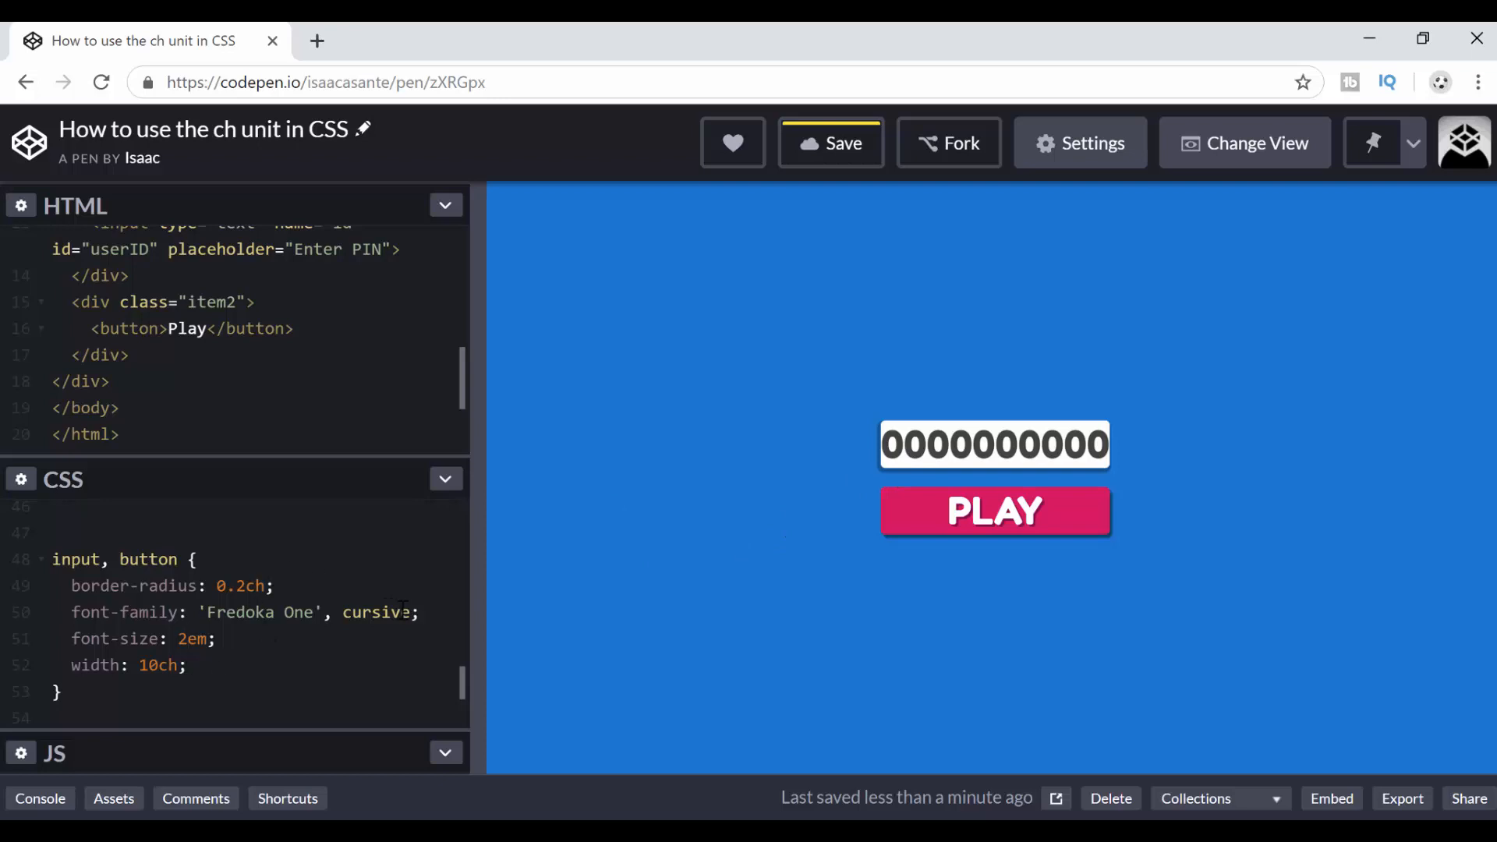
{"action": "left_click", "coordinate": [993, 444]}
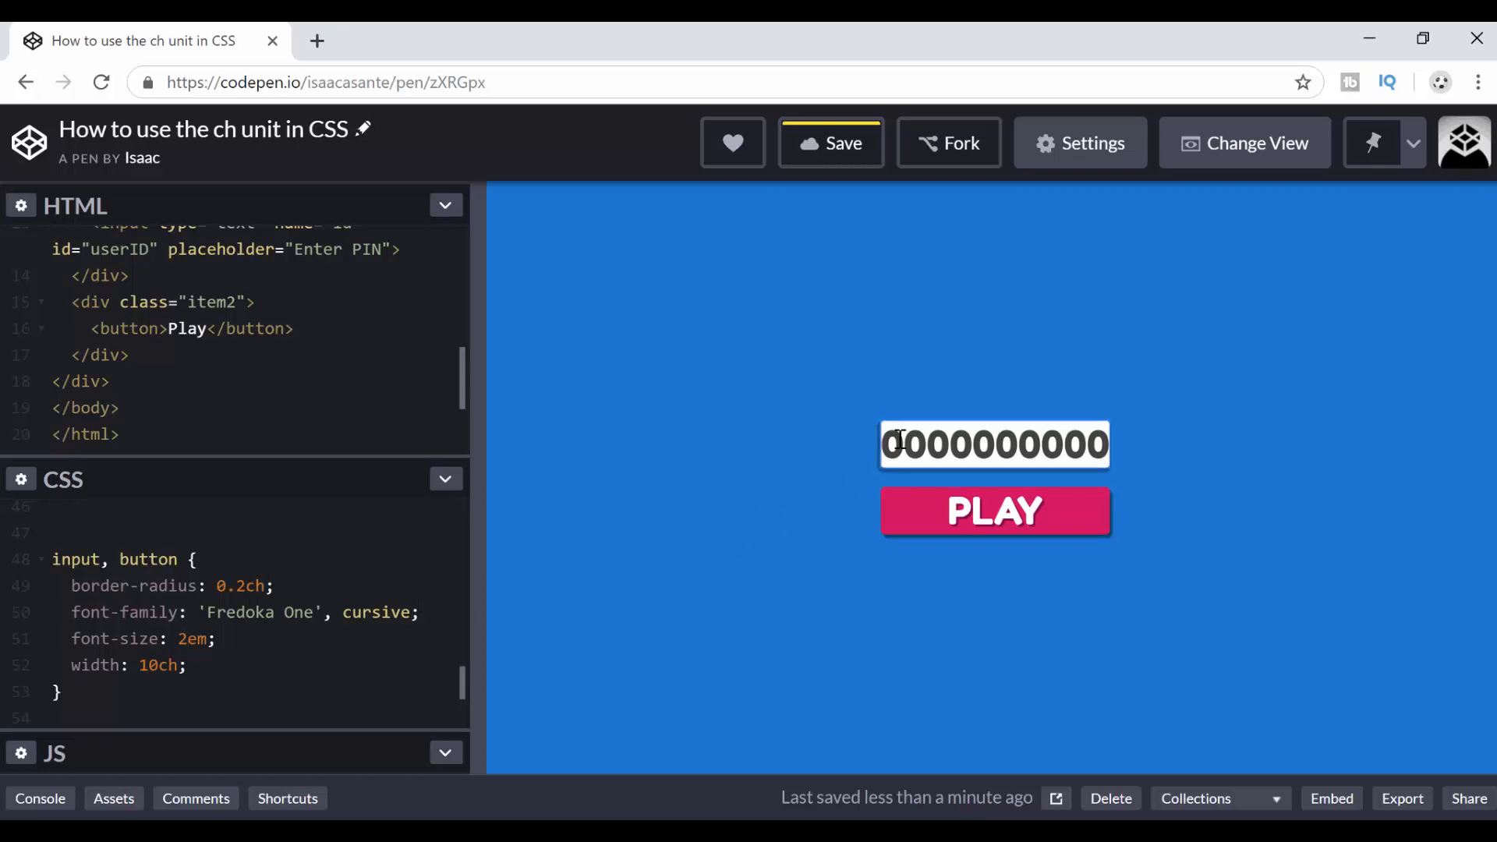
{"action": "mouse_move", "coordinate": [594, 711]}
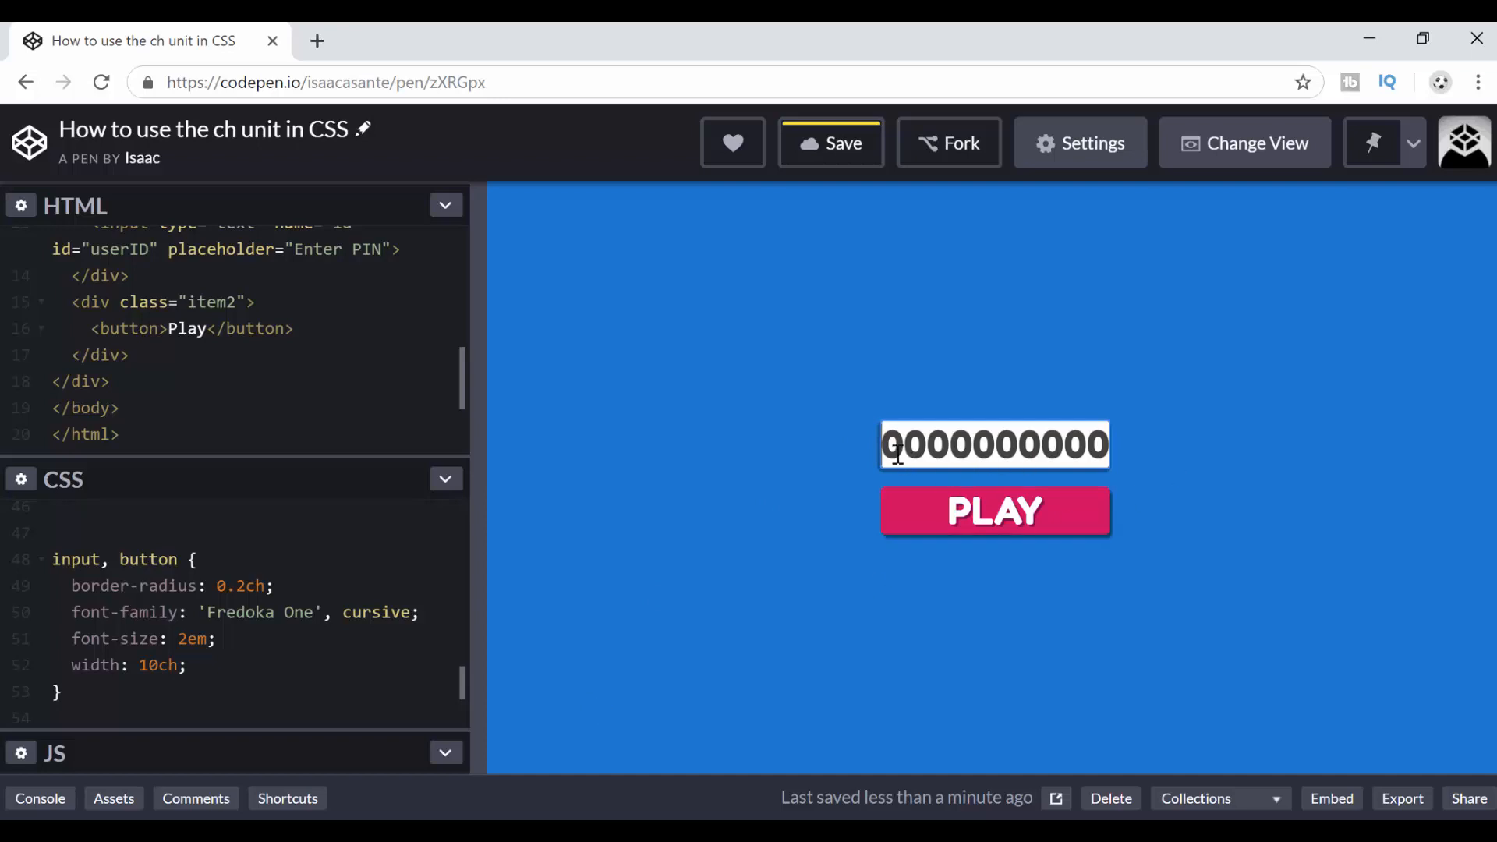
{"action": "left_click", "coordinate": [892, 444]}
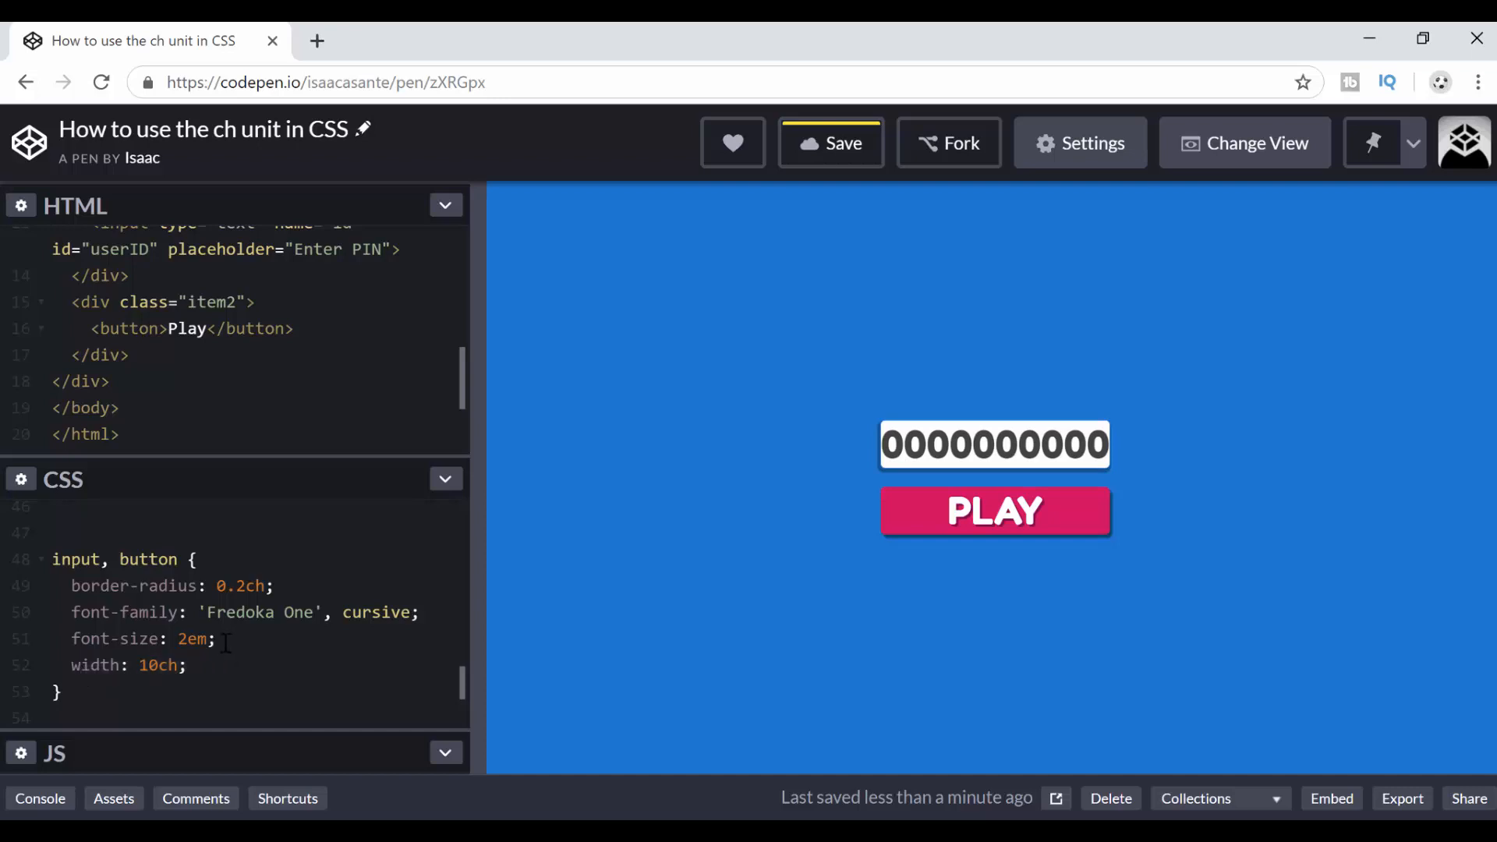
Try font sizes 1em, 4em and 80px, then settle on 5em for the input and button
{"action": "double_click", "coordinate": [192, 639]}
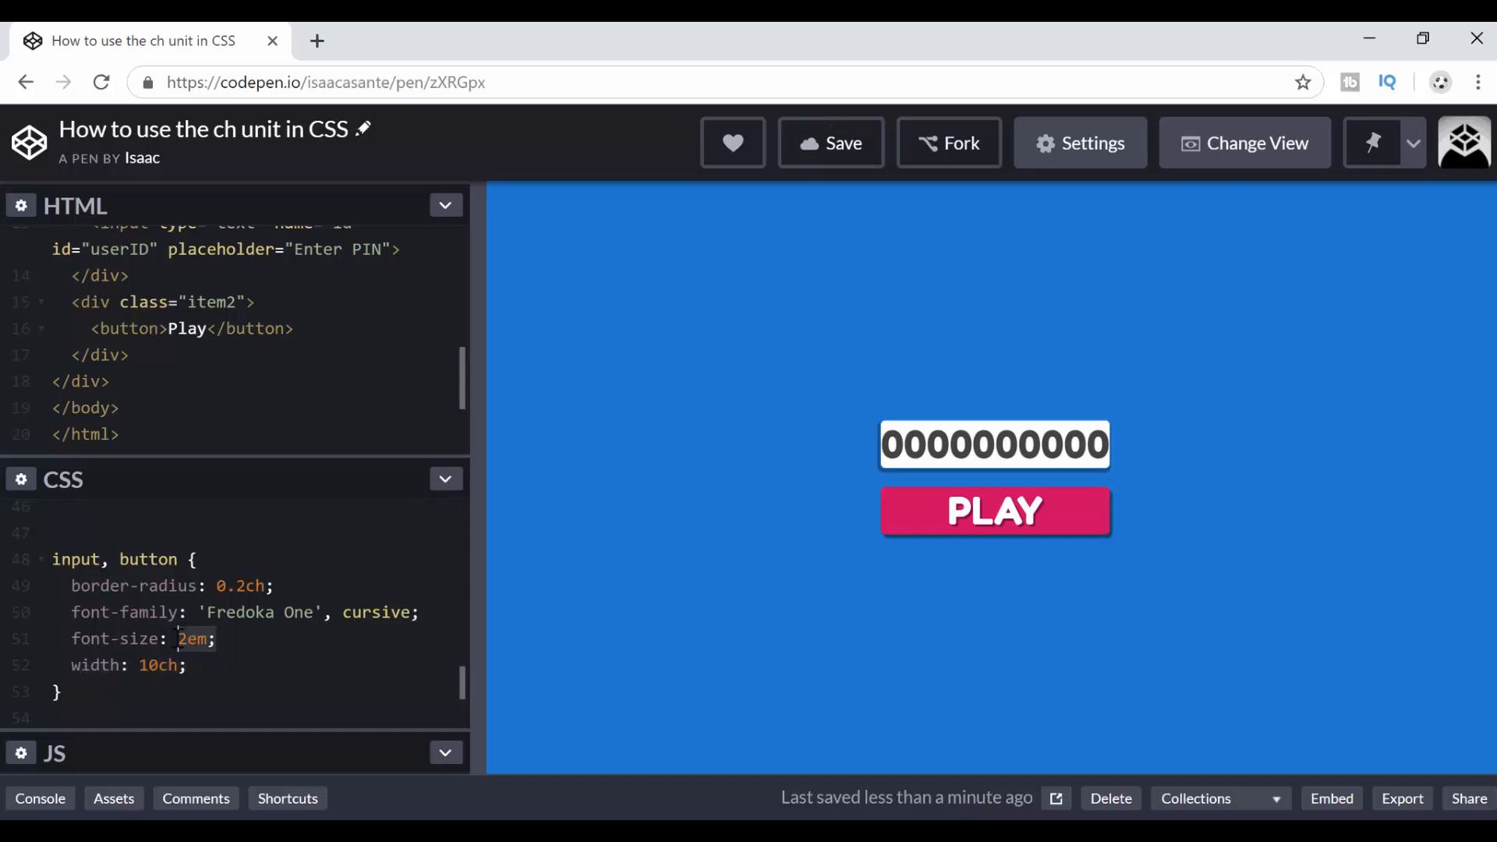
{"action": "key", "text": "Backspace"}
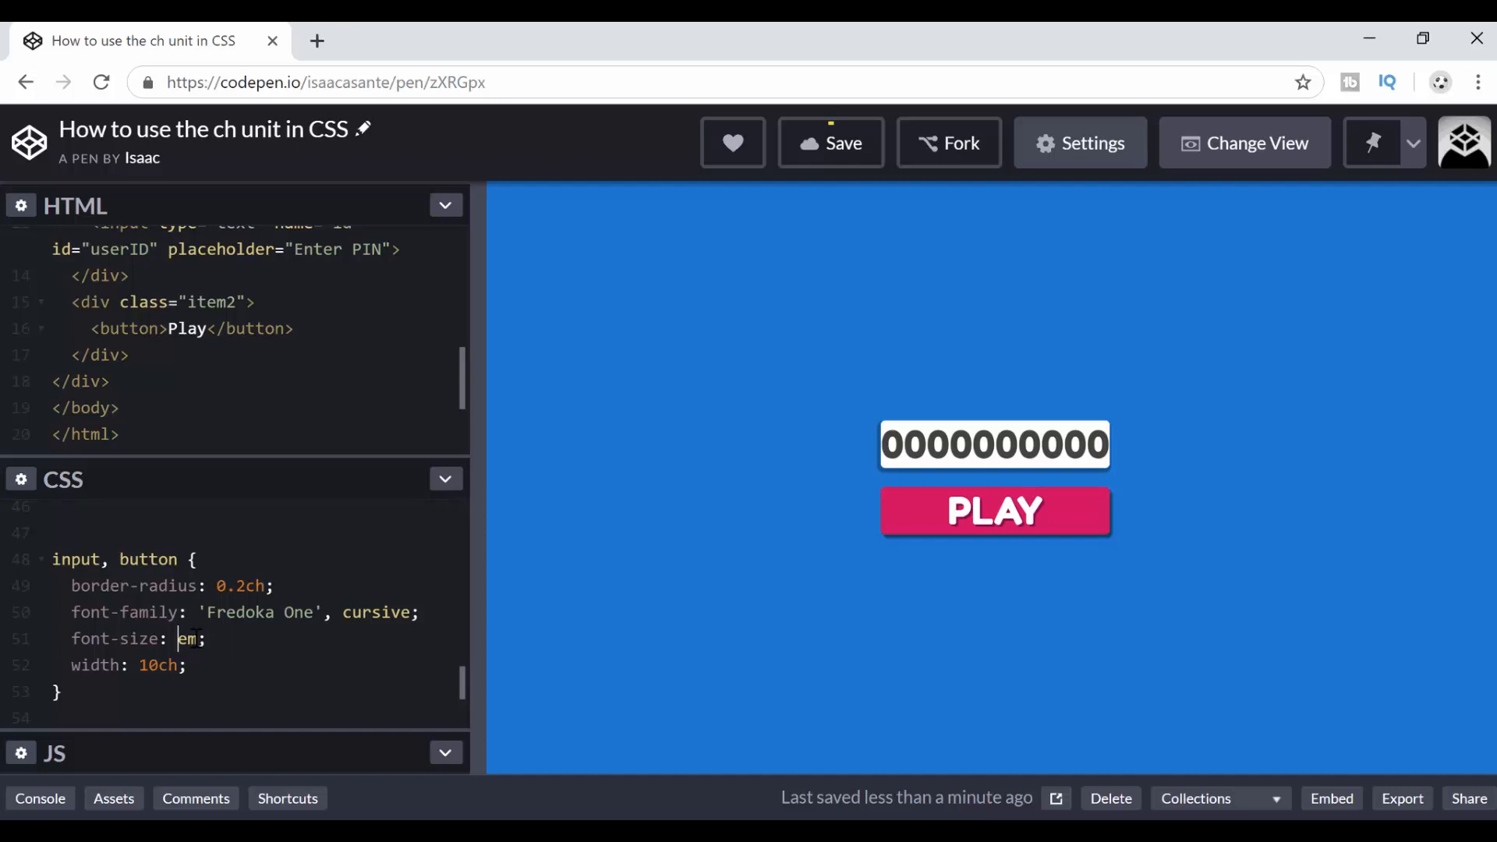
{"action": "type", "text": "1"}
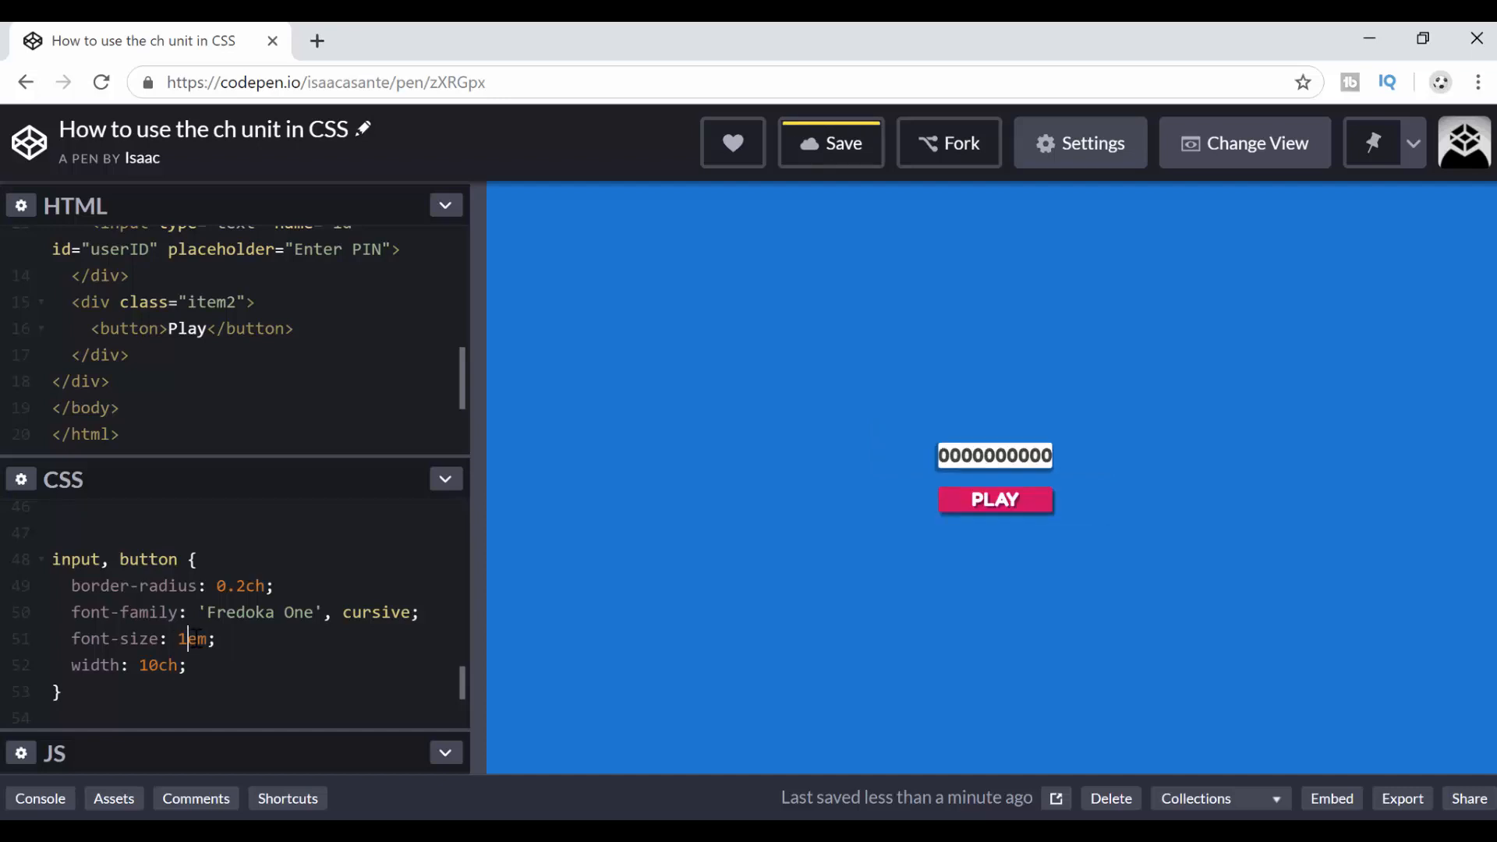
{"action": "type", "text": "4"}
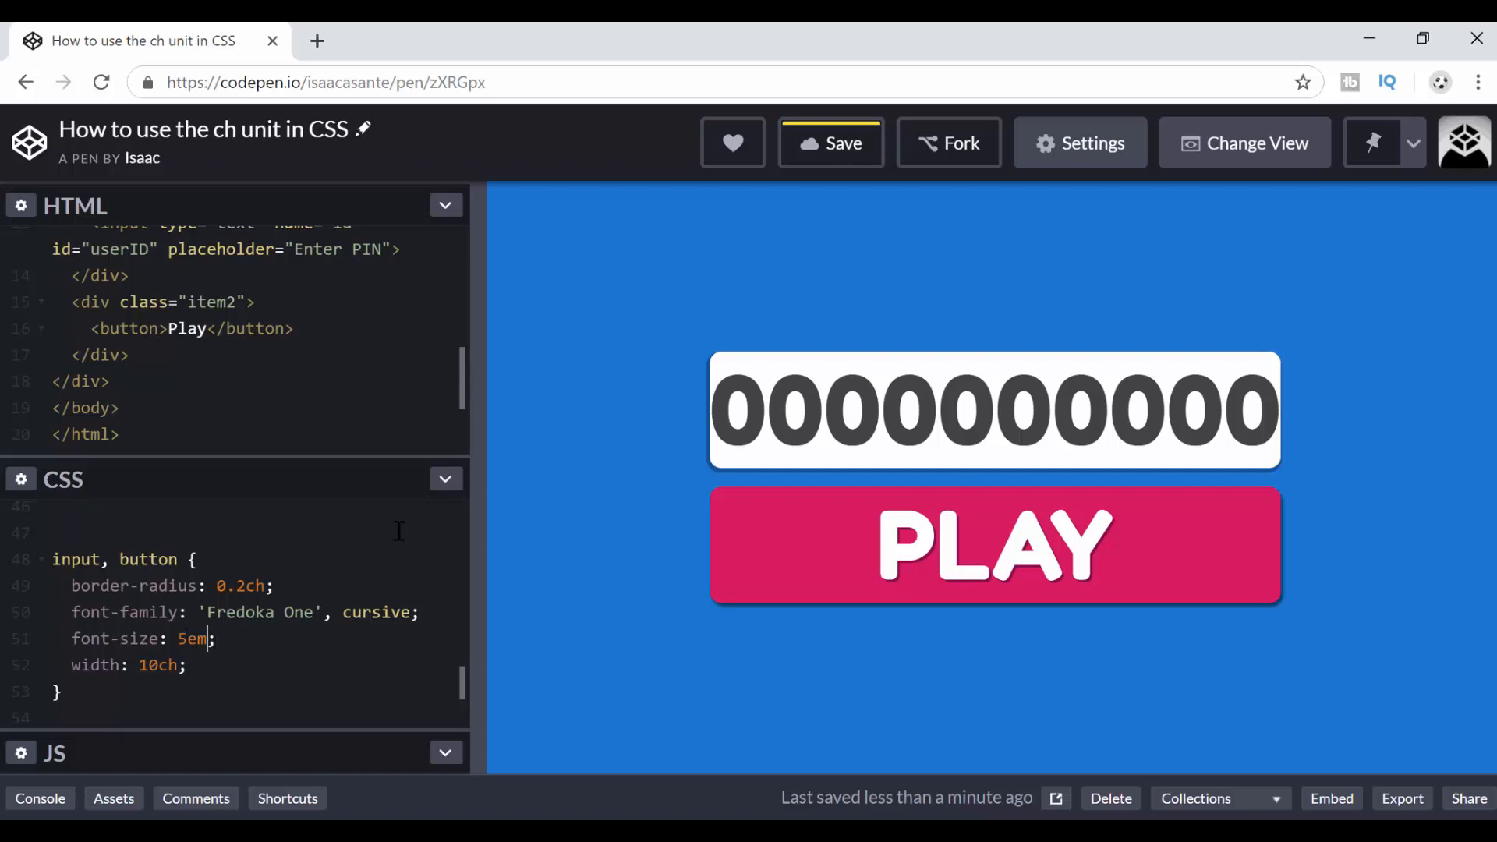
{"action": "type", "text": "80px"}
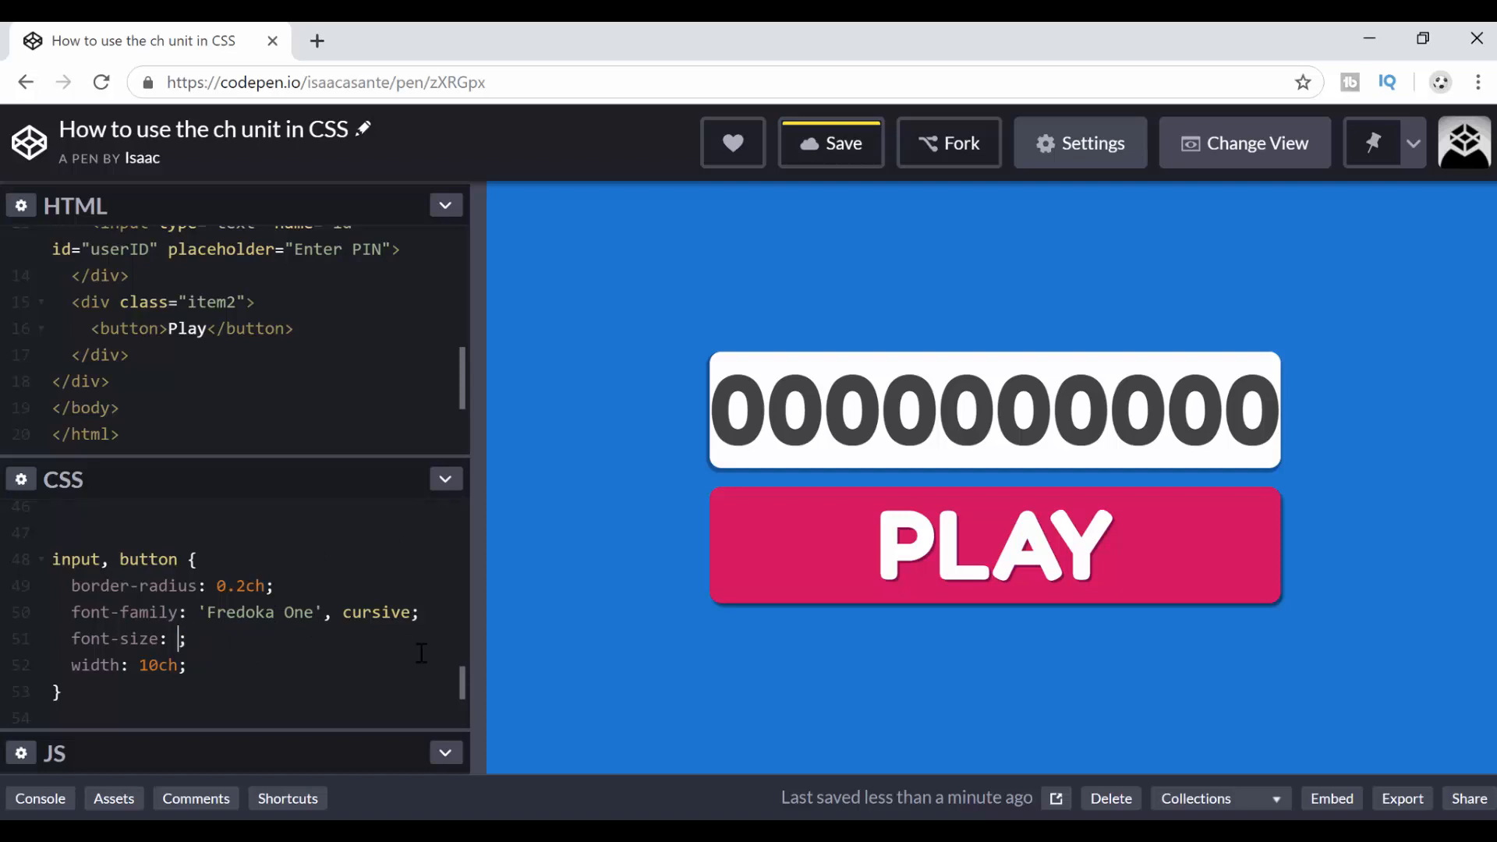
{"action": "type", "text": "5em"}
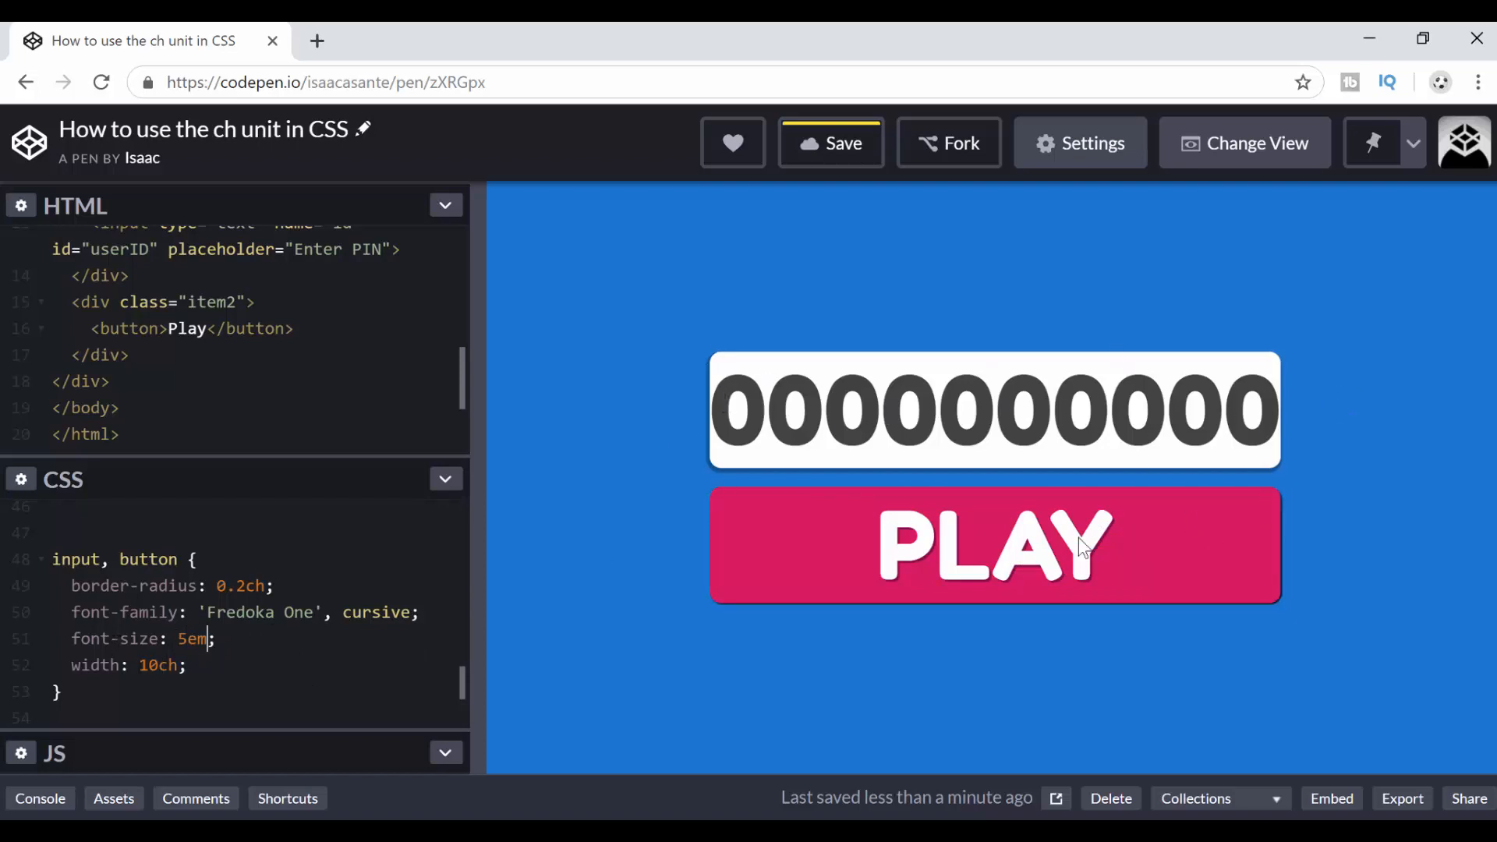
{"action": "left_click", "coordinate": [832, 410]}
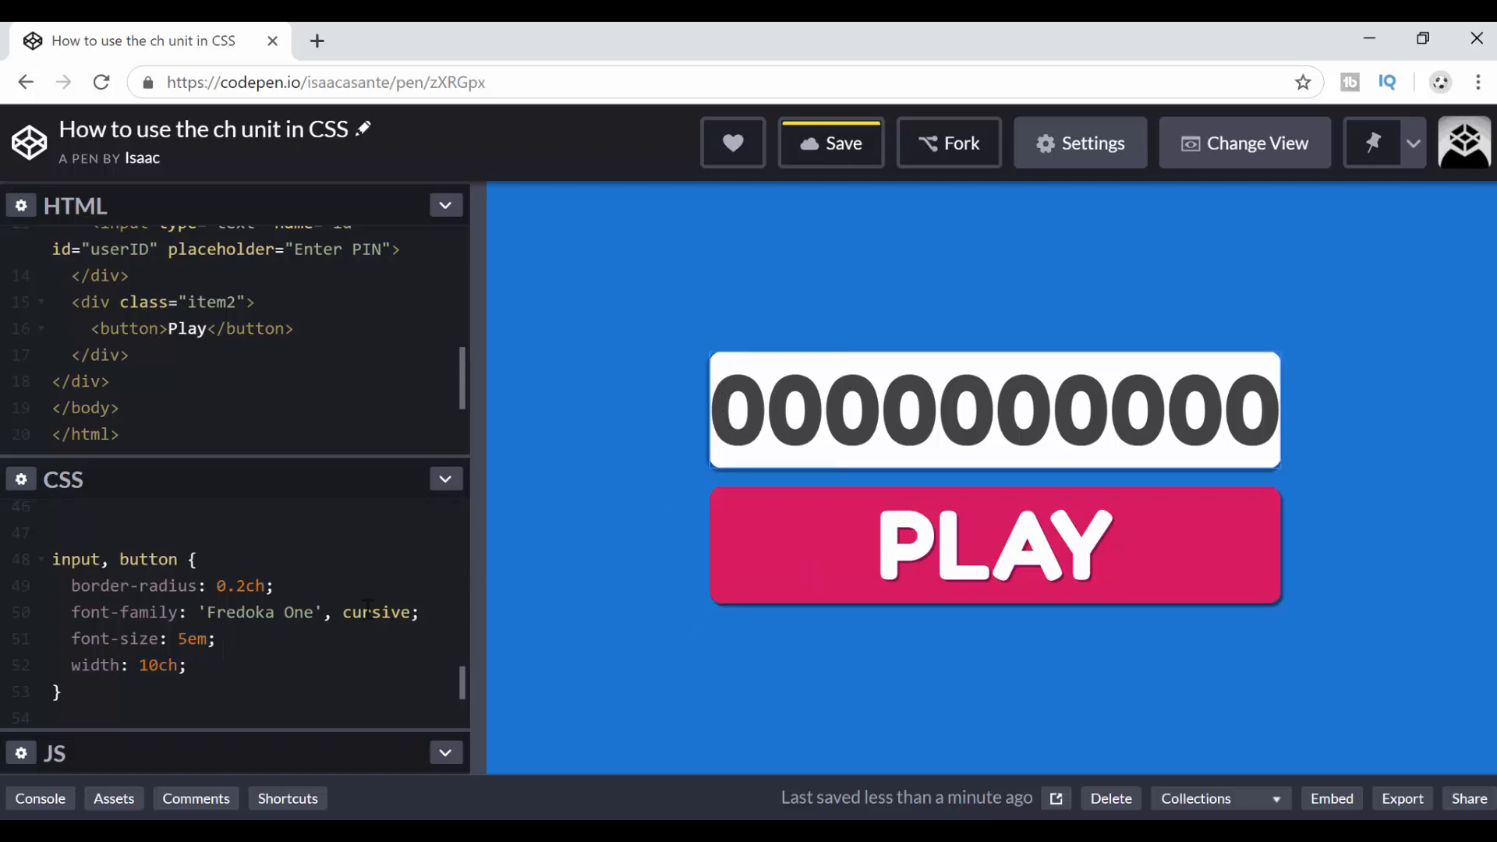
{"action": "mouse_move", "coordinate": [801, 399]}
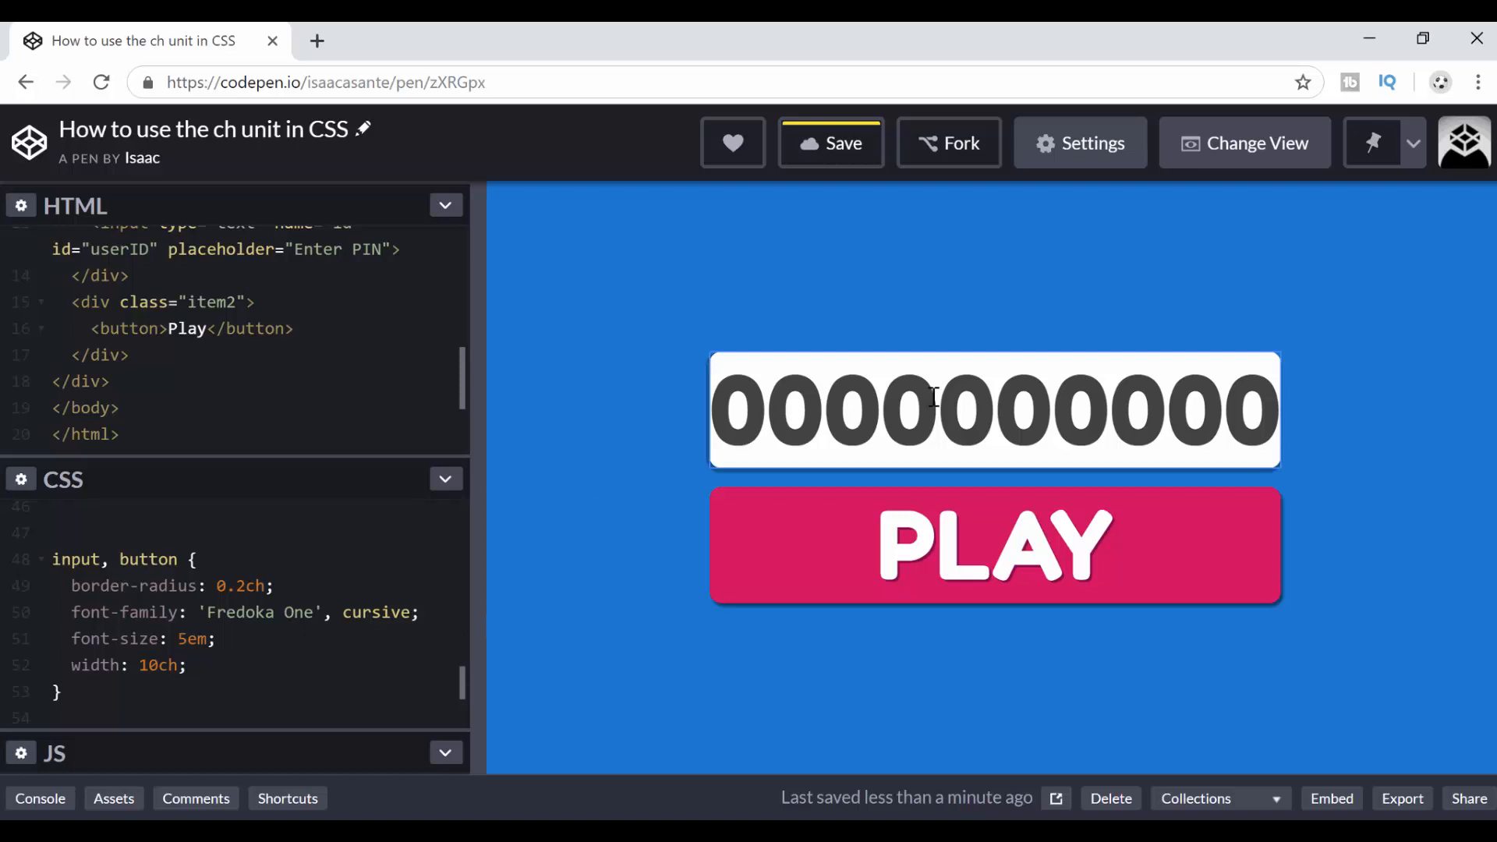
{"action": "left_click", "coordinate": [765, 410]}
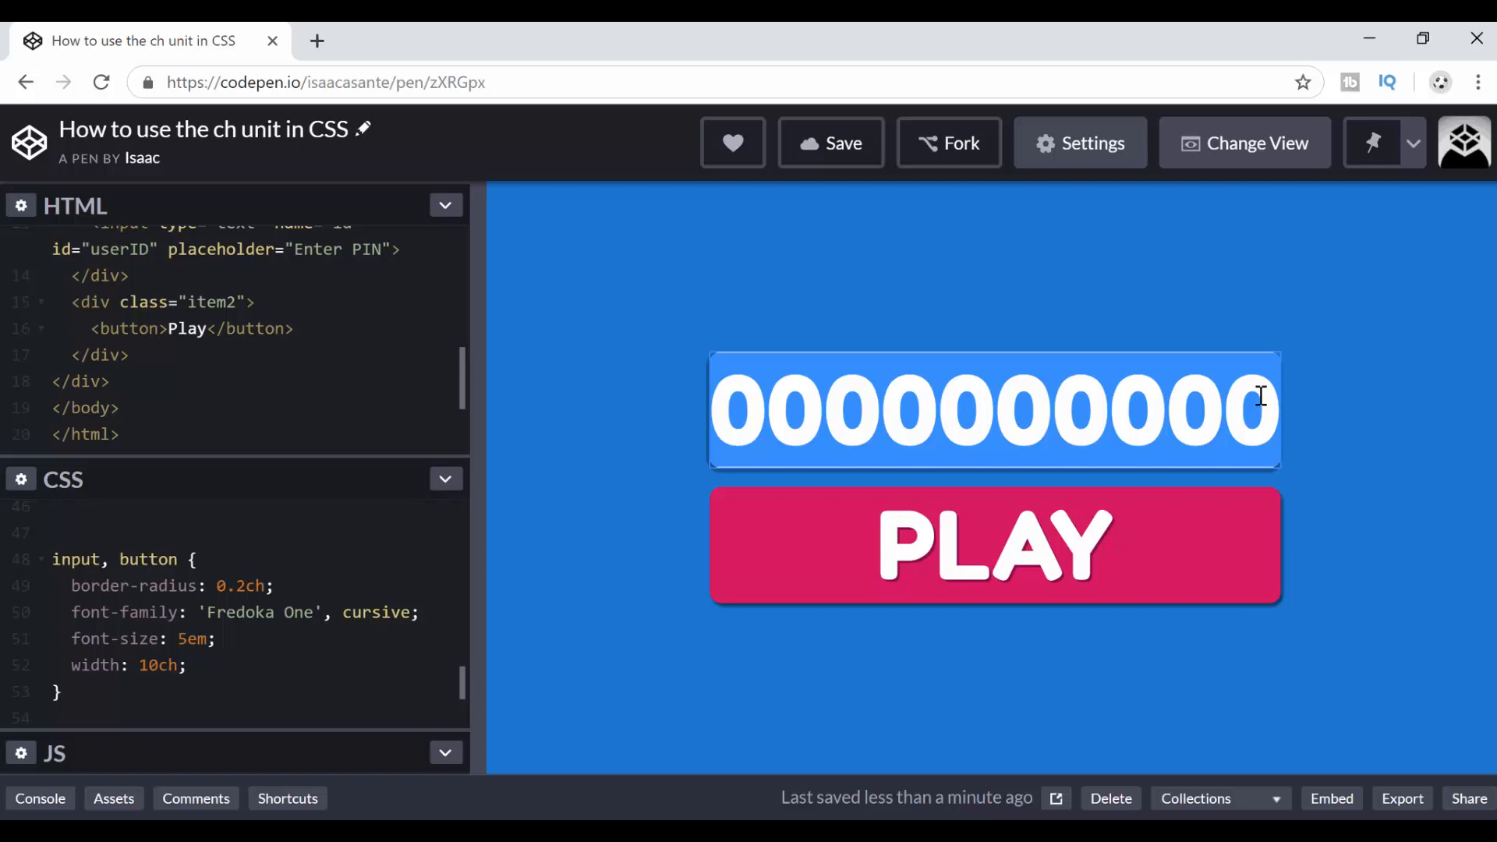
{"action": "type", "text": "abcd"}
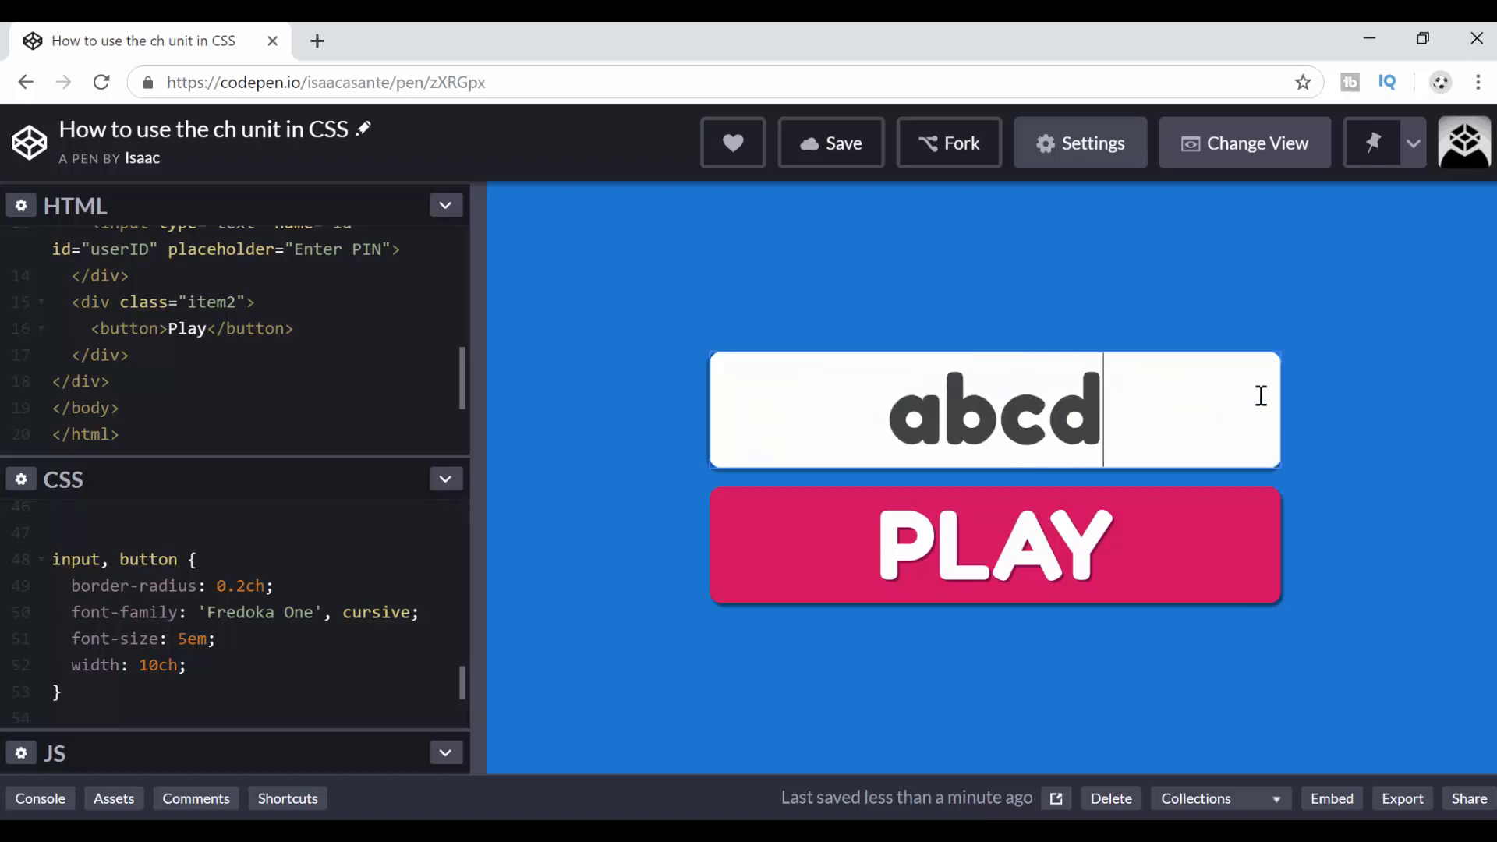
{"action": "type", "text": "ef"}
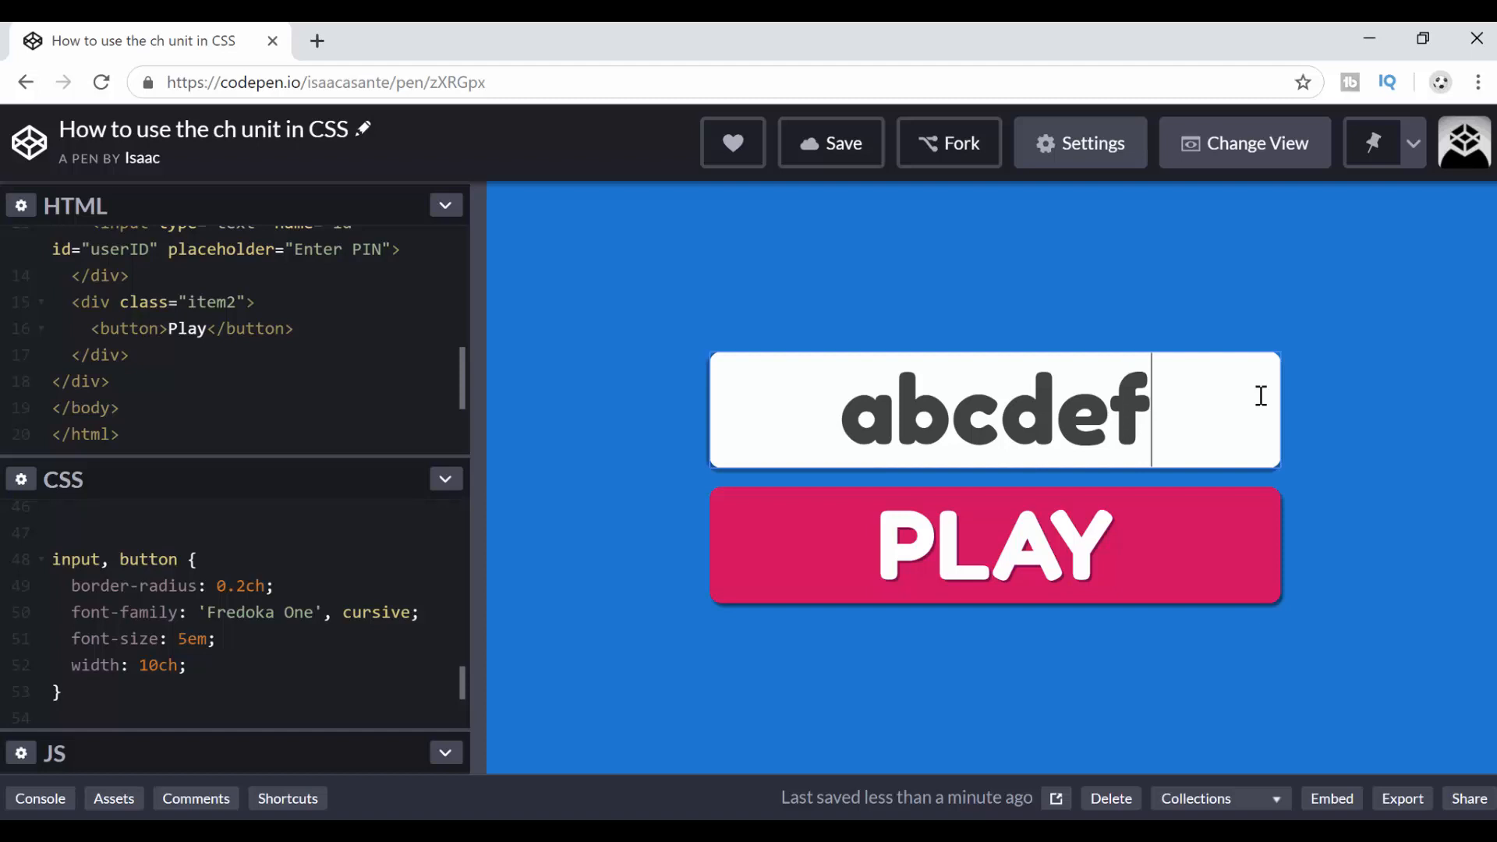
{"action": "type", "text": "ghij"}
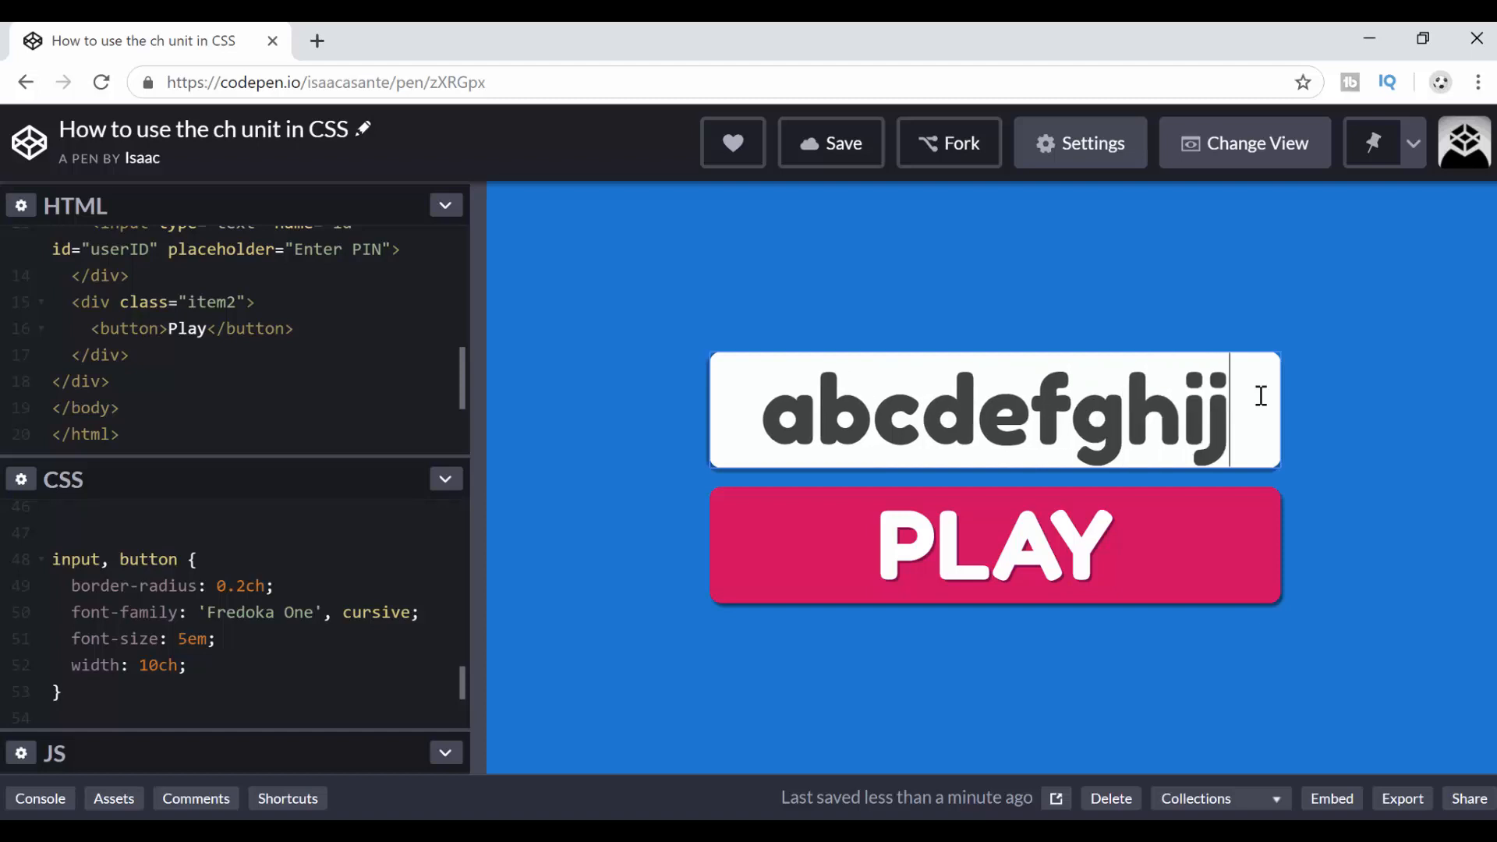
{"action": "type", "text": "kl"}
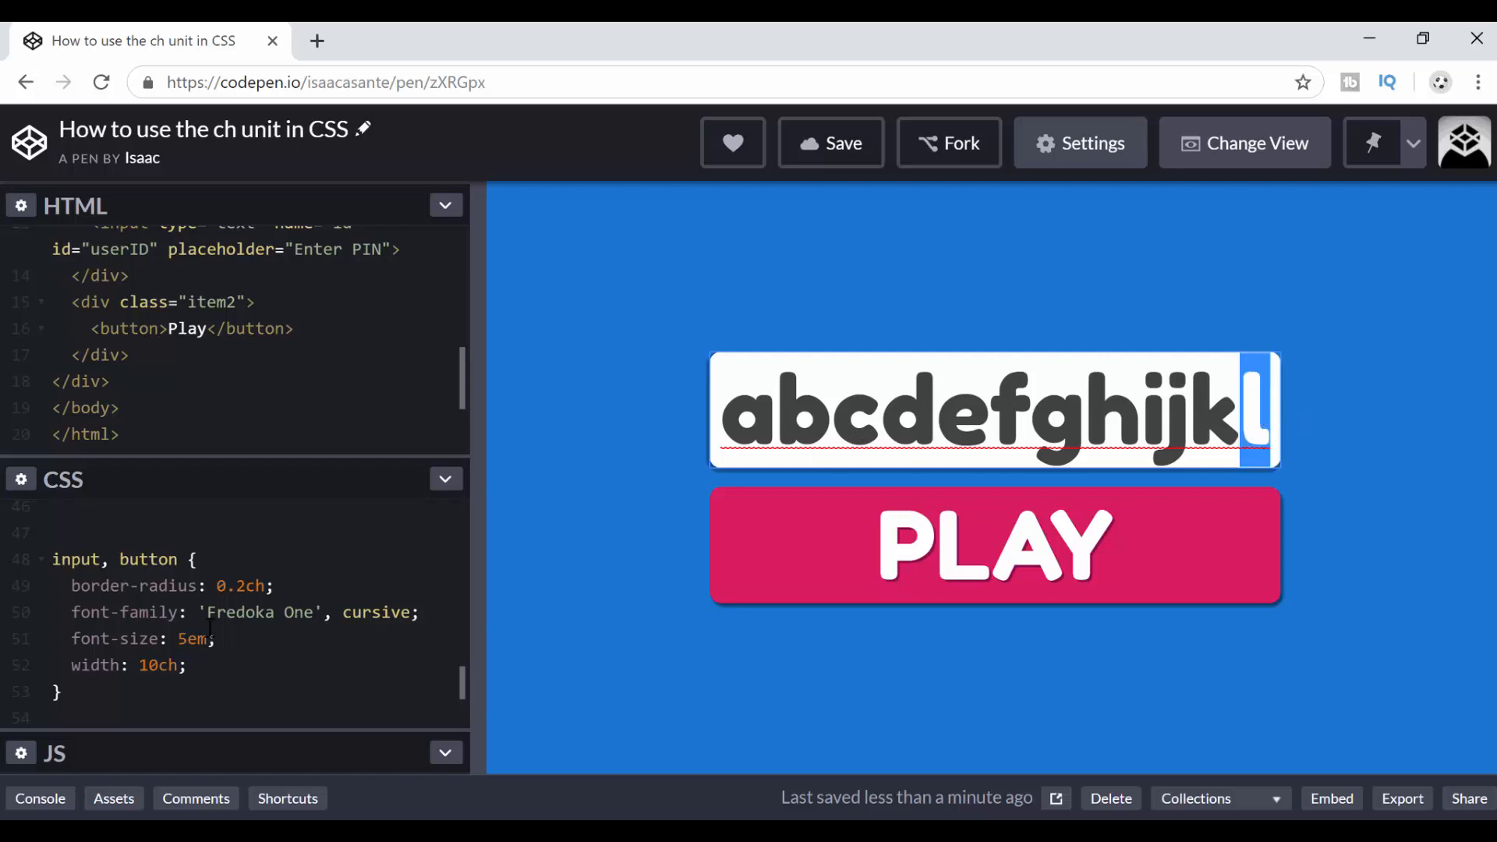
{"action": "mouse_move", "coordinate": [850, 505]}
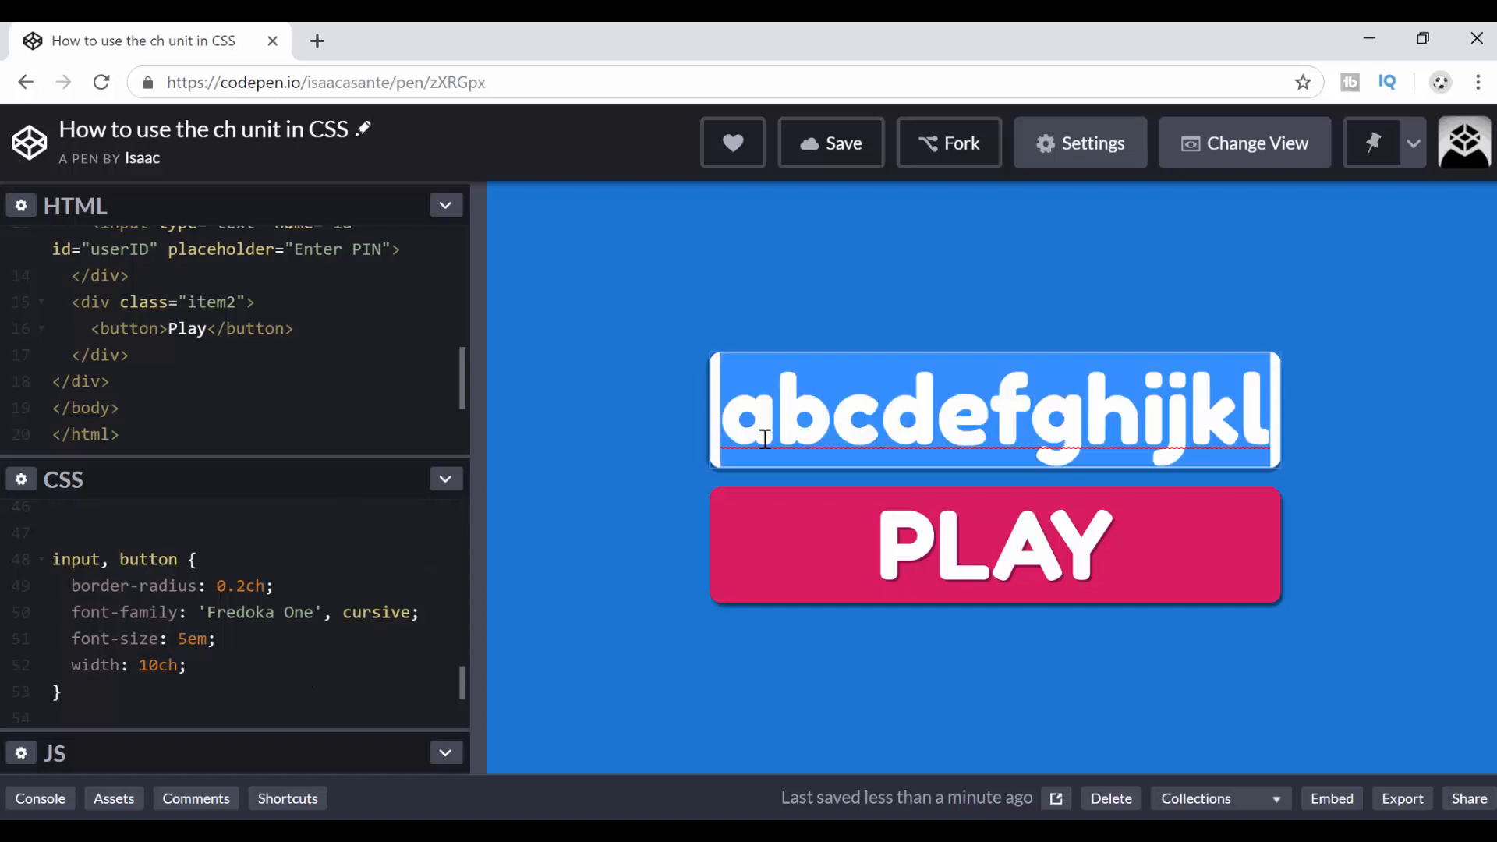
{"action": "type", "text": "0000000000"}
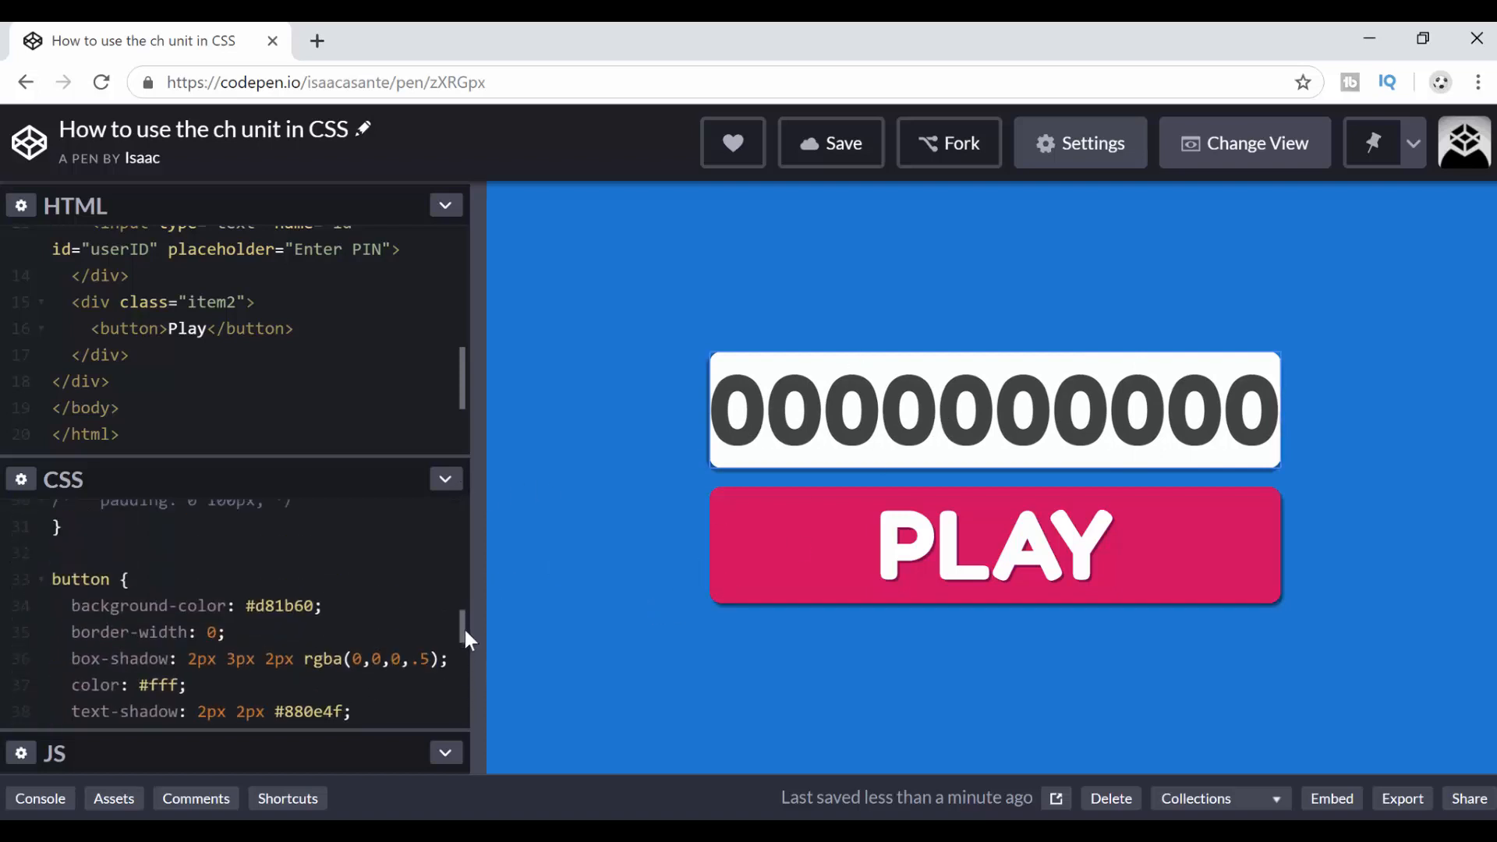
Set the input's box-sizing to border-box in the CSS rule
{"action": "scroll", "scroll_direction": "down", "scroll_amount": 3}
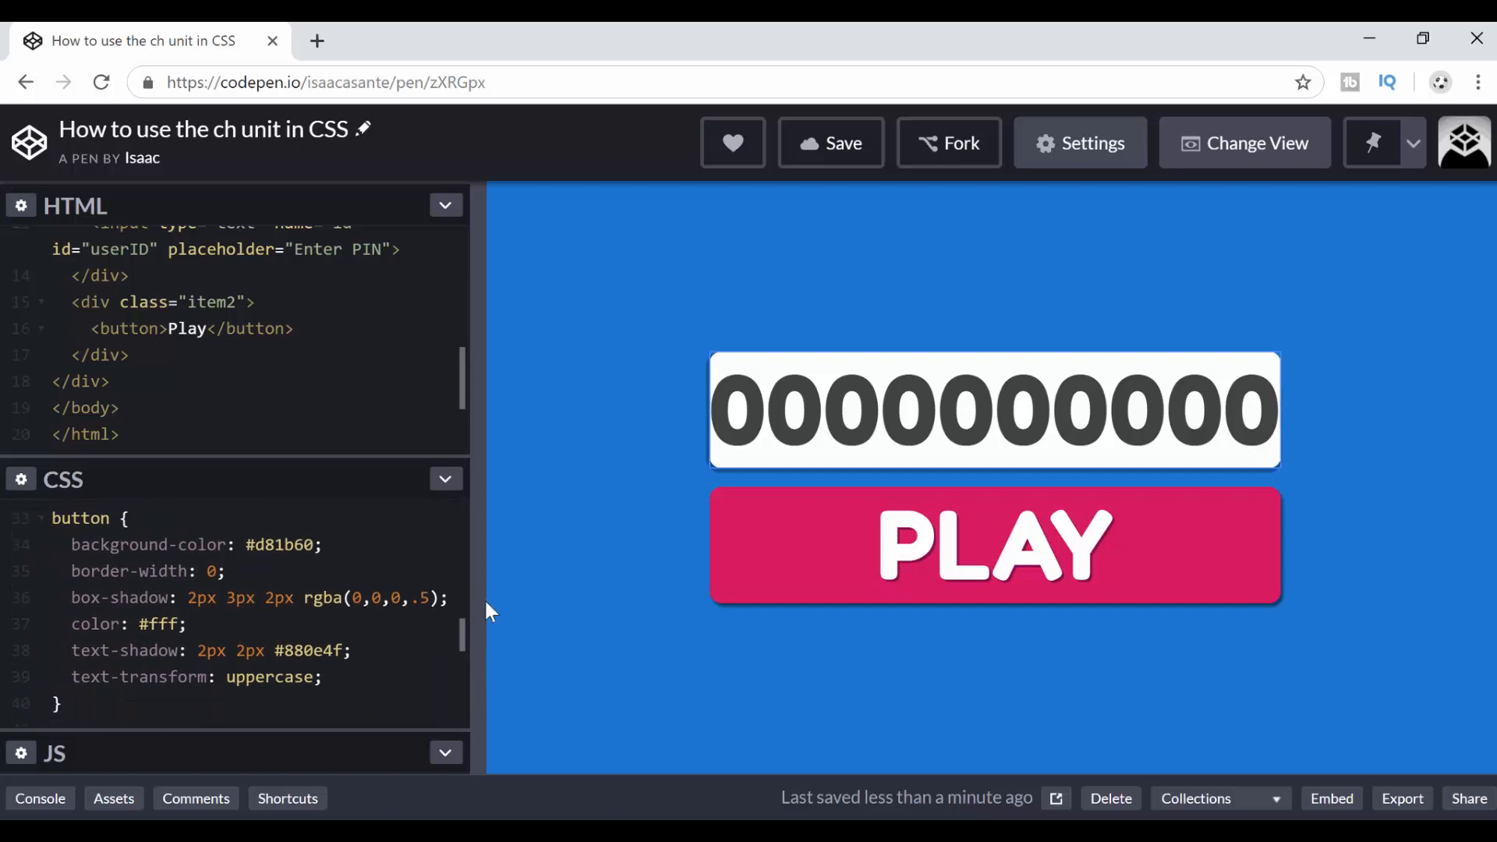
{"action": "mouse_move", "coordinate": [463, 649]}
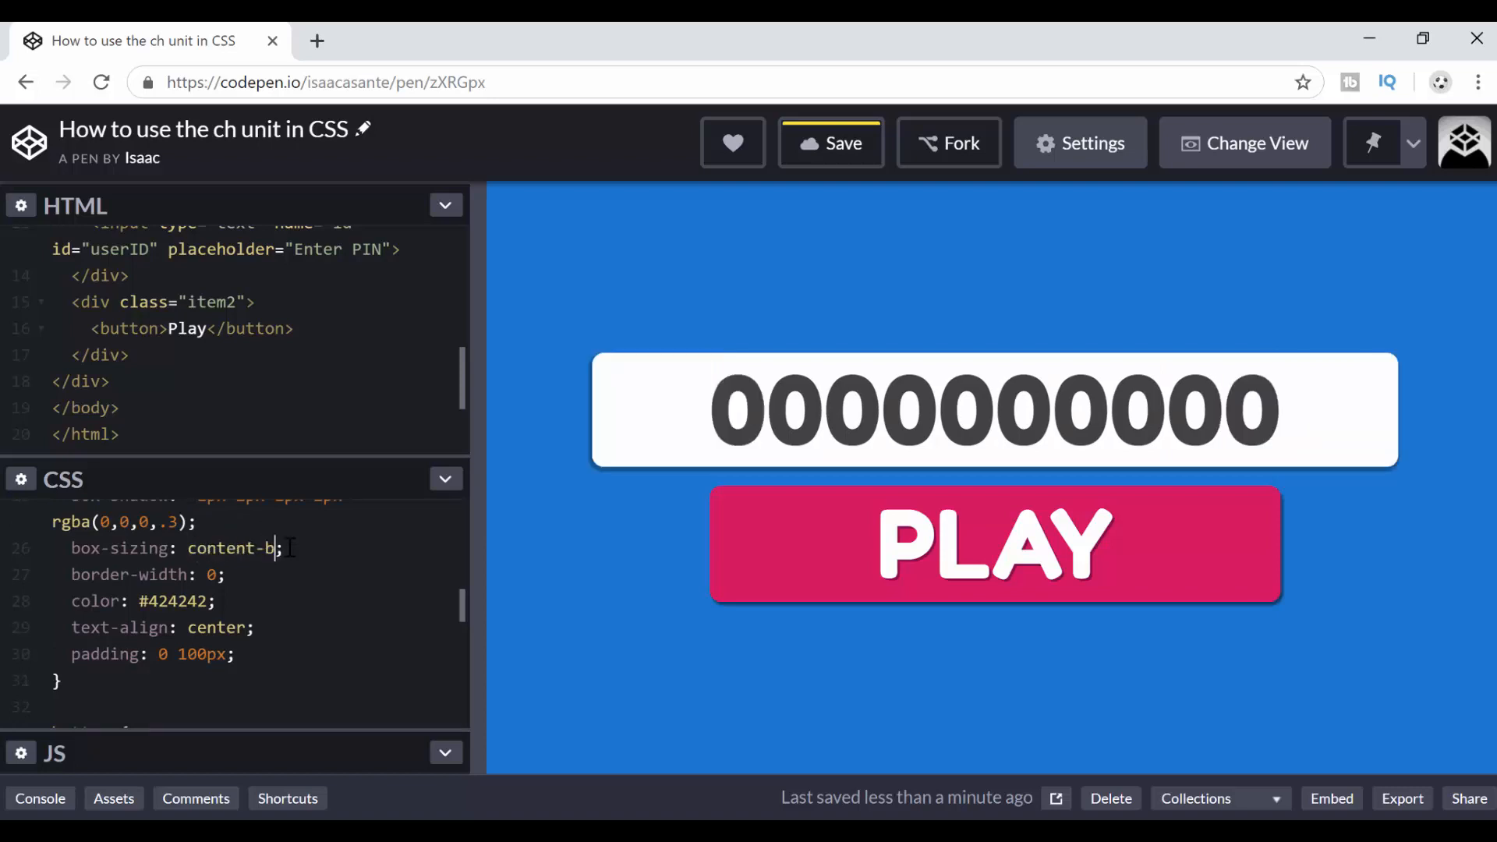
{"action": "type", "text": "ox;"}
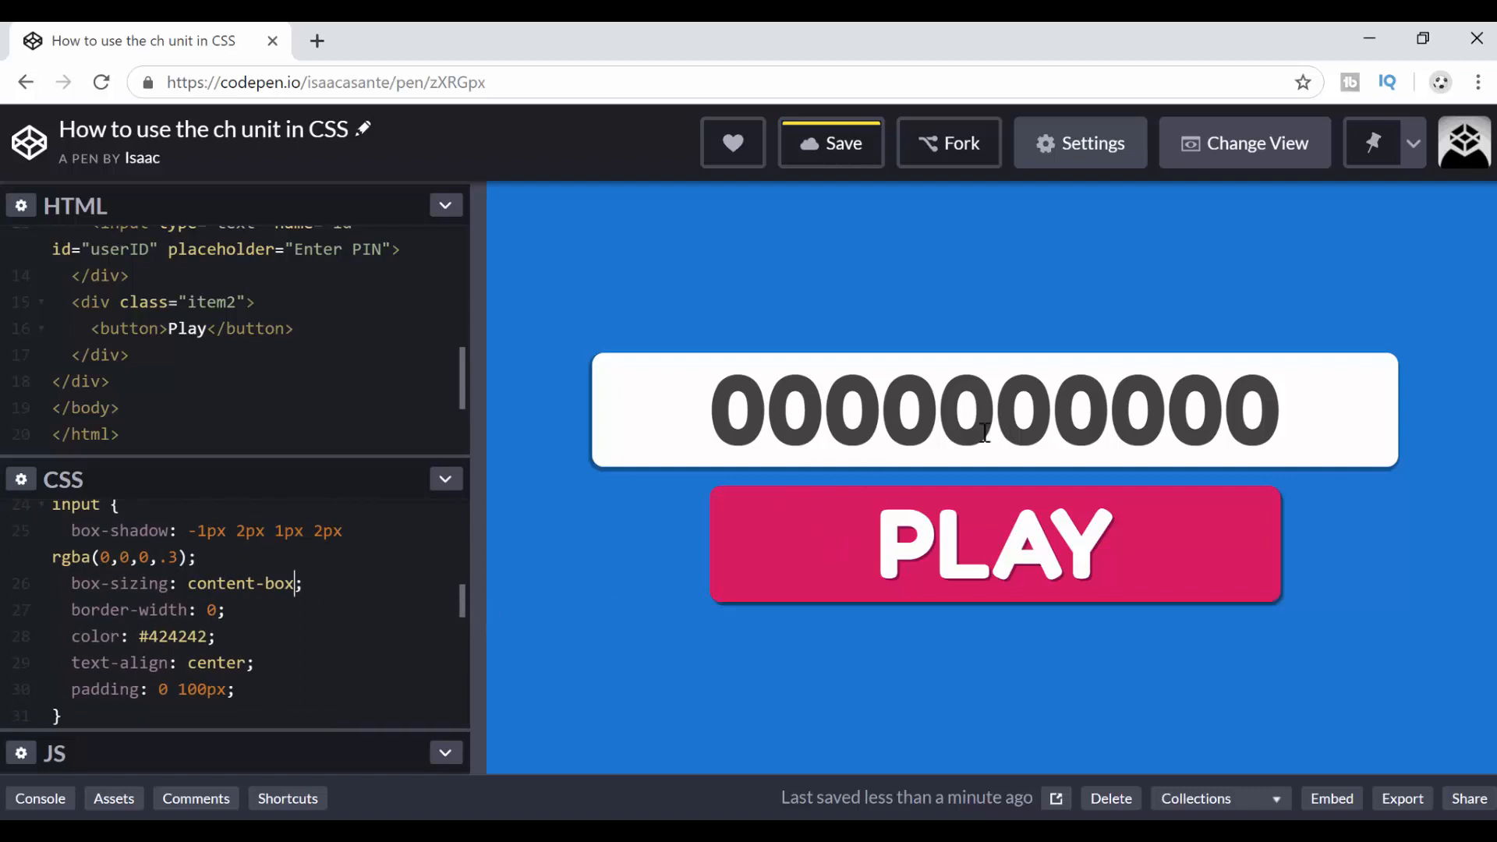
{"action": "mouse_move", "coordinate": [701, 401]}
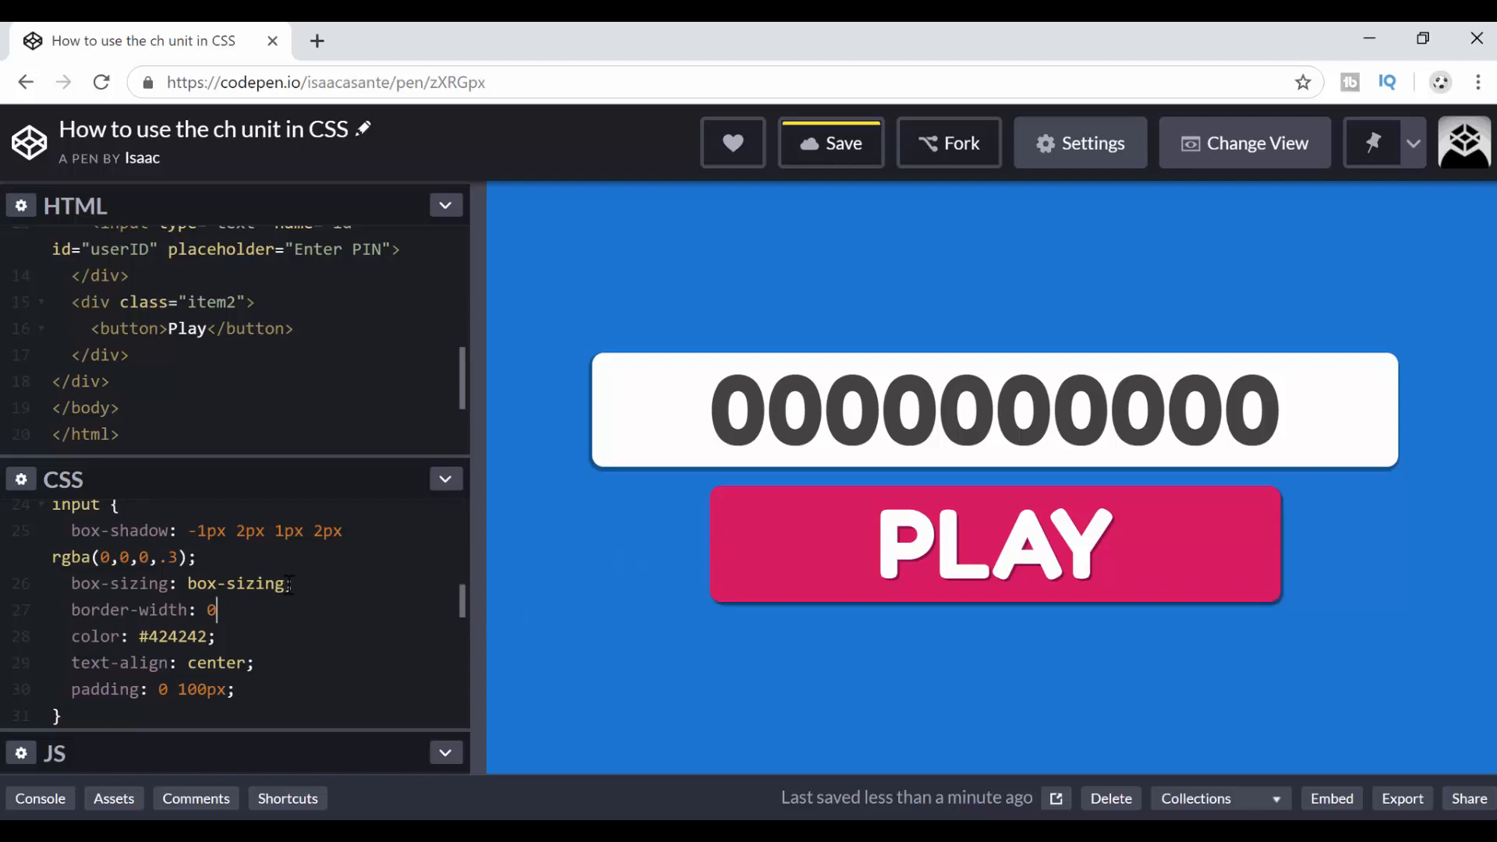
{"action": "key", "text": "Backspace"}
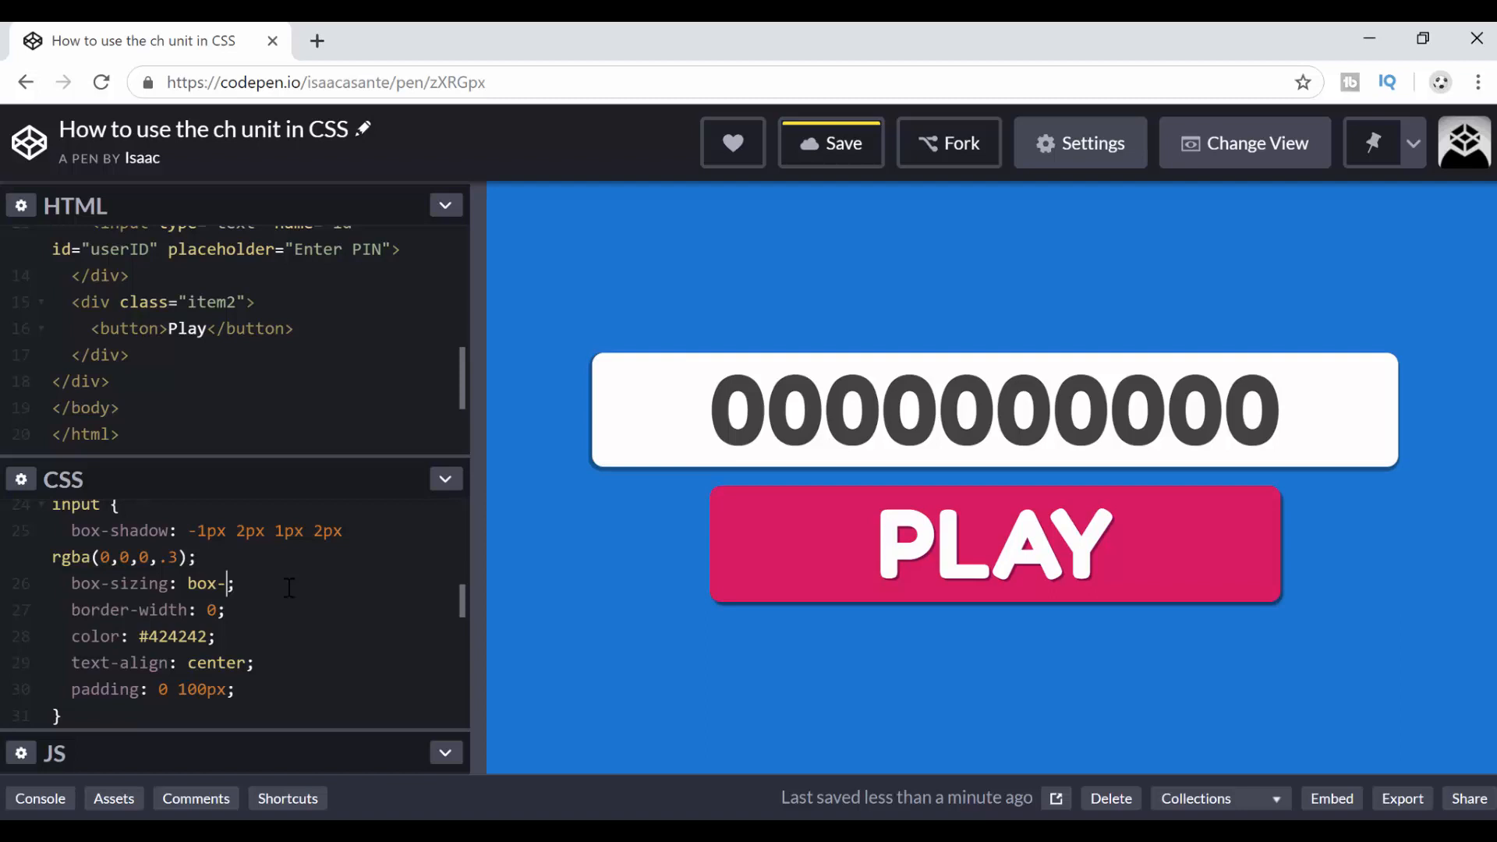
{"action": "type", "text": "border-bo"}
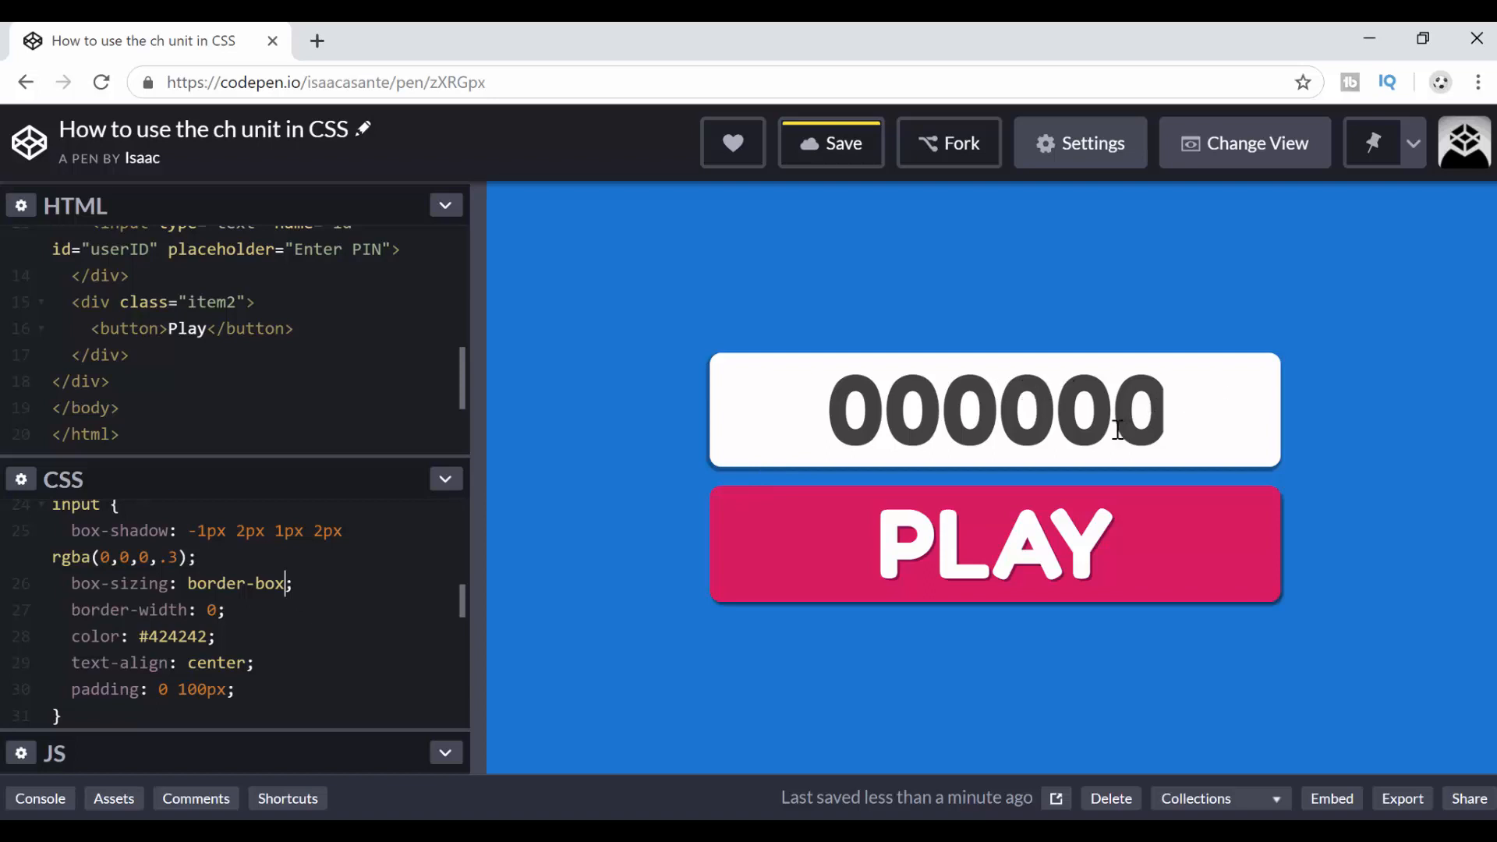
{"action": "mouse_move", "coordinate": [1205, 315]}
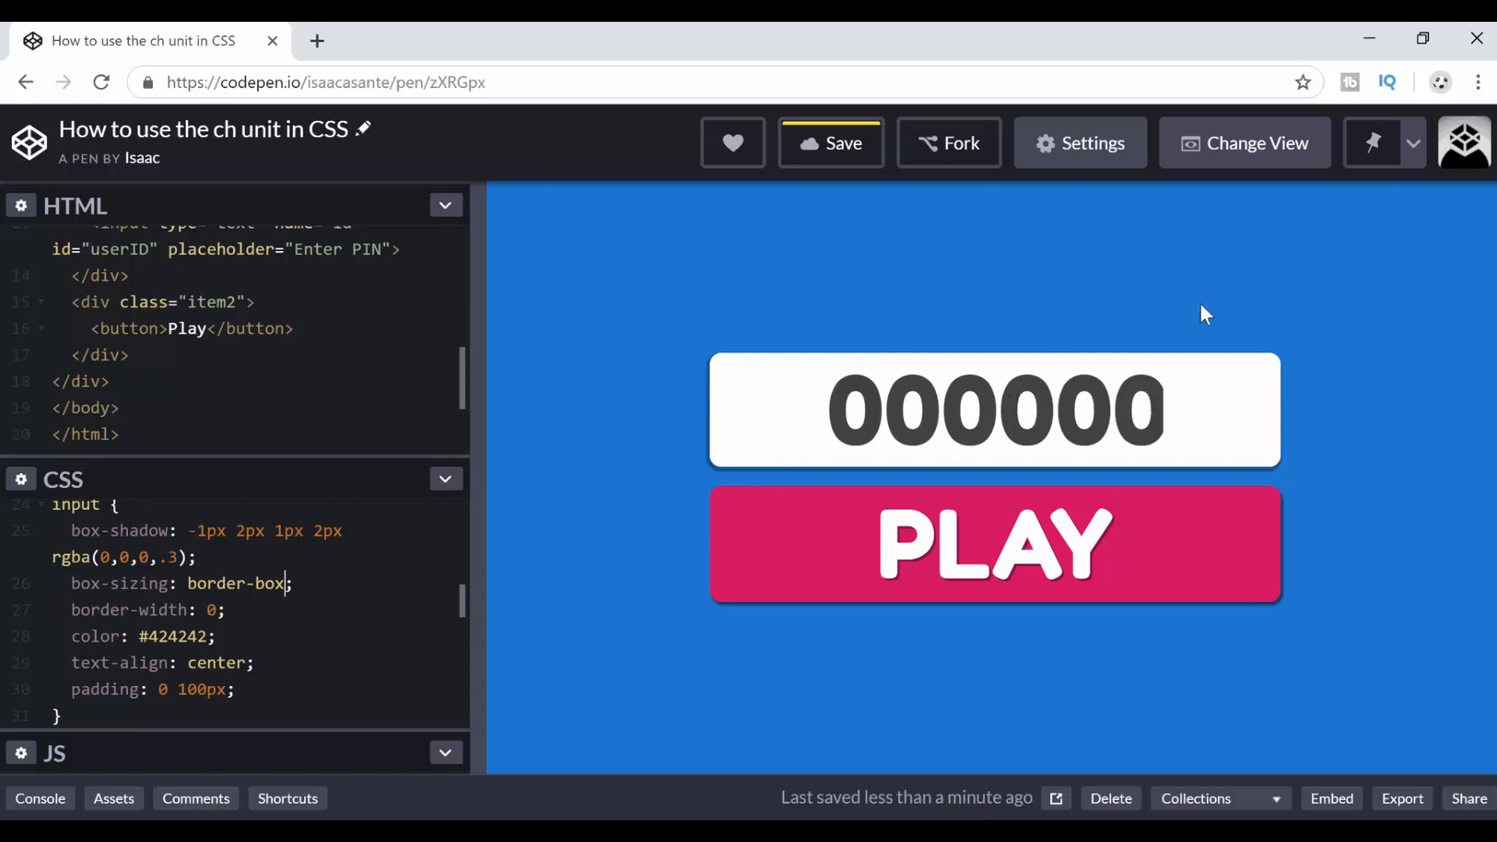
{"action": "mouse_move", "coordinate": [465, 625]}
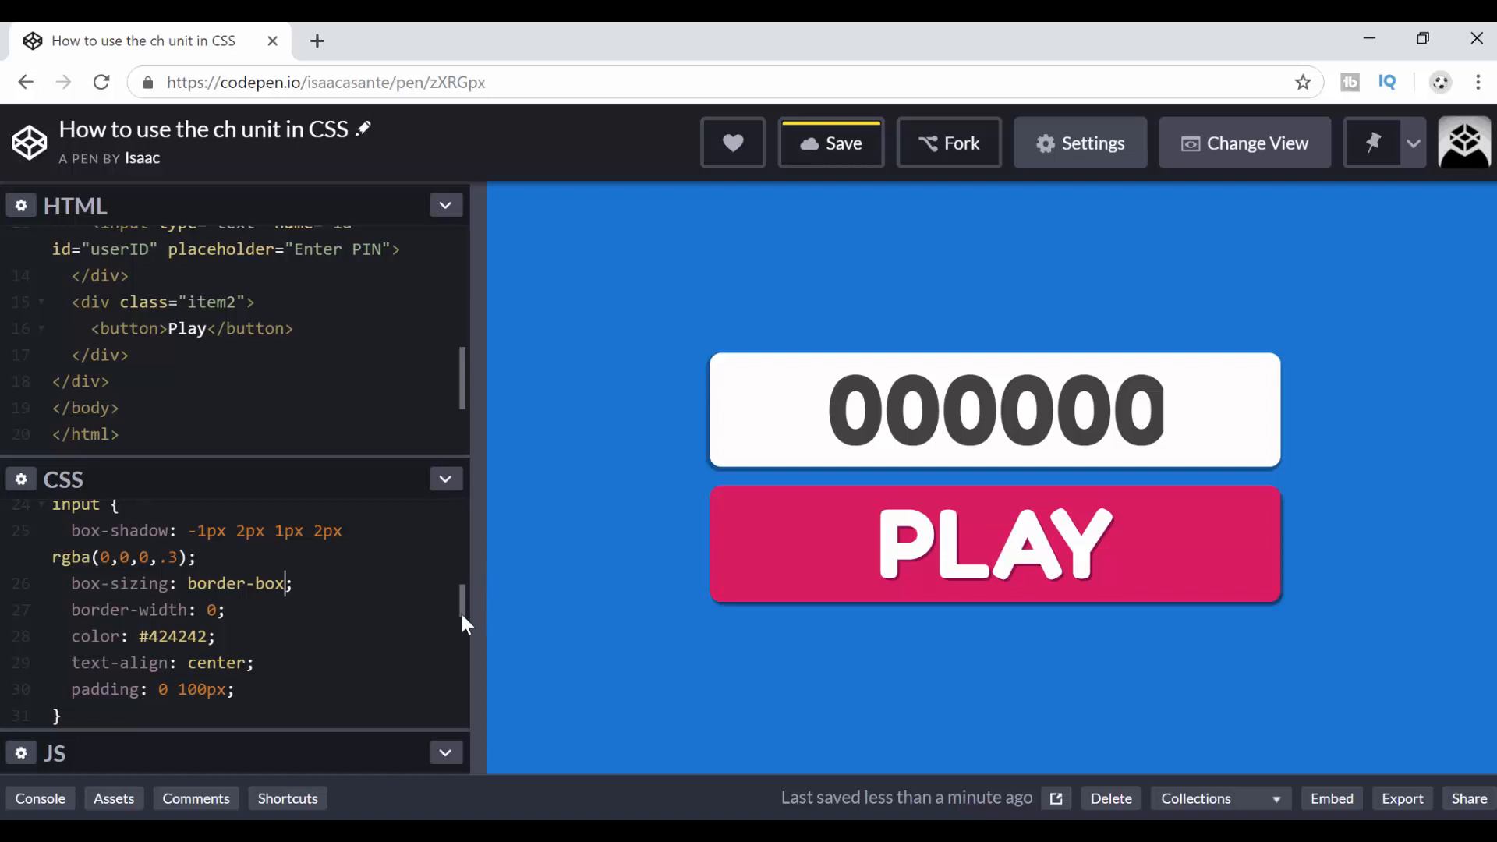
Scroll the CSS panel to the input rule's padding line
{"action": "scroll", "scroll_direction": "down", "scroll_amount": 3}
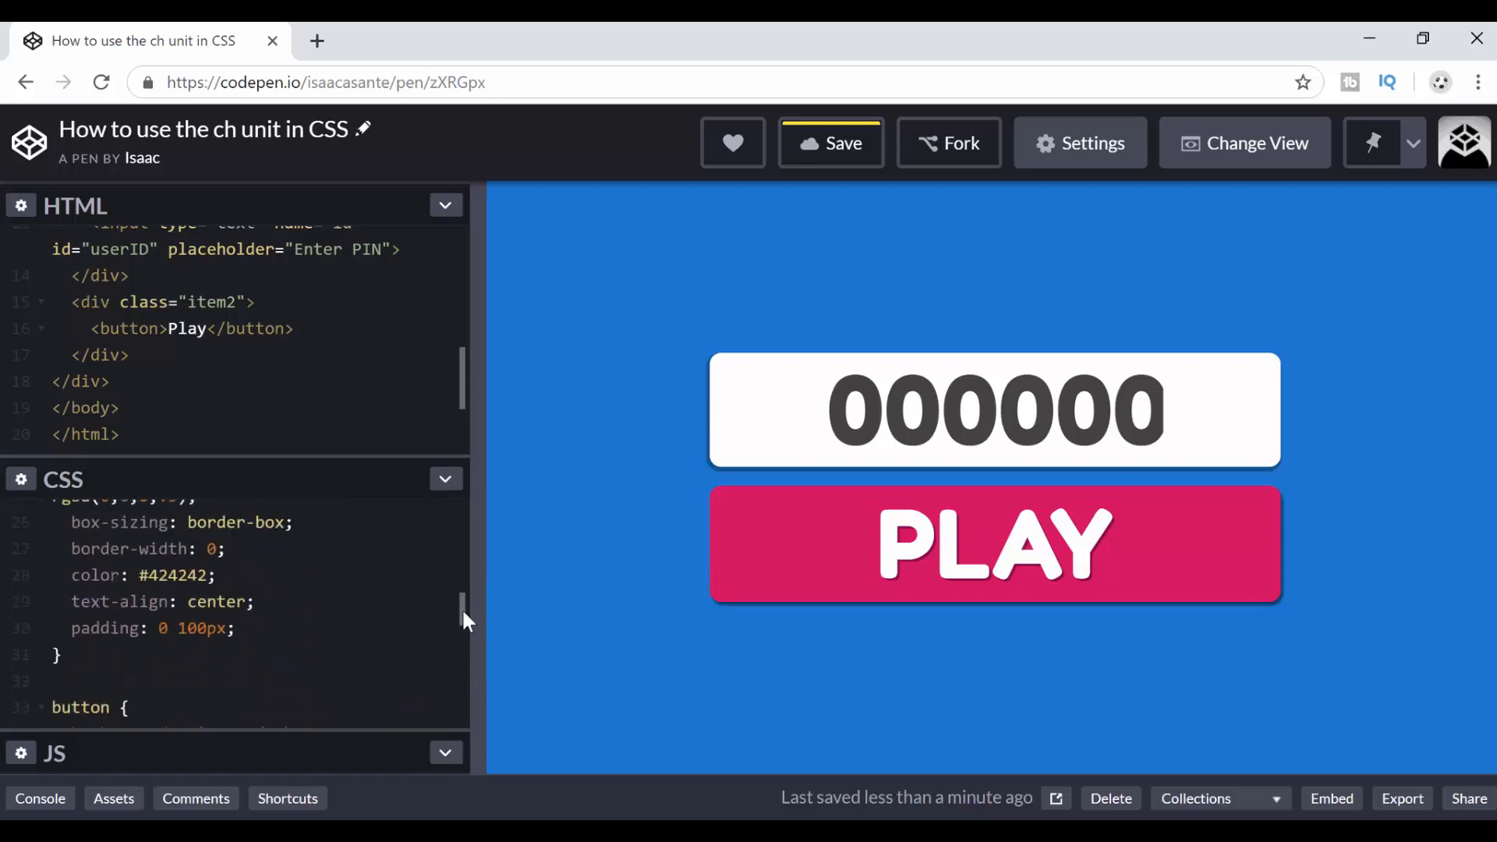
{"action": "mouse_move", "coordinate": [529, 590]}
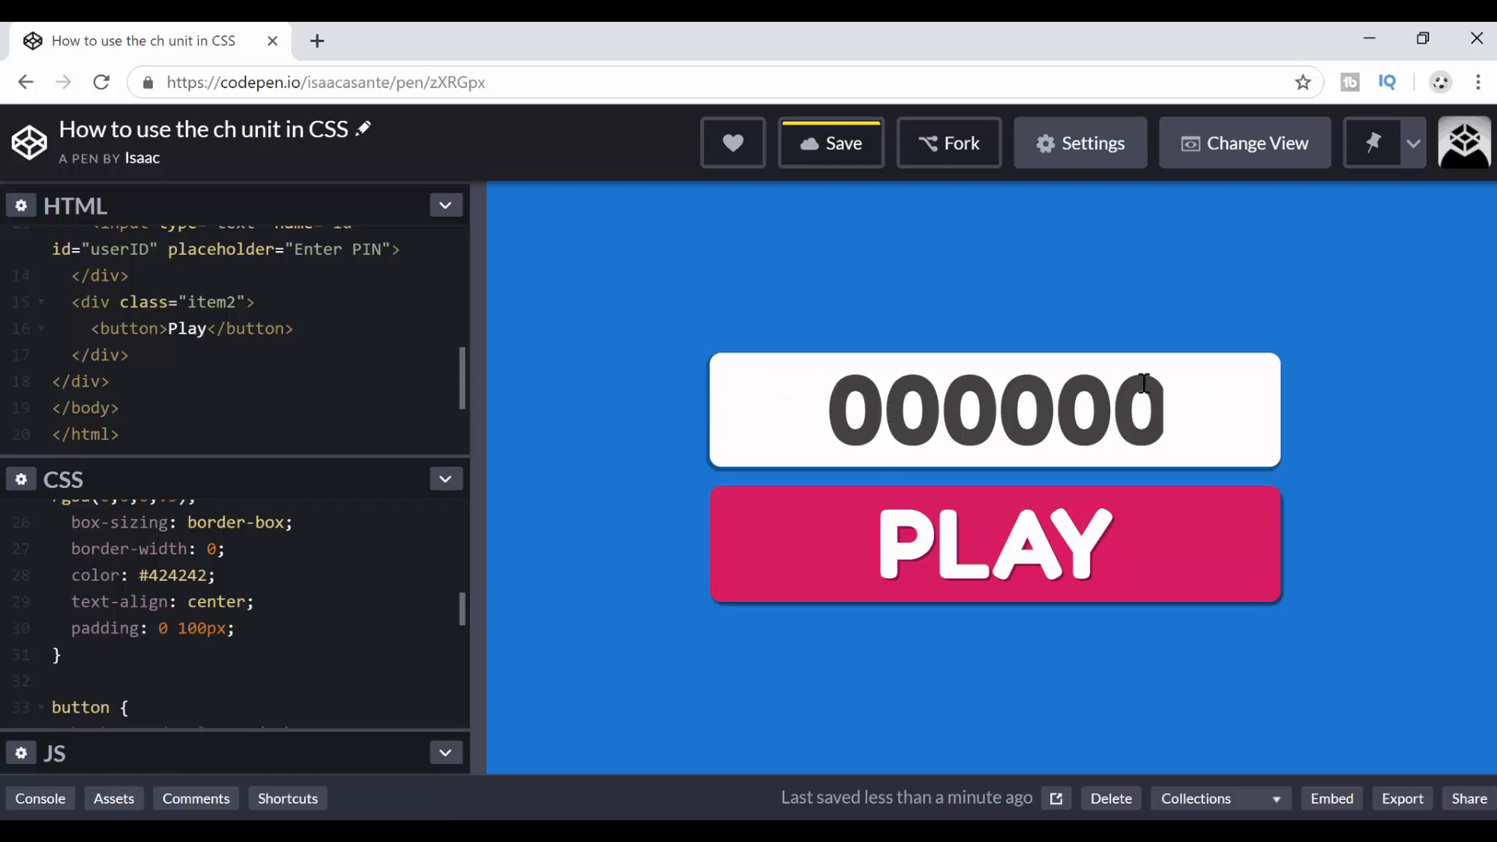
{"action": "mouse_move", "coordinate": [468, 621]}
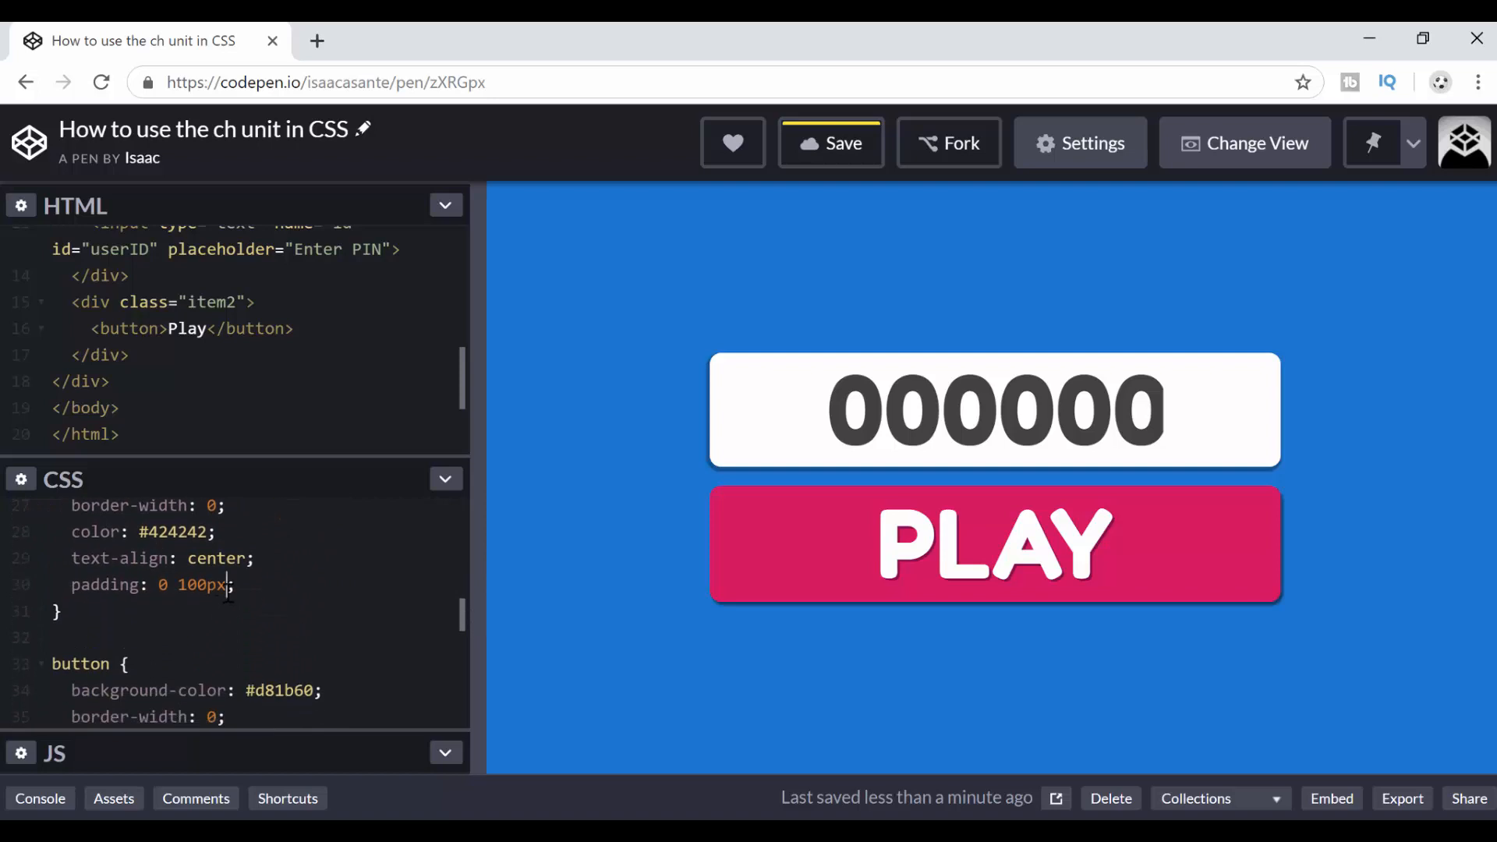
{"action": "mouse_move", "coordinate": [468, 625]}
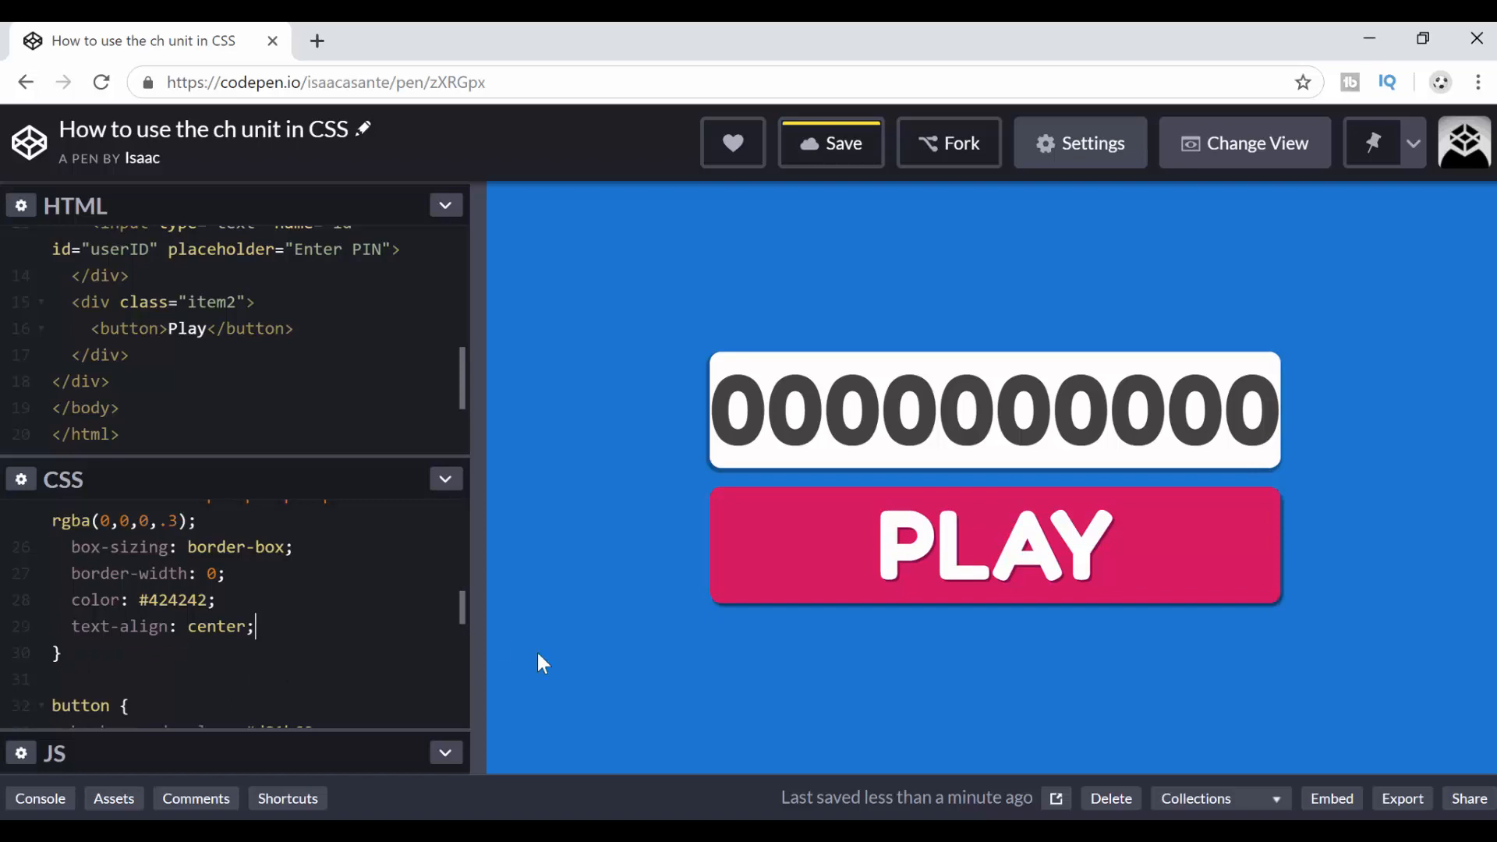
{"action": "mouse_move", "coordinate": [468, 605]}
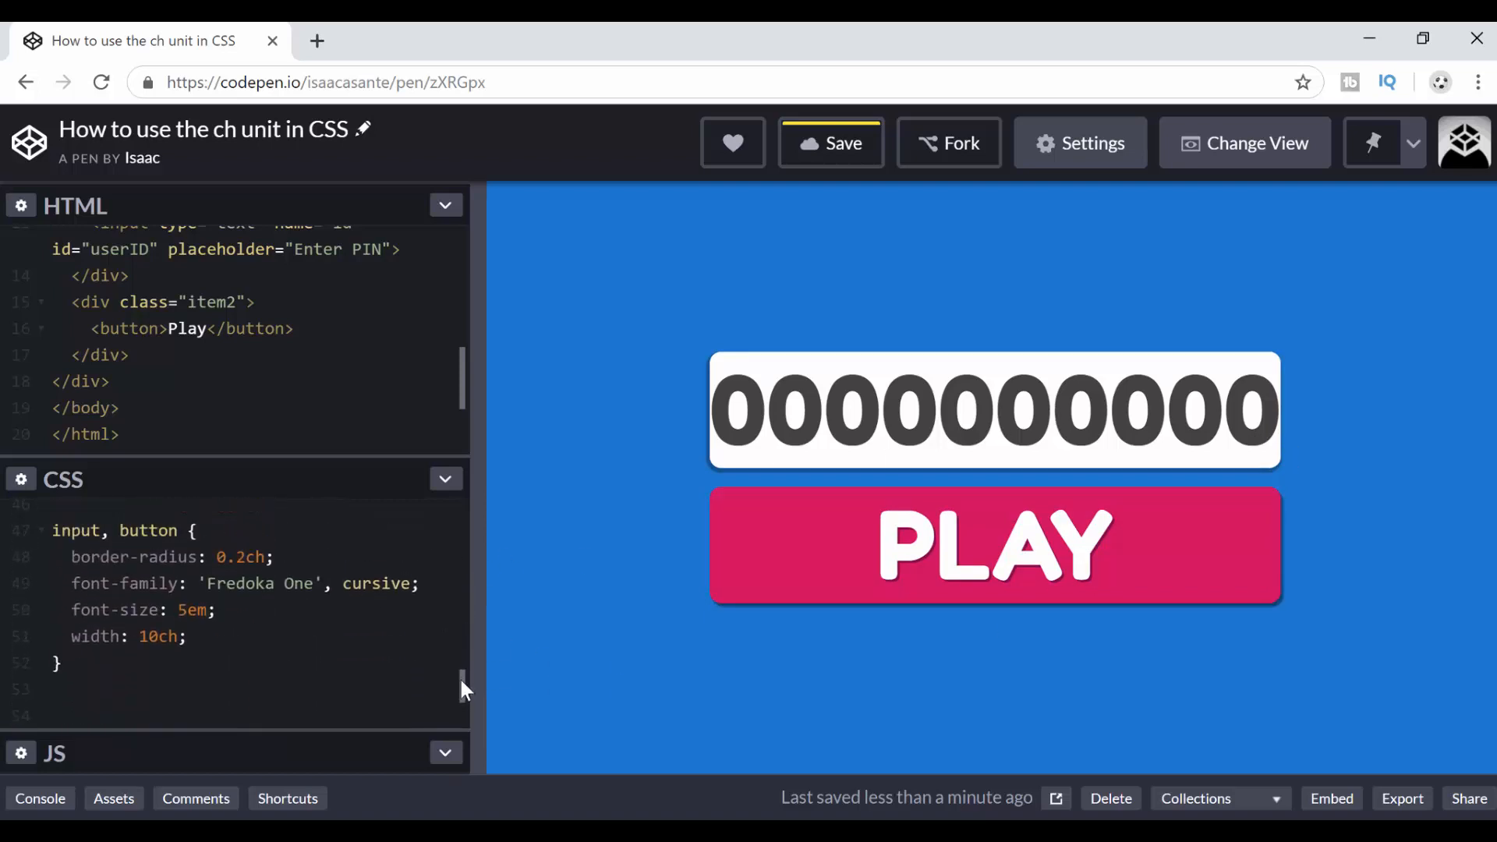
{"action": "left_click", "coordinate": [162, 637]}
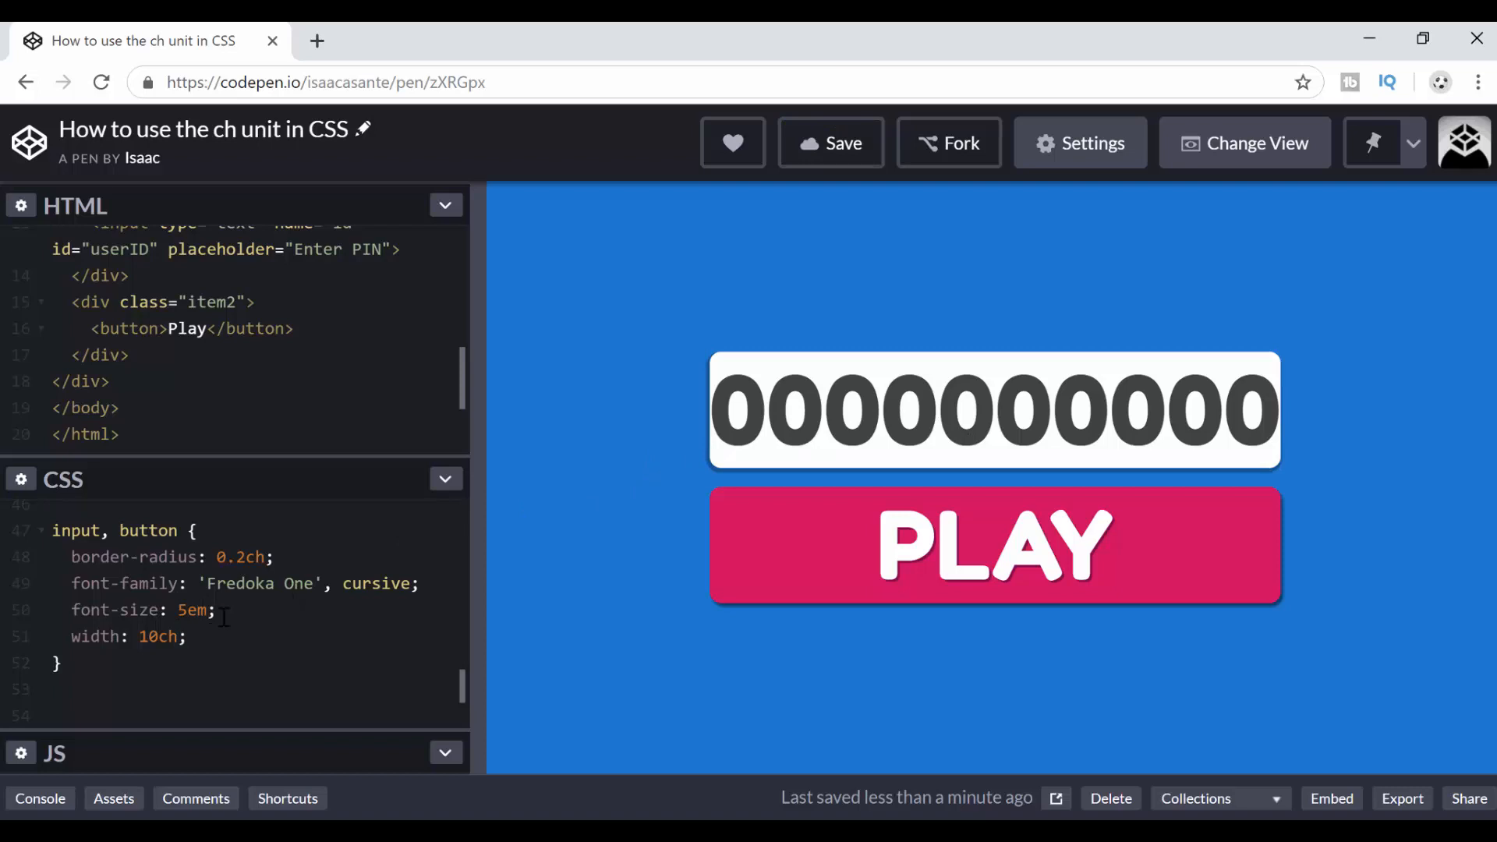
{"action": "left_click", "coordinate": [196, 610]}
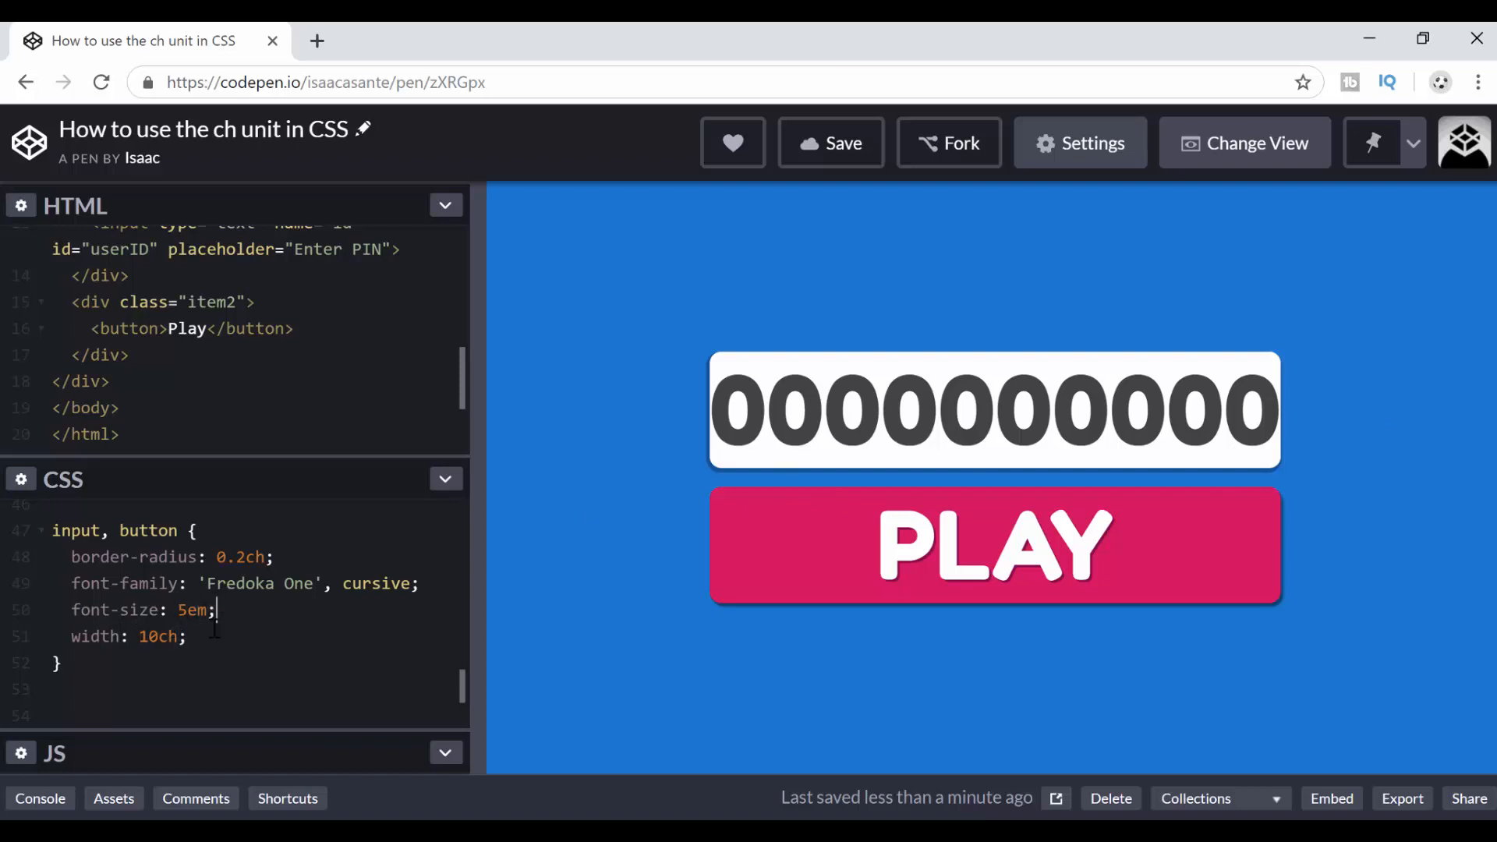
{"action": "mouse_move", "coordinate": [809, 435]}
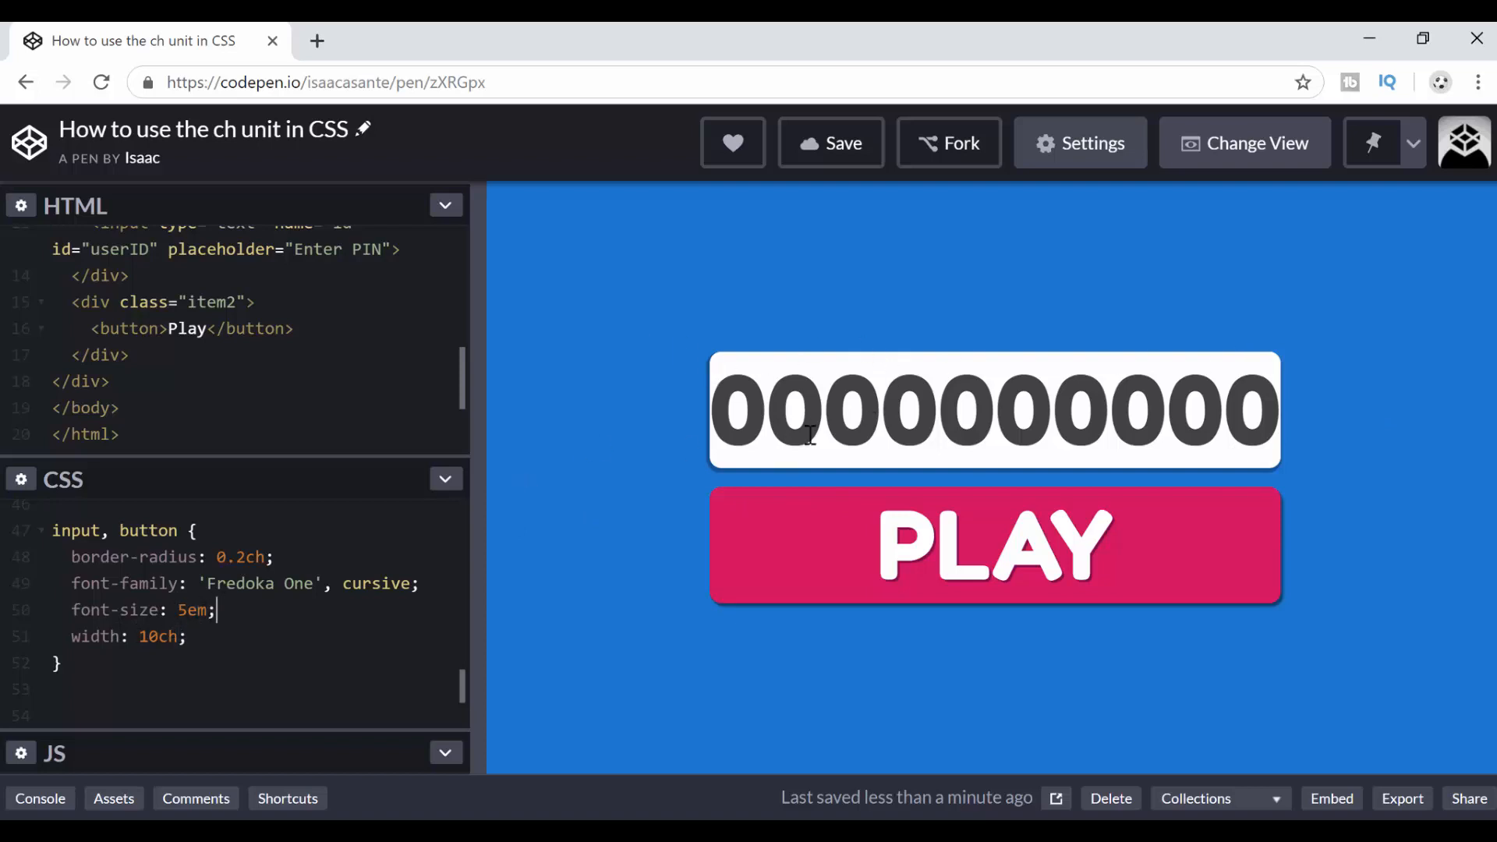